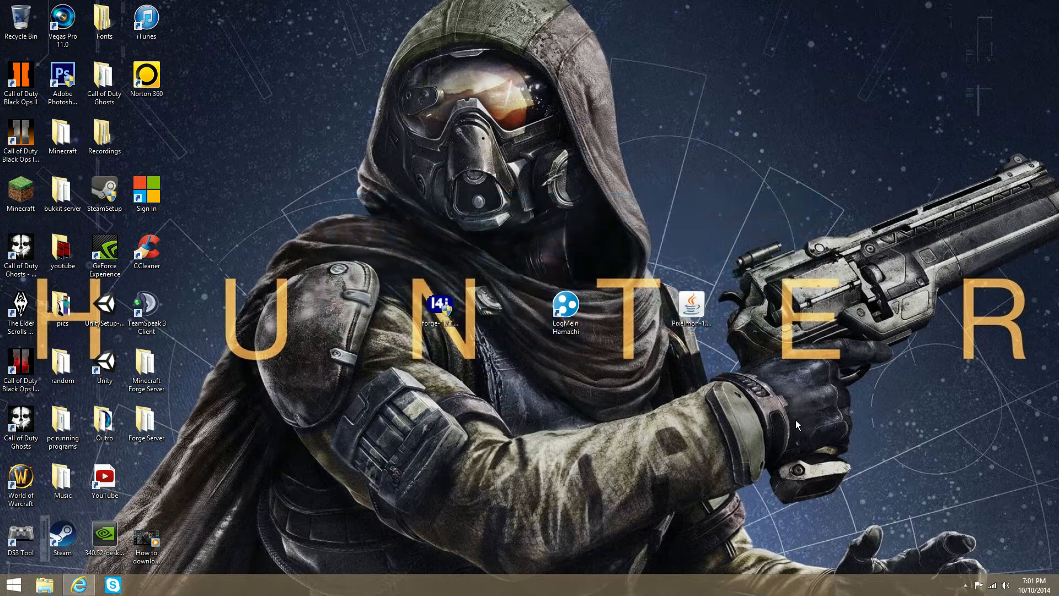
pyautogui.moveTo(858, 337)
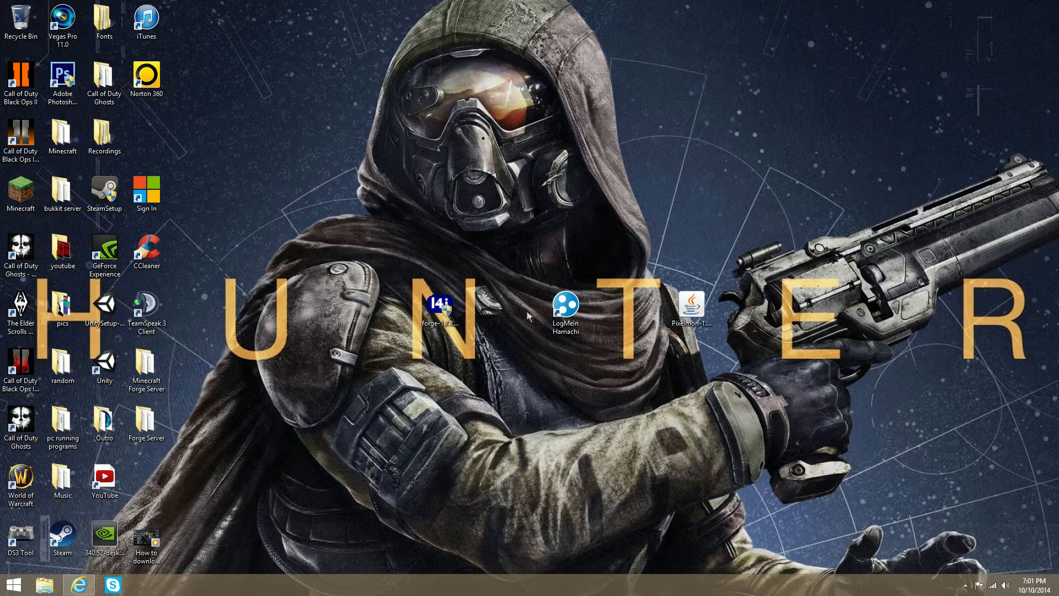
pyautogui.moveTo(440, 303)
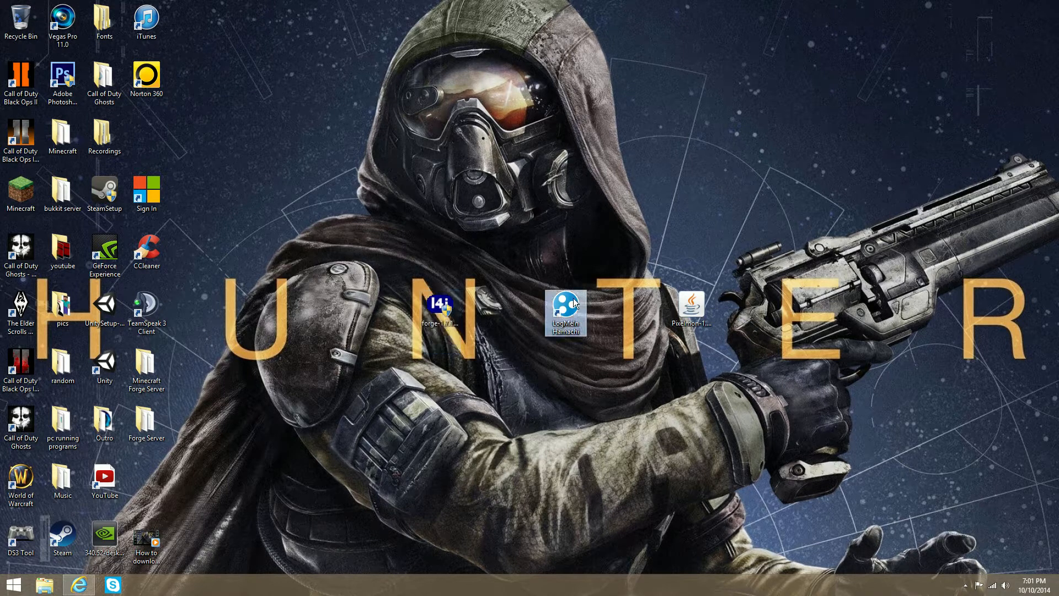
pyautogui.moveTo(690, 305)
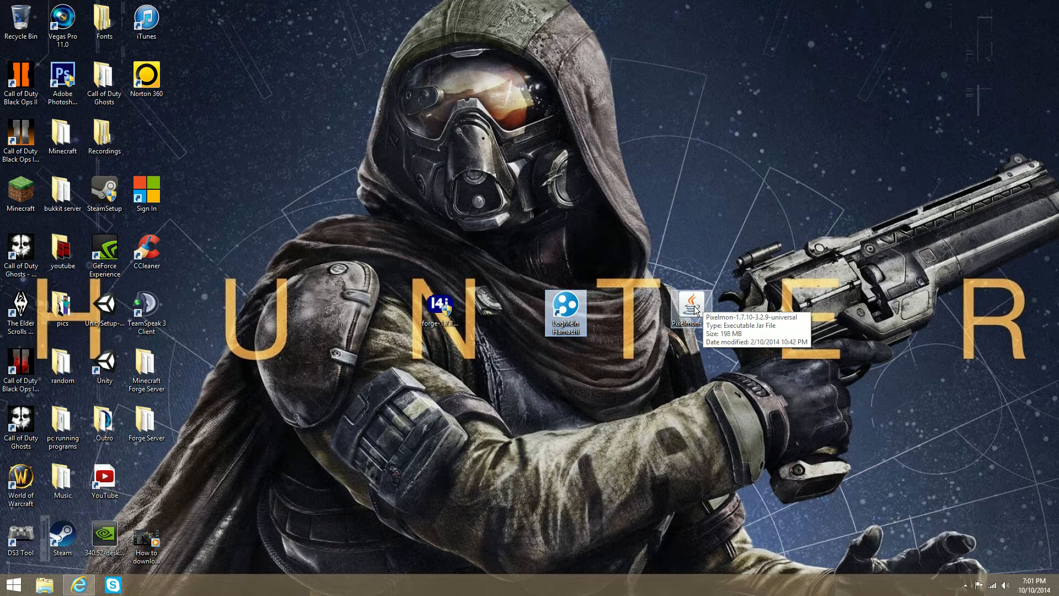
pyautogui.moveTo(624, 324)
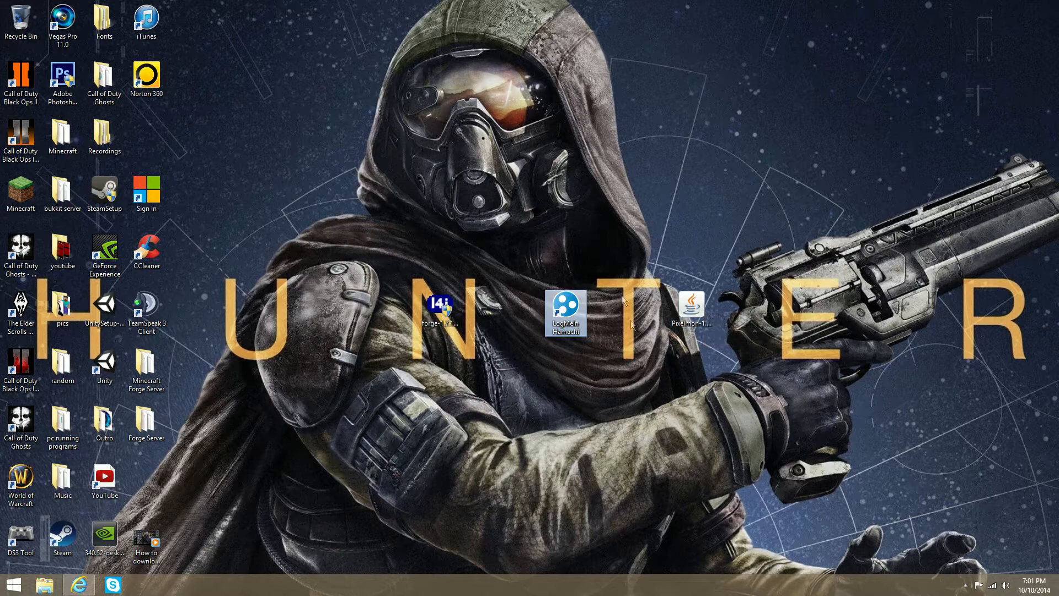
pyautogui.moveTo(654, 325)
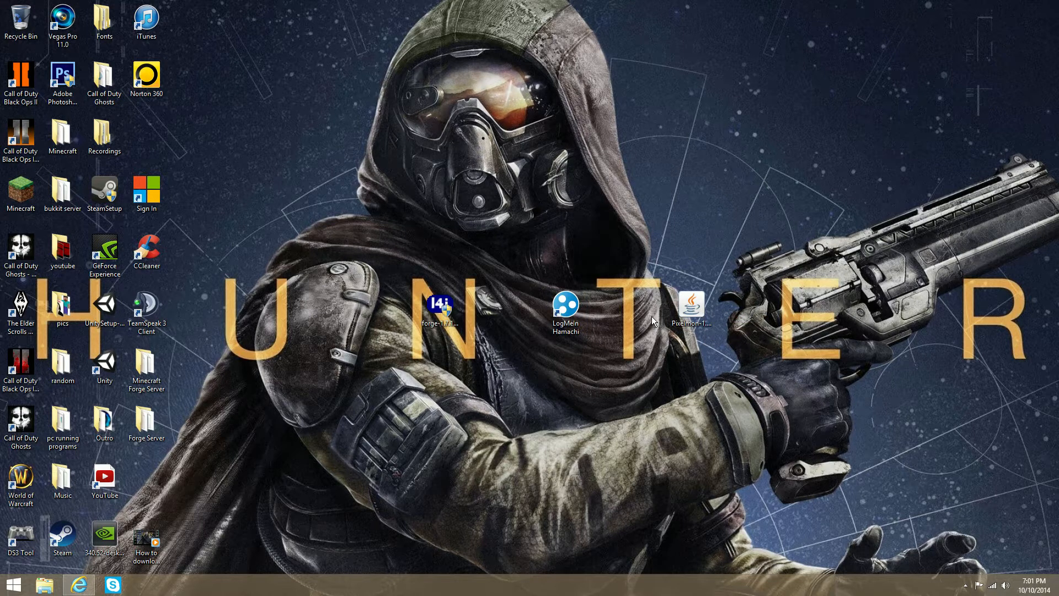
pyautogui.moveTo(654, 329)
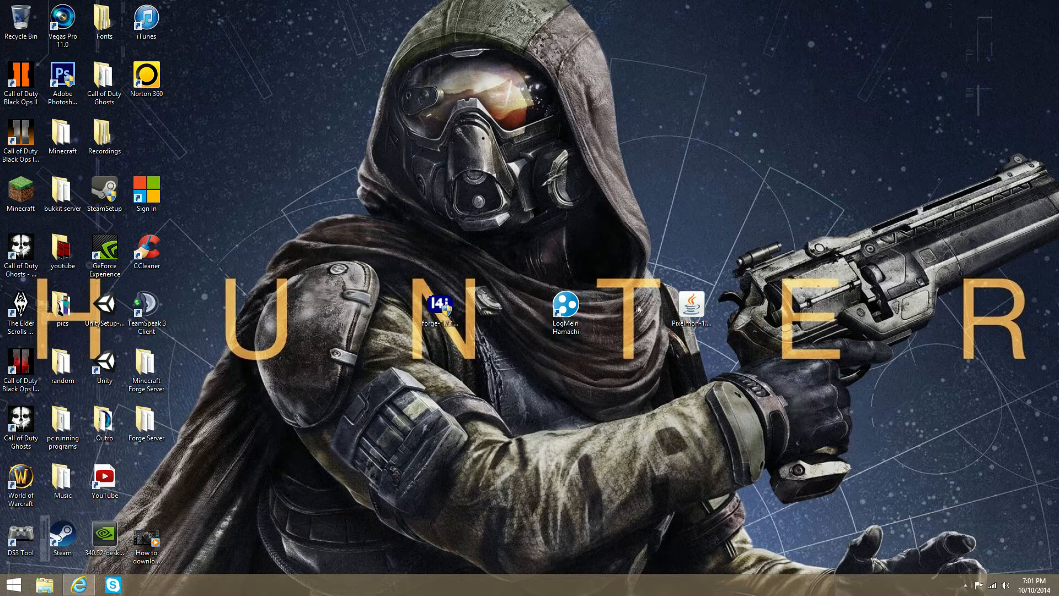
# Search Google for Forge and open the Minecraft Forge Downloads page at the 1.7.10 downloads list.
pyautogui.click(688, 306)
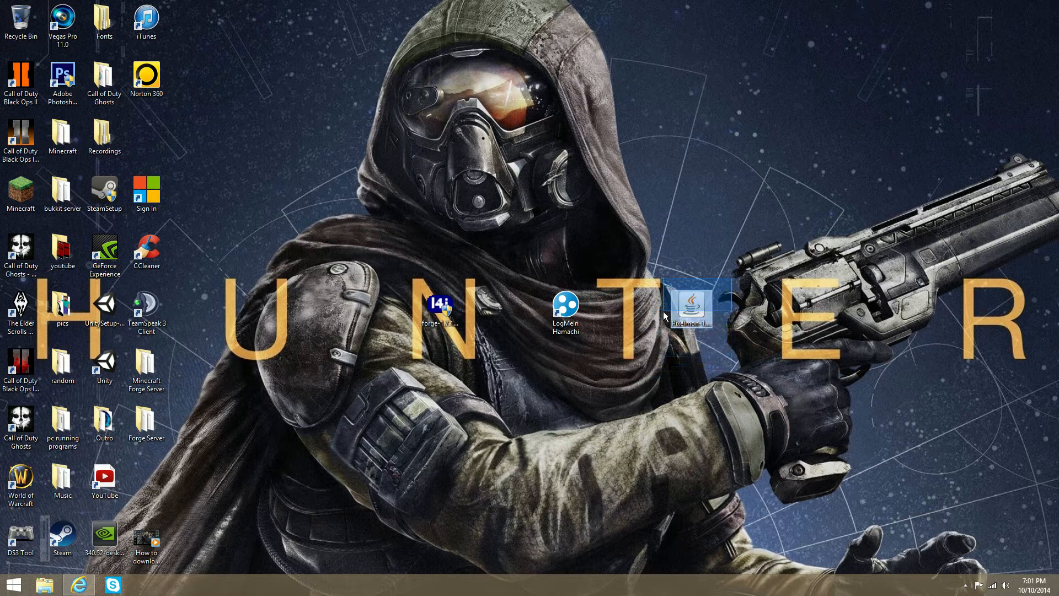
pyautogui.moveTo(642, 400)
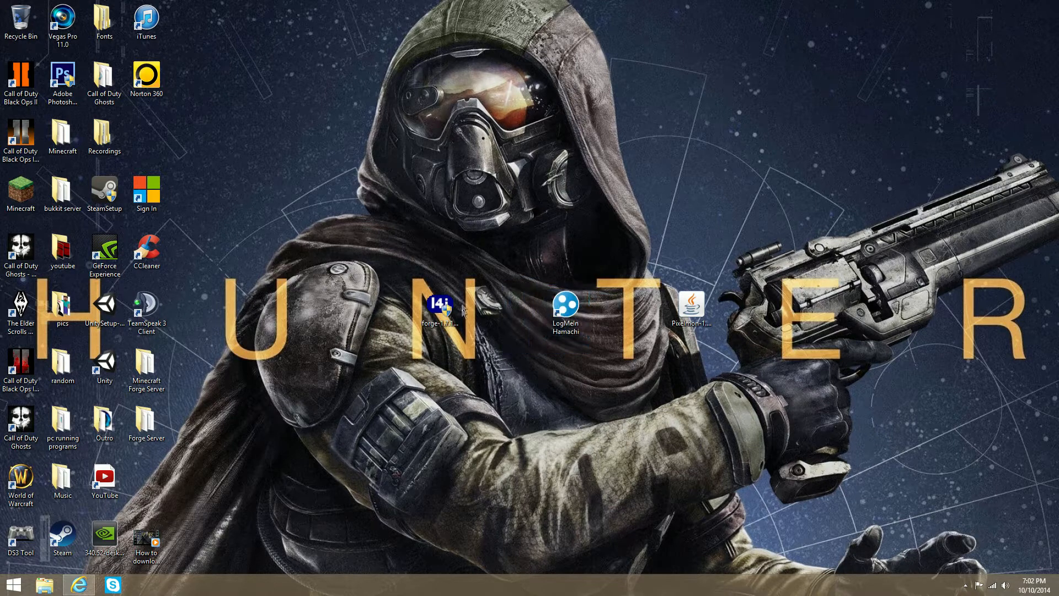
pyautogui.moveTo(436, 243)
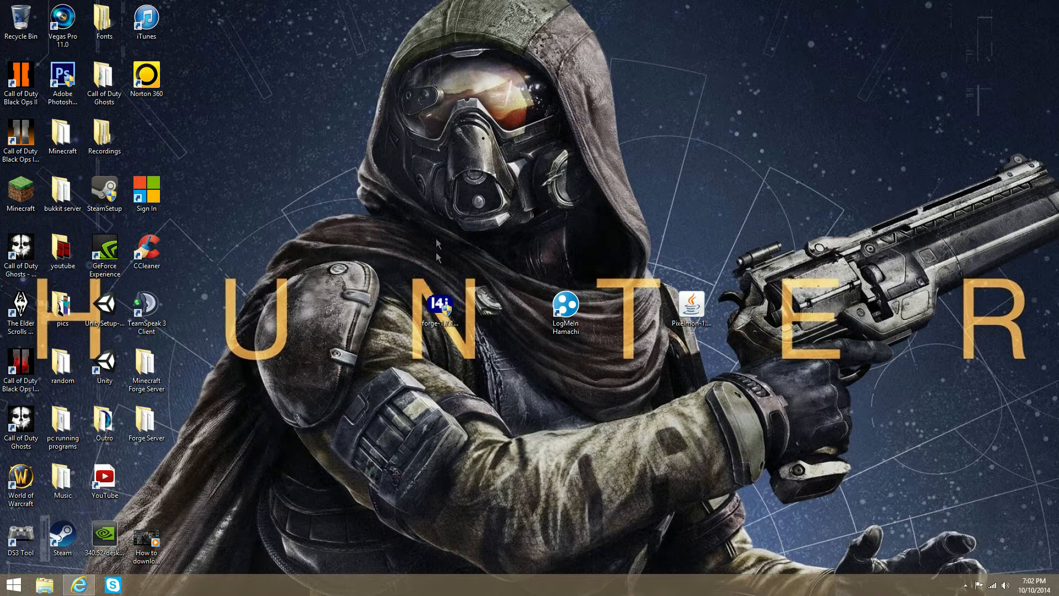
pyautogui.moveTo(438, 257)
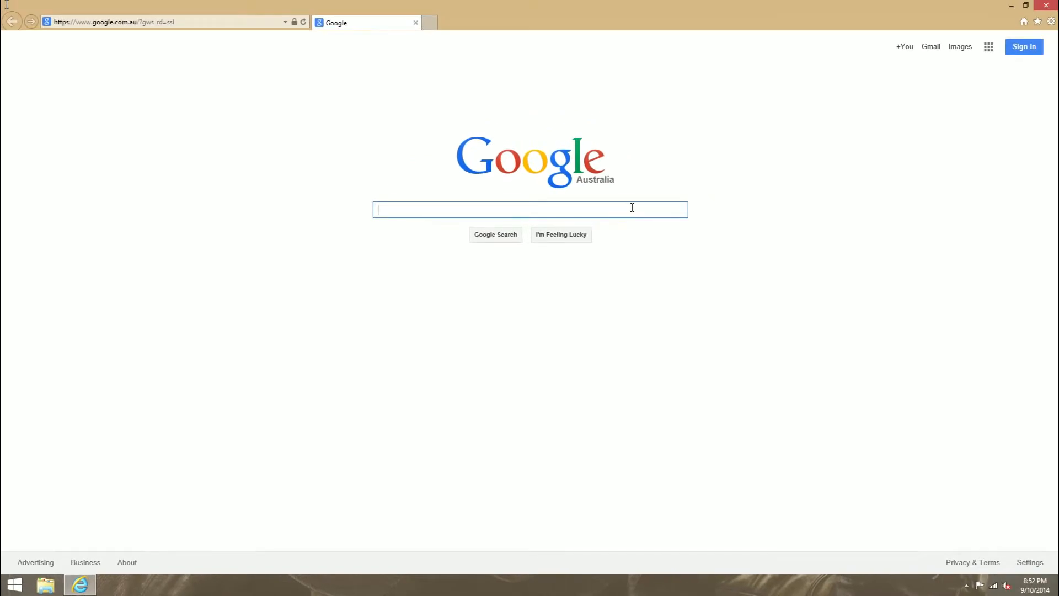
pyautogui.moveTo(5, 300)
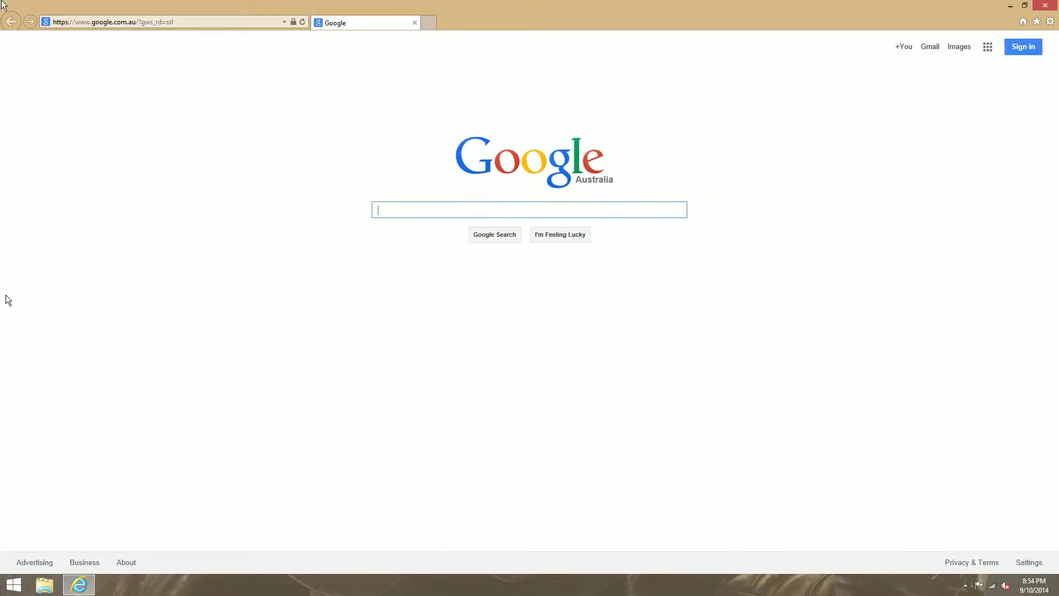
pyautogui.write('Forge')
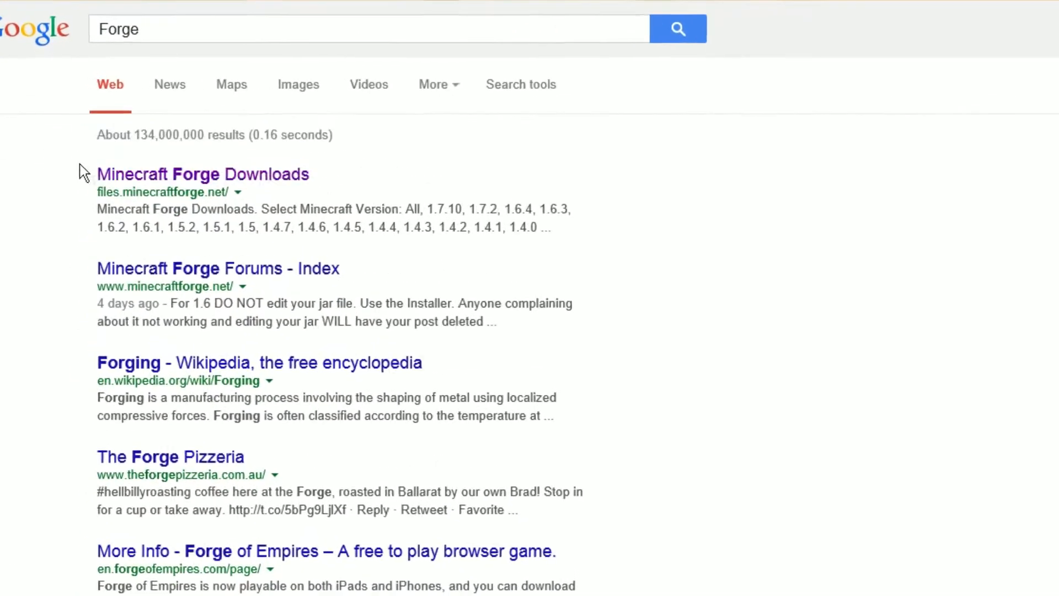
pyautogui.click(201, 174)
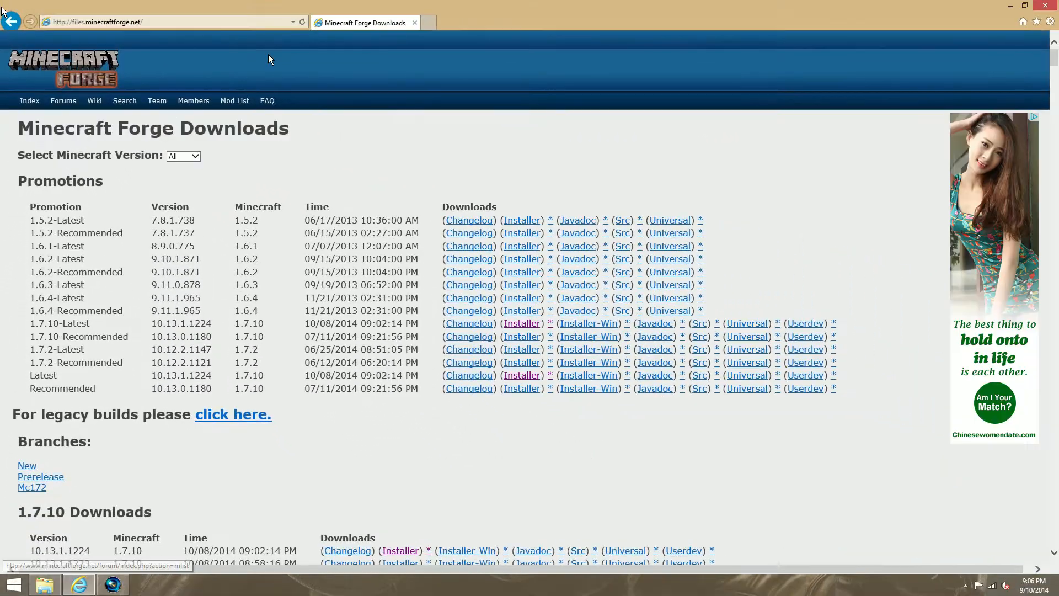
pyautogui.scroll(-3)
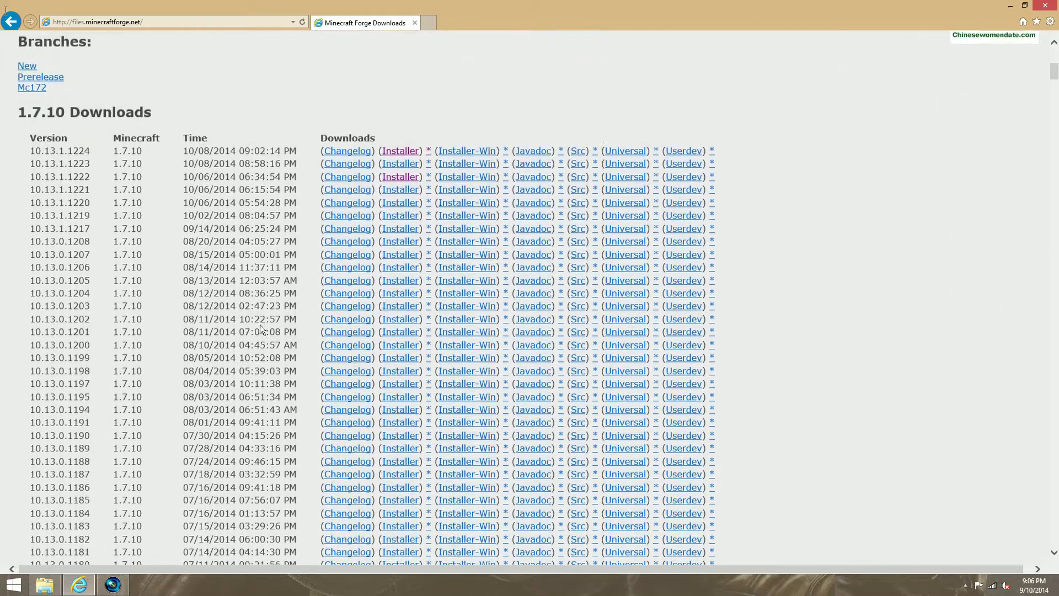
pyautogui.moveTo(401, 151)
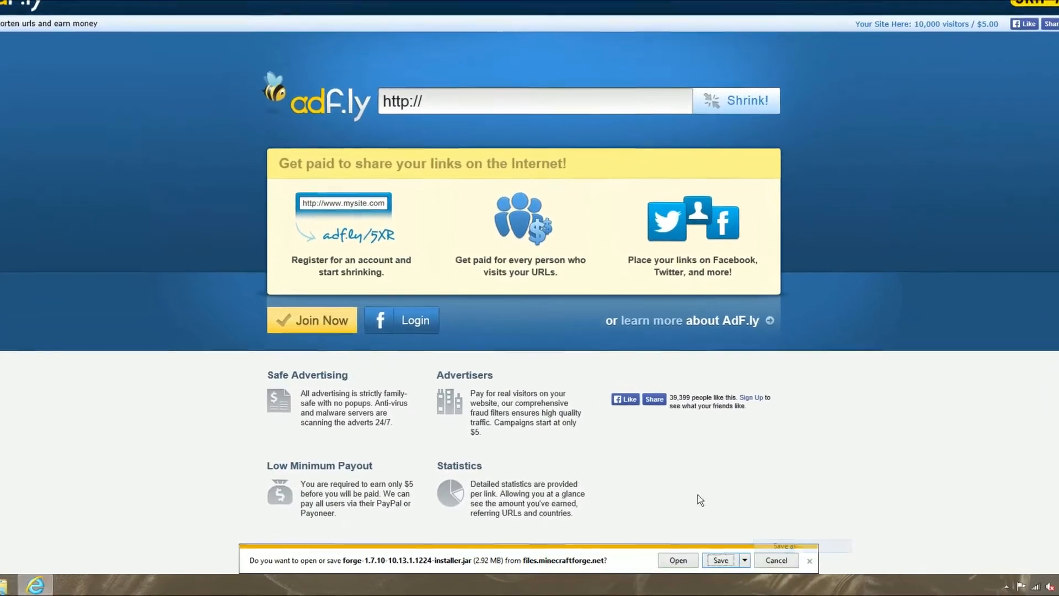
# Save the Forge 1.7.10-10.13.1.1224 installer jar to the desktop via Save As.
pyautogui.click(718, 560)
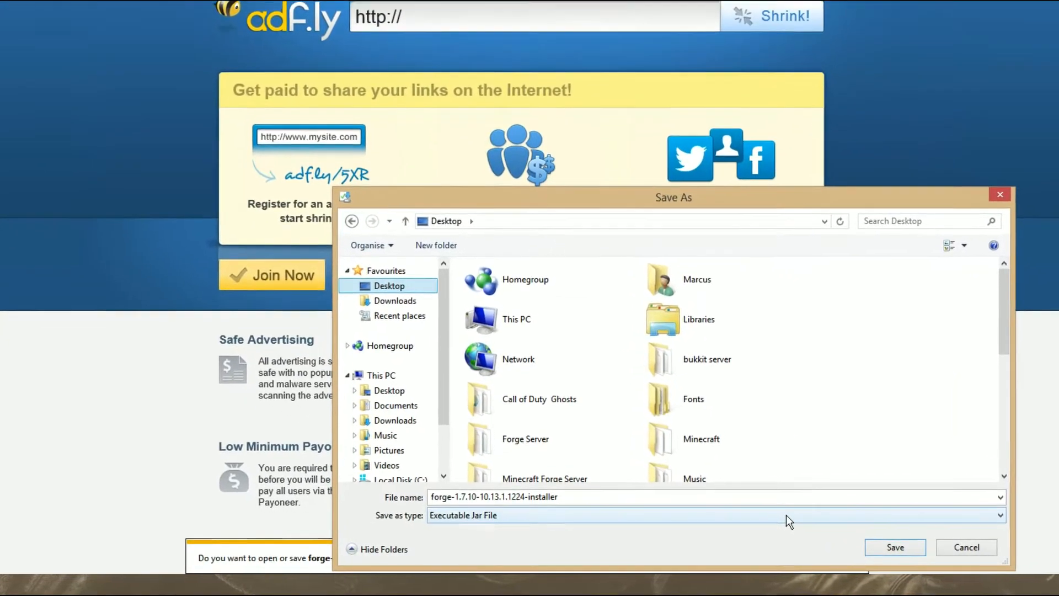
pyautogui.click(894, 547)
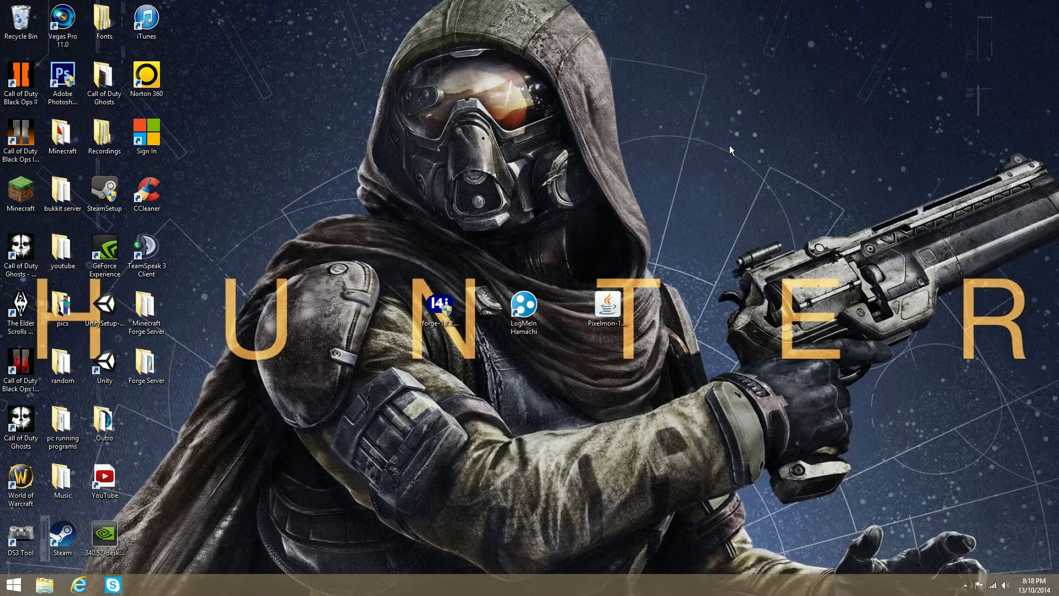
pyautogui.moveTo(76, 585)
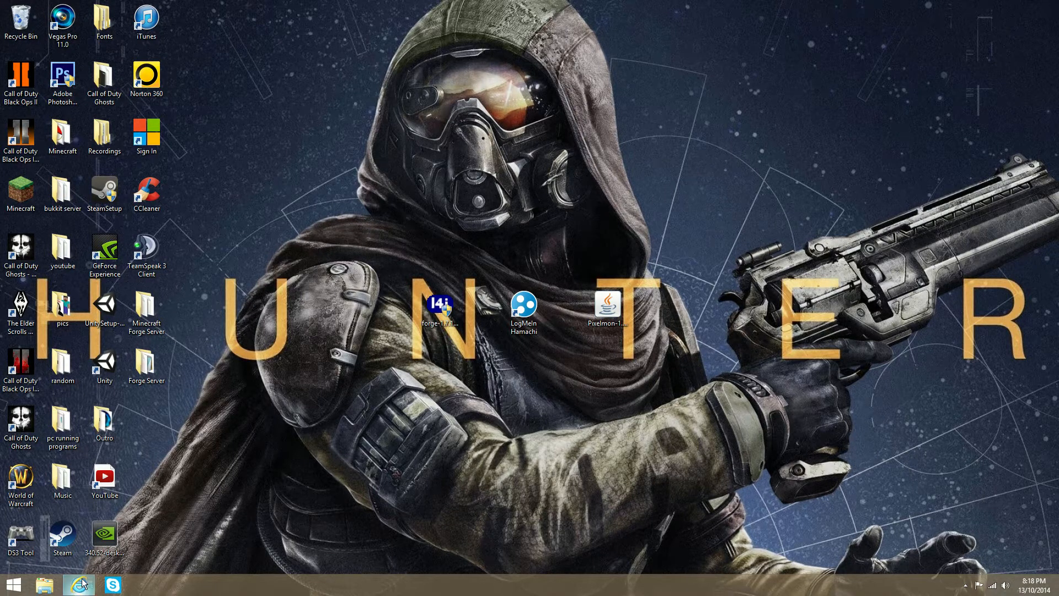
# Search Google for hamachi and open the Download LogMeIn Hamachi page.
pyautogui.click(78, 584)
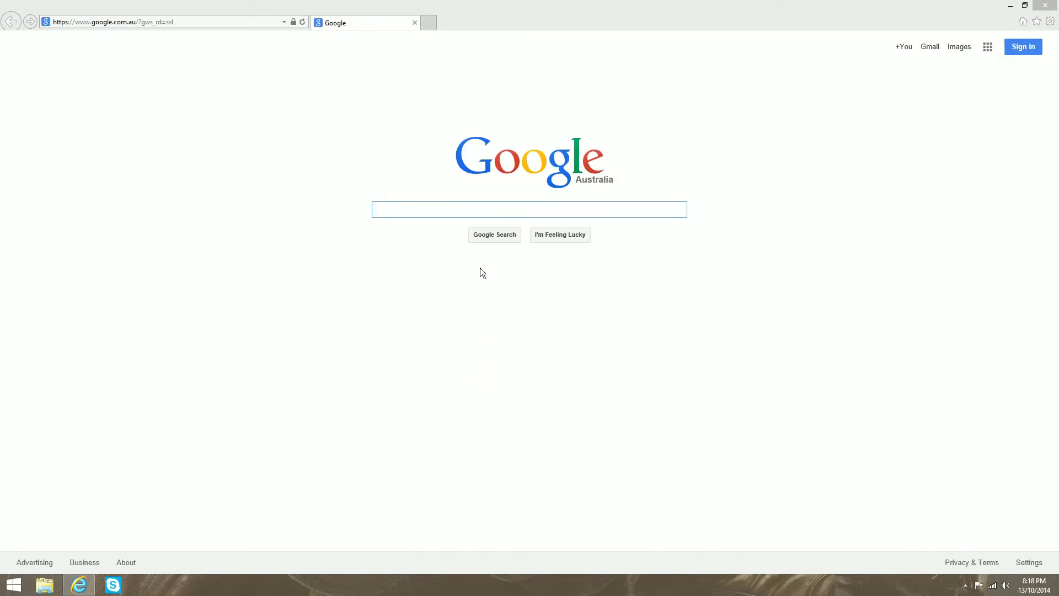
pyautogui.click(528, 210)
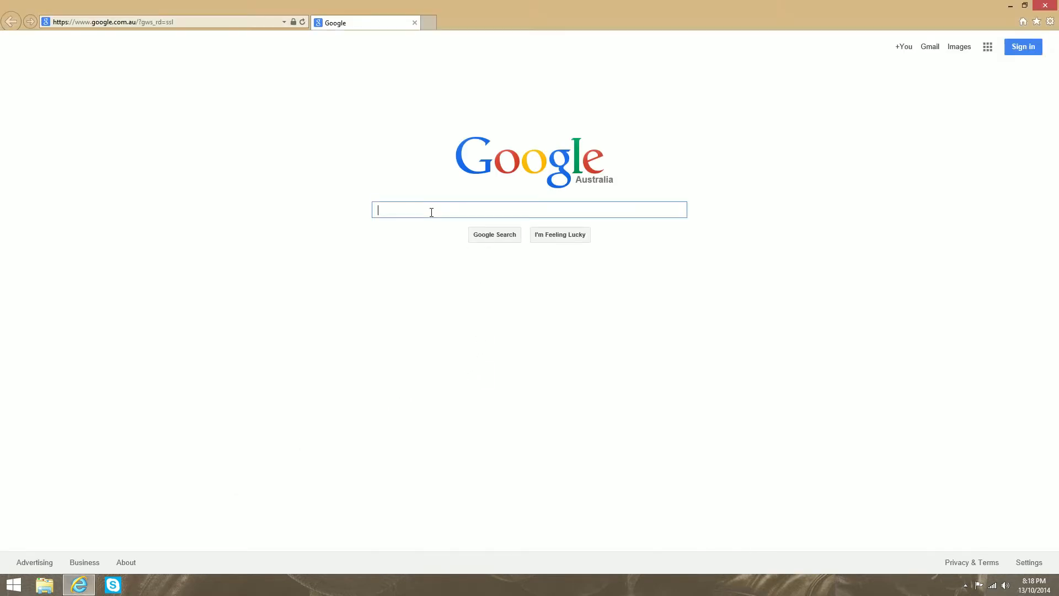
pyautogui.write('hamchi')
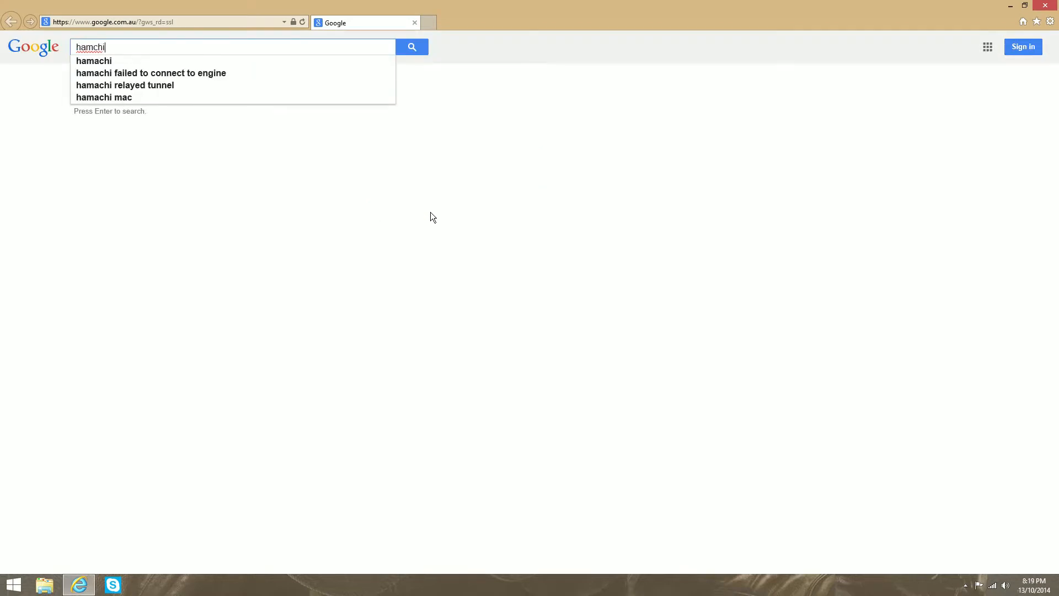
pyautogui.press('Return')
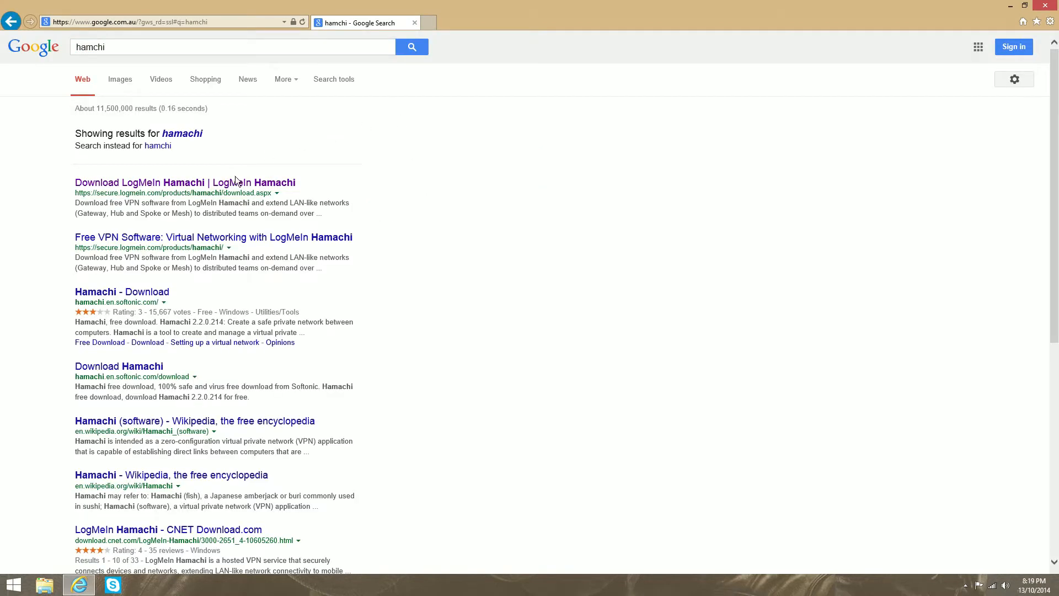
pyautogui.click(184, 182)
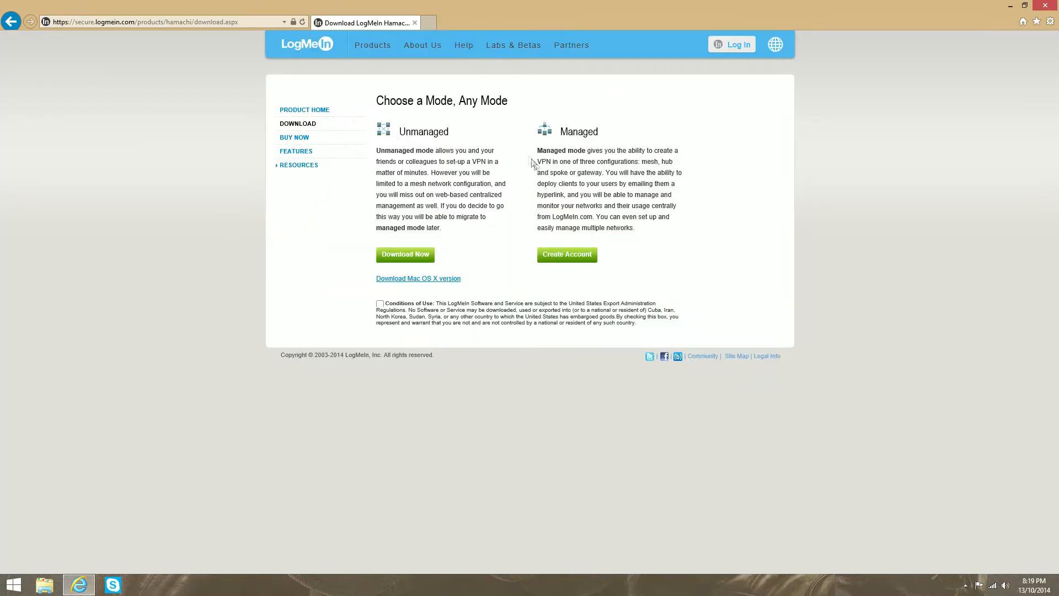
pyautogui.moveTo(576, 146)
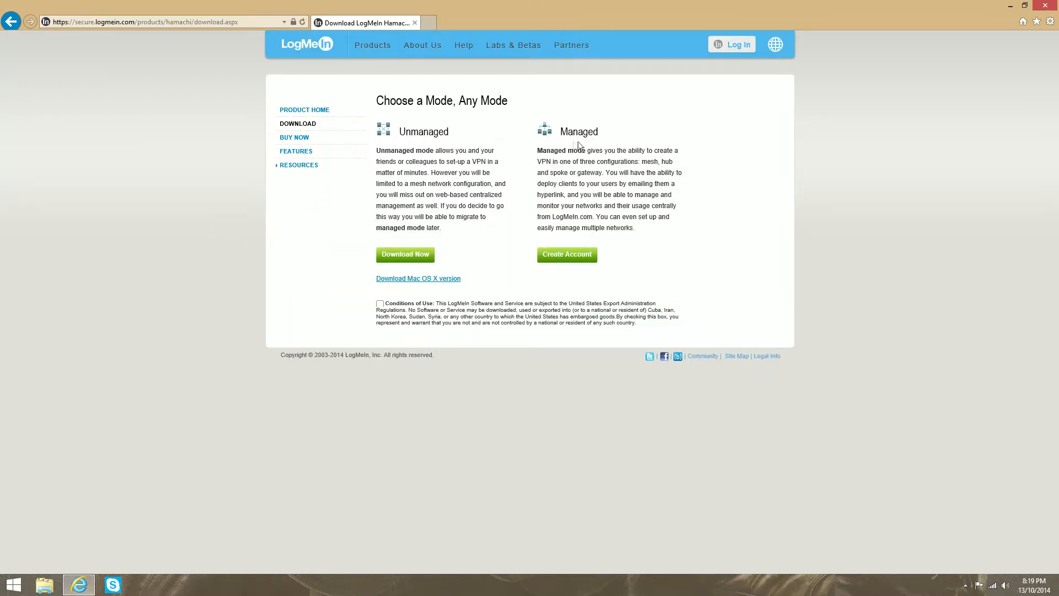
pyautogui.moveTo(344, 204)
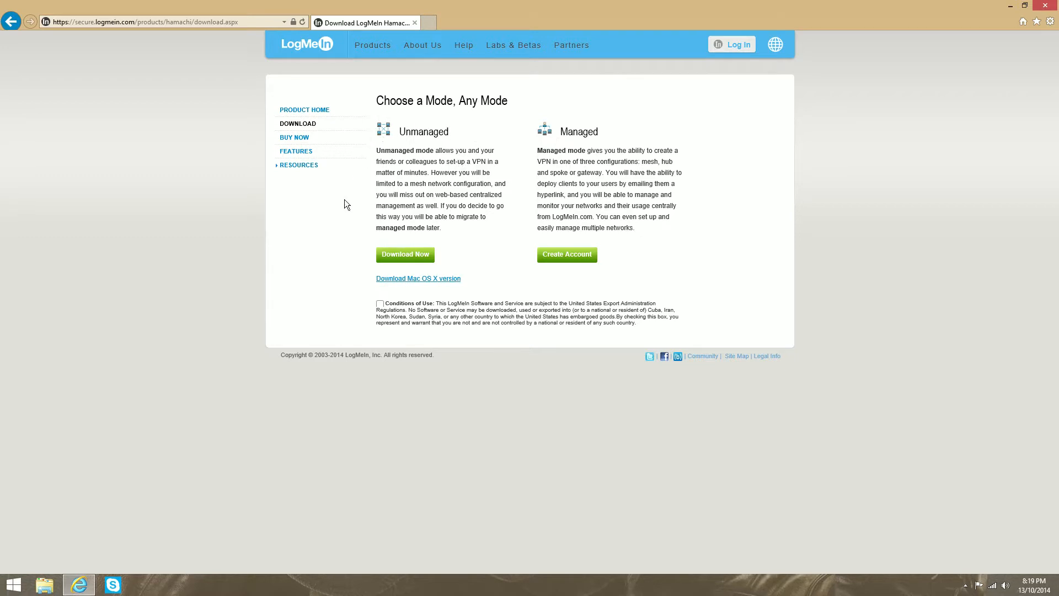
pyautogui.moveTo(678, 176)
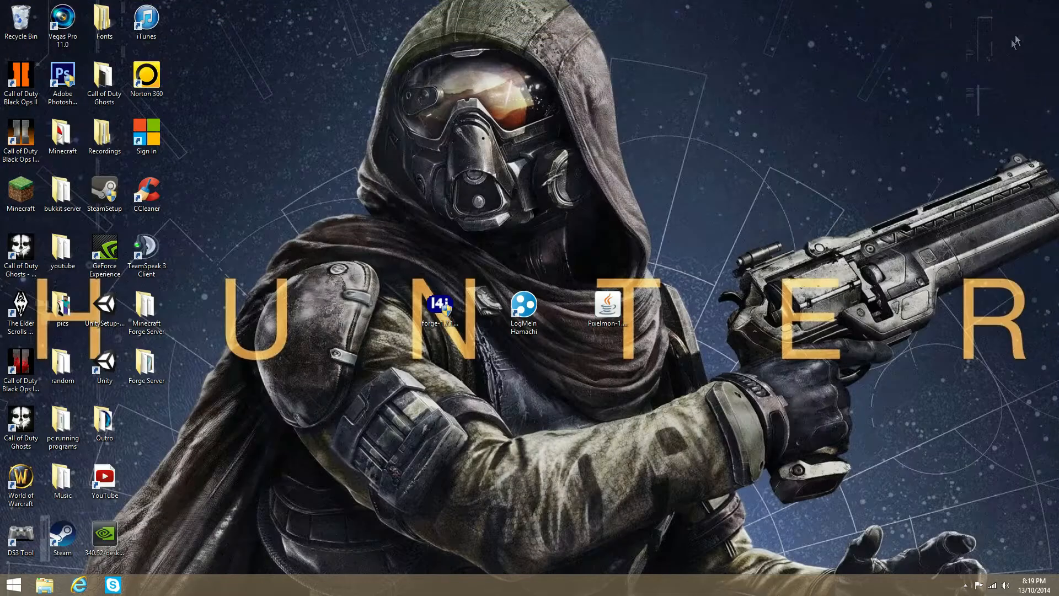
pyautogui.doubleClick(522, 308)
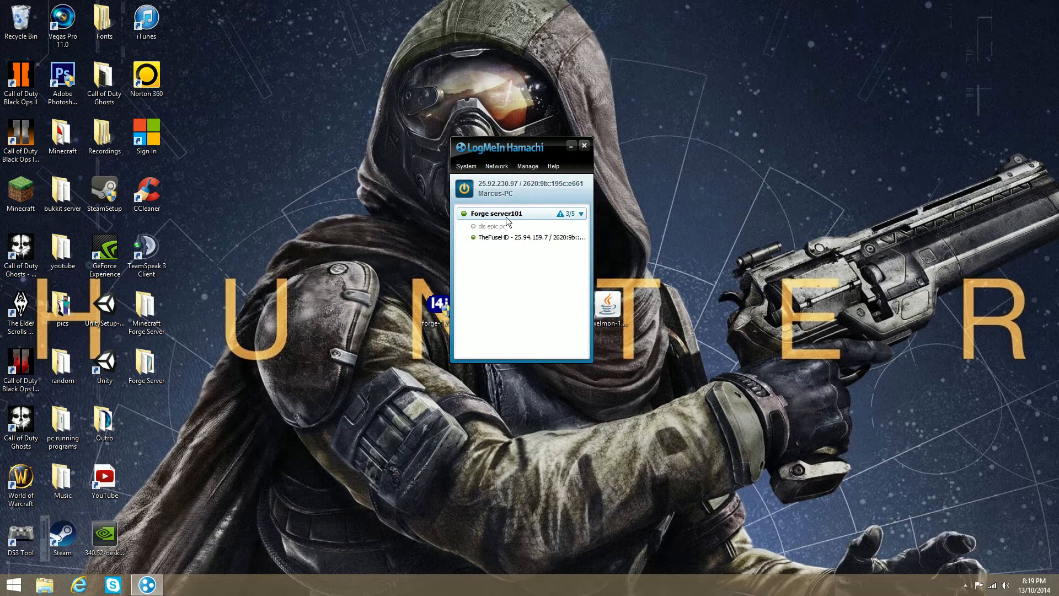
pyautogui.moveTo(588, 258)
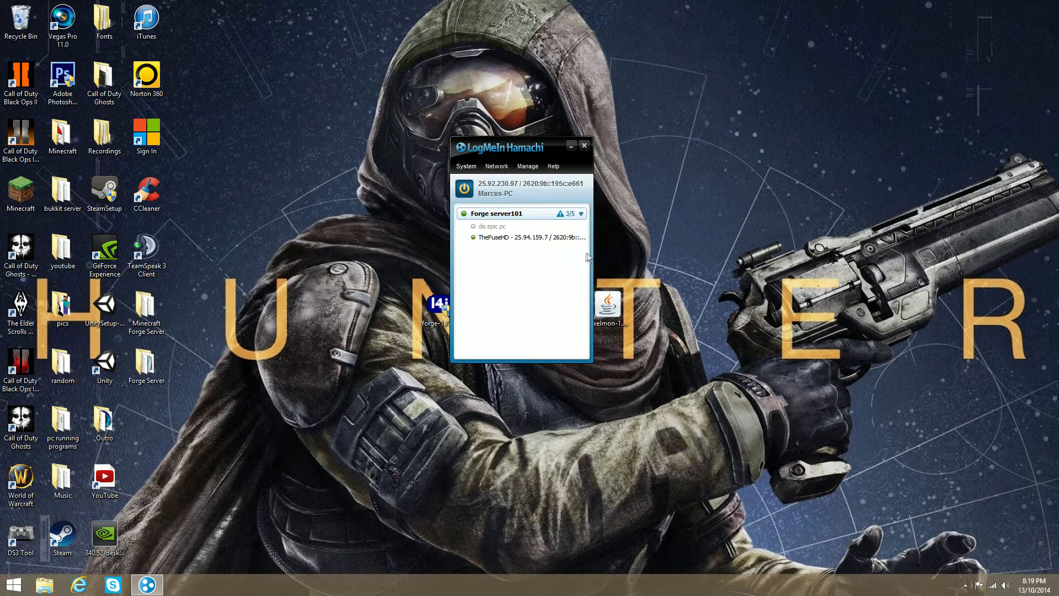
pyautogui.click(464, 187)
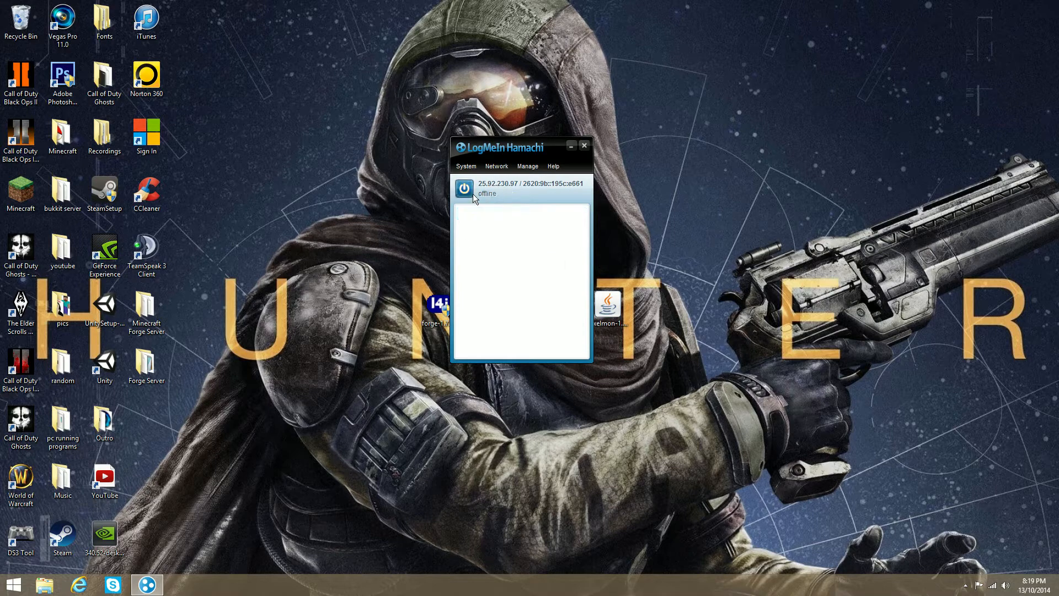
pyautogui.click(464, 187)
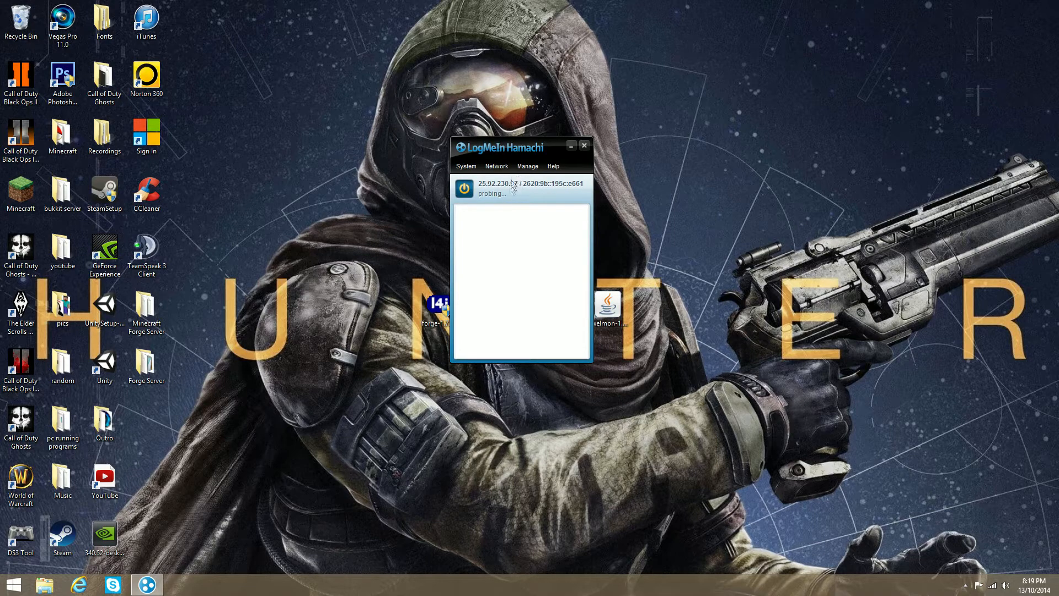
pyautogui.click(497, 166)
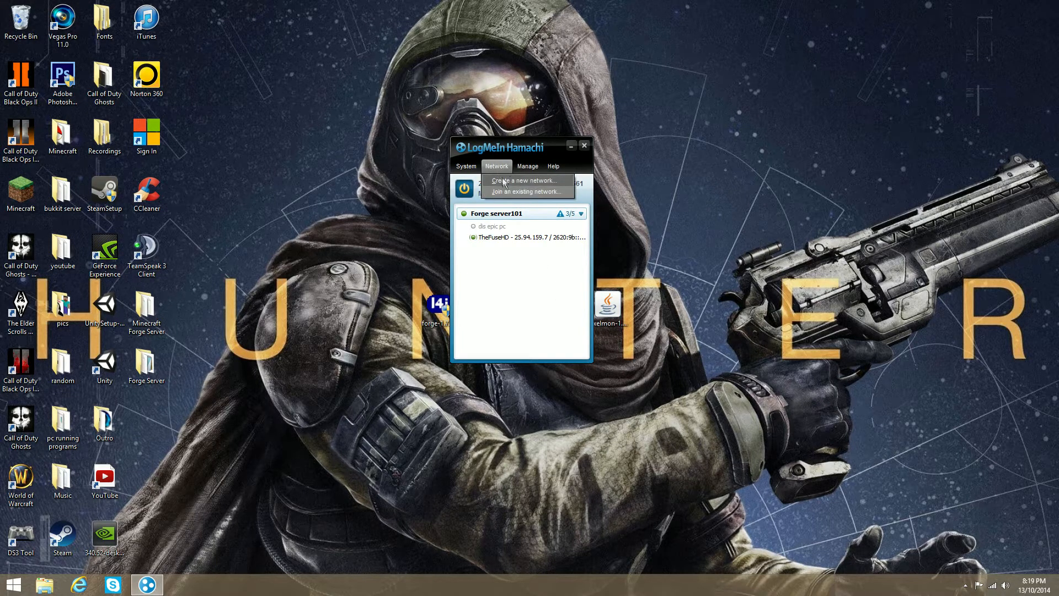
pyautogui.click(524, 180)
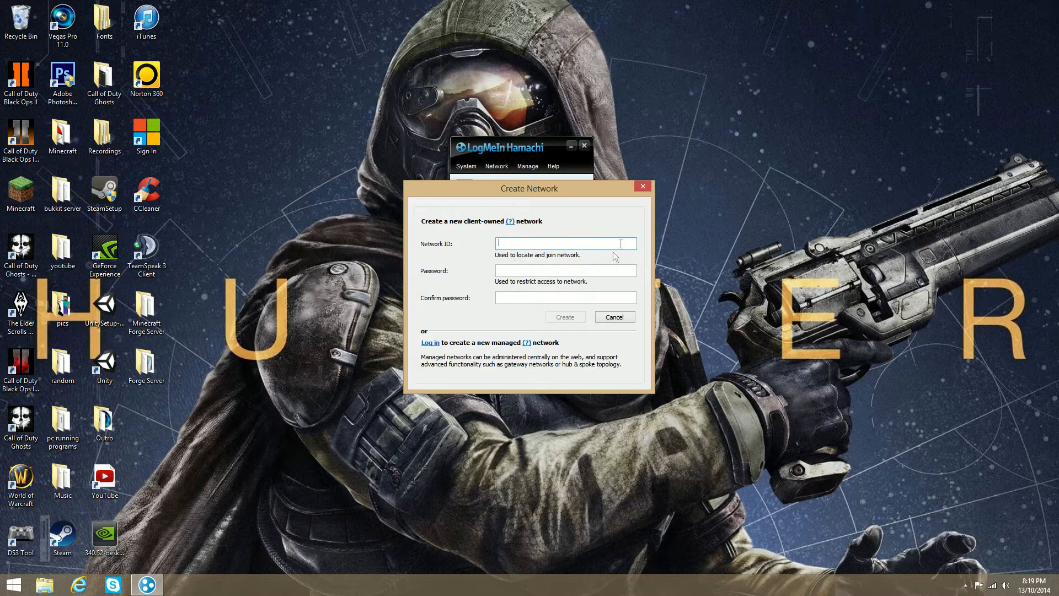
pyautogui.moveTo(642, 186)
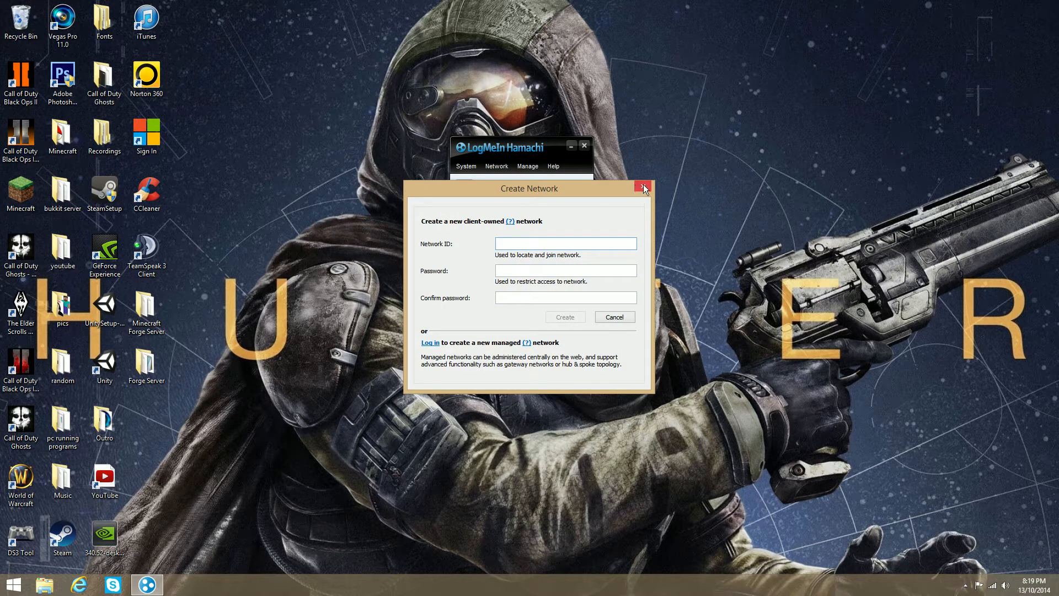
pyautogui.click(642, 187)
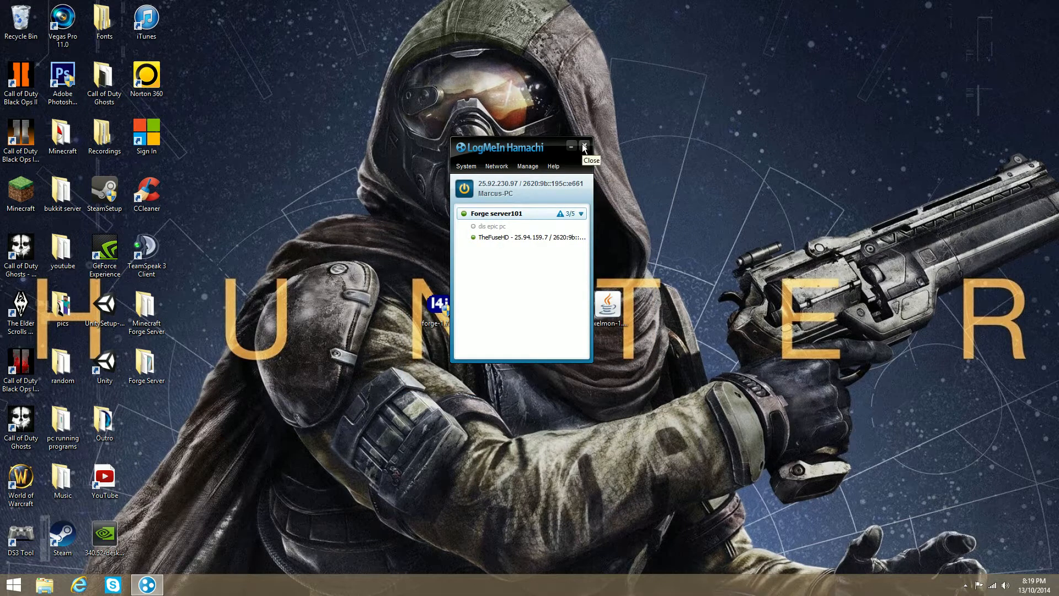
pyautogui.click(582, 147)
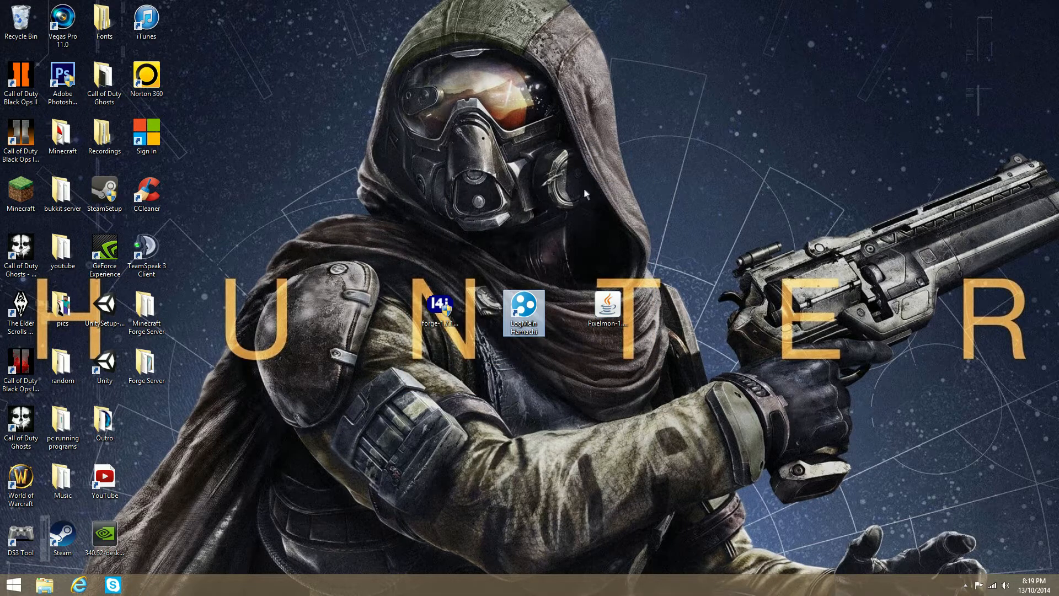
pyautogui.moveTo(675, 285)
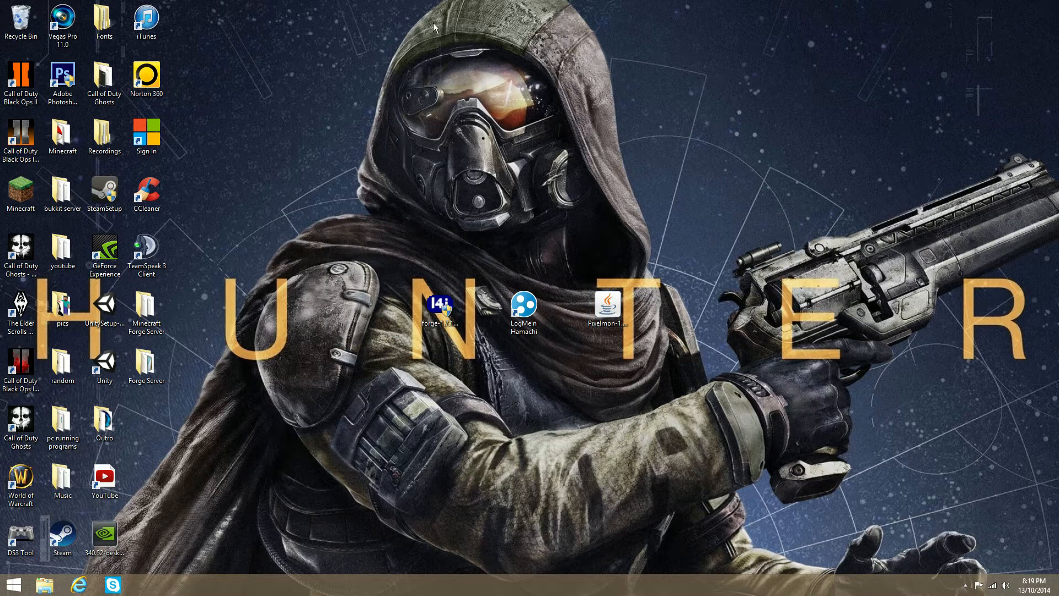
# Launch the Forge installer, create a new desktop folder and choose Install server.
pyautogui.doubleClick(440, 306)
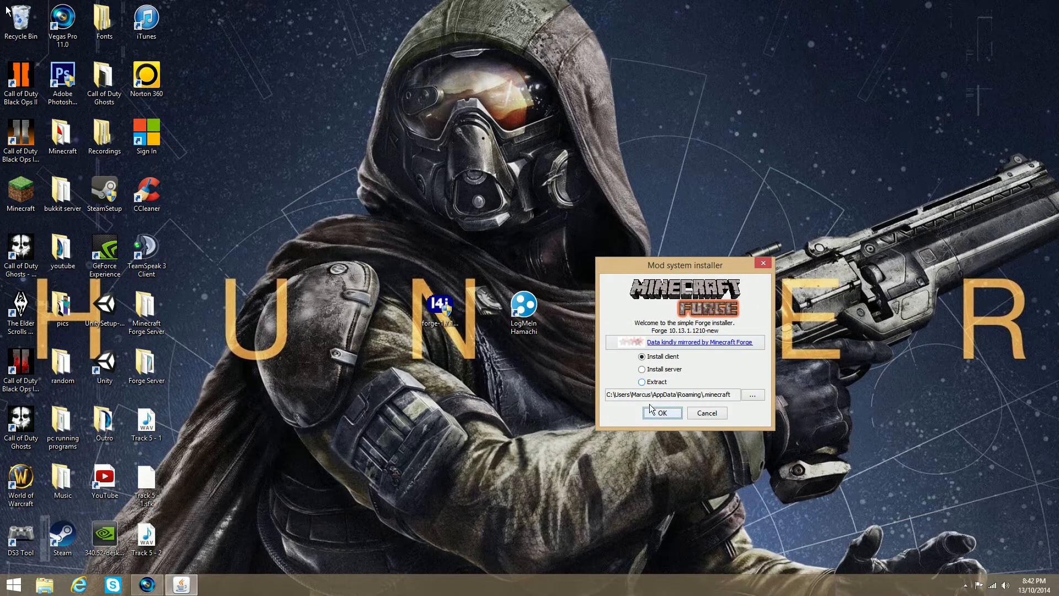
pyautogui.moveTo(625, 296)
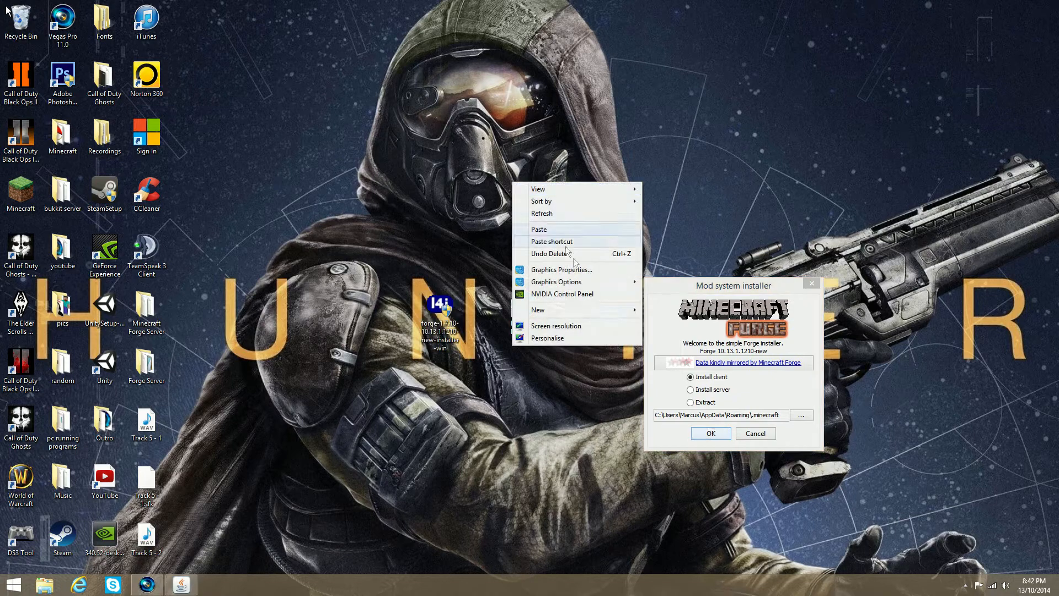
pyautogui.click(540, 309)
pyautogui.write('ForgeServer')
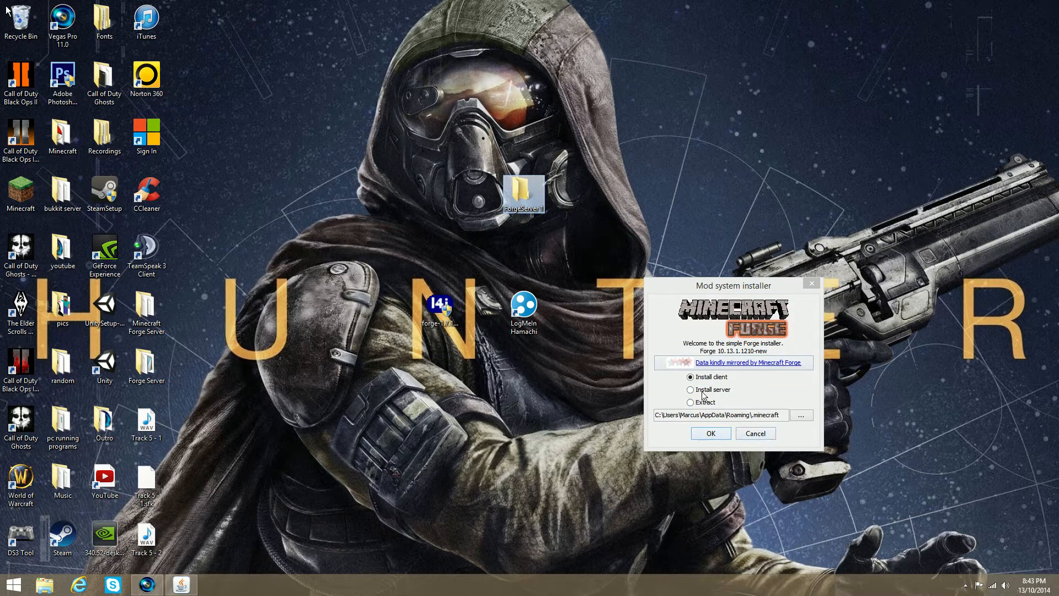
pyautogui.click(691, 389)
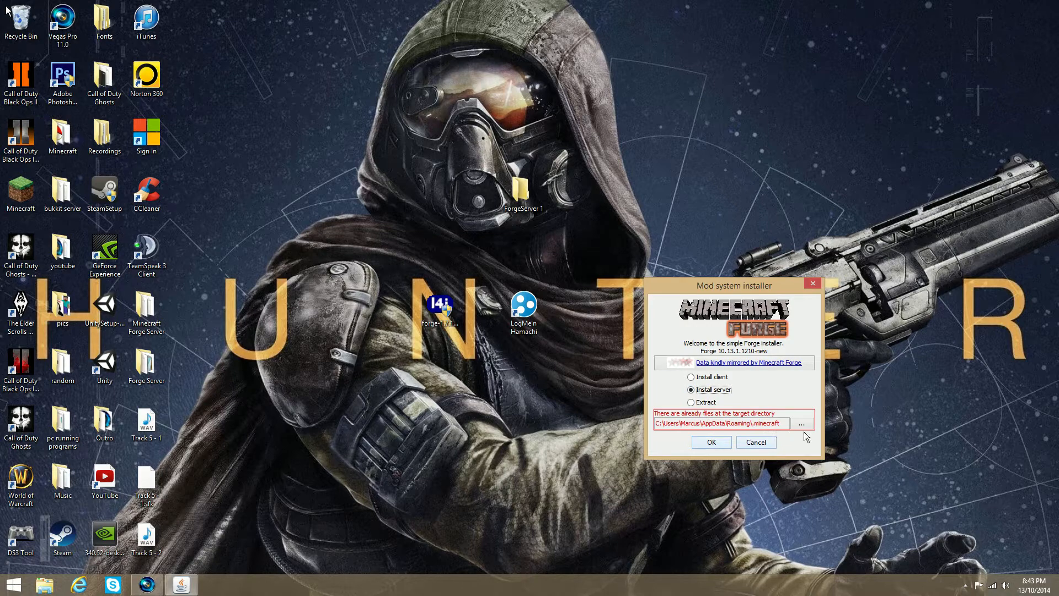
# Set ForgeServer 1 as the install destination and start the server install.
pyautogui.click(802, 422)
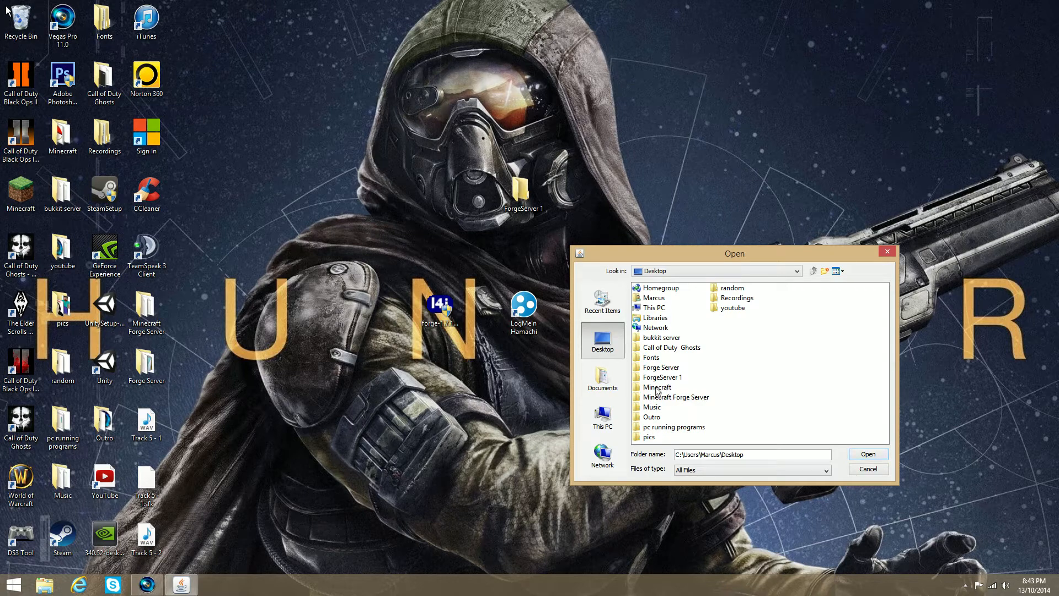
pyautogui.doubleClick(662, 377)
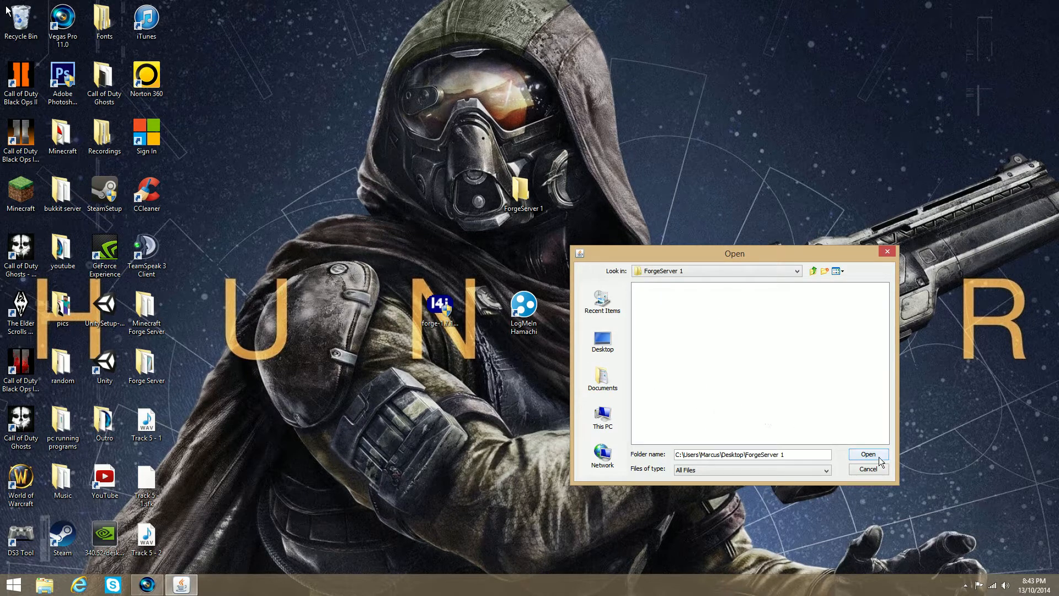
pyautogui.click(868, 453)
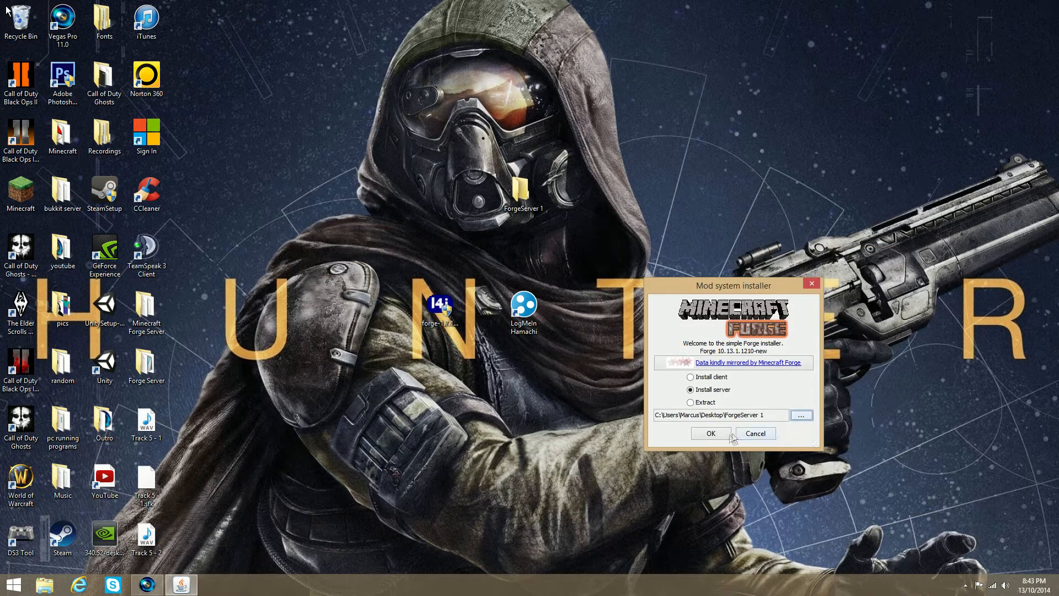
pyautogui.click(709, 432)
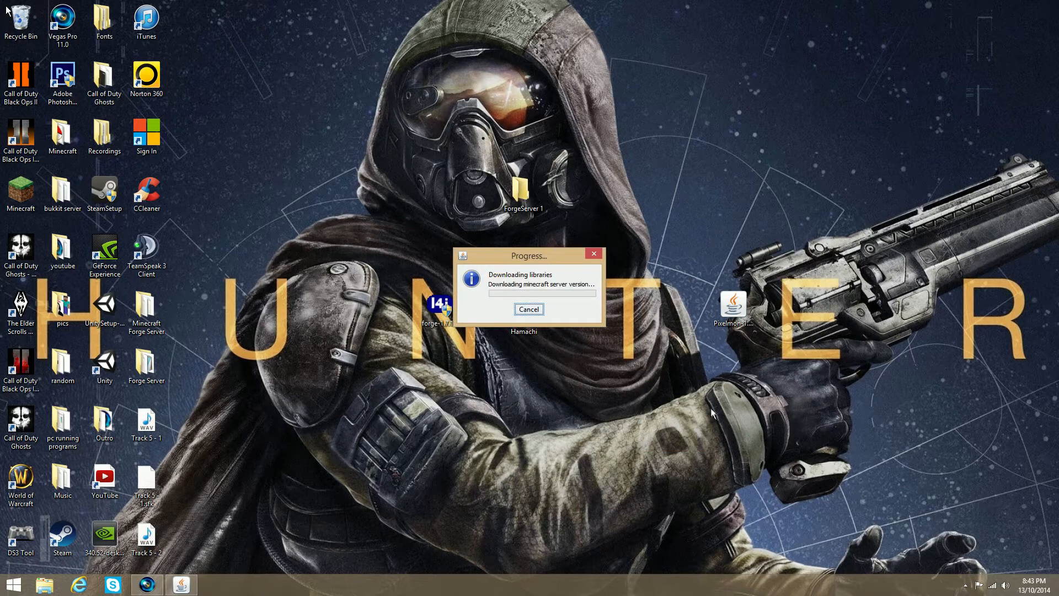
pyautogui.moveTo(712, 417)
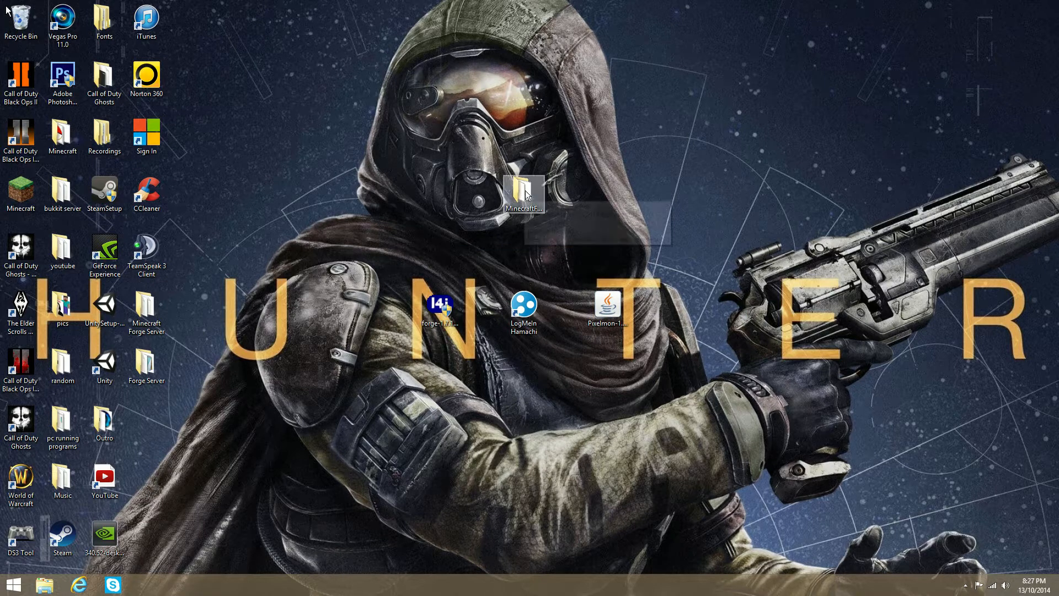
pyautogui.moveTo(509, 229)
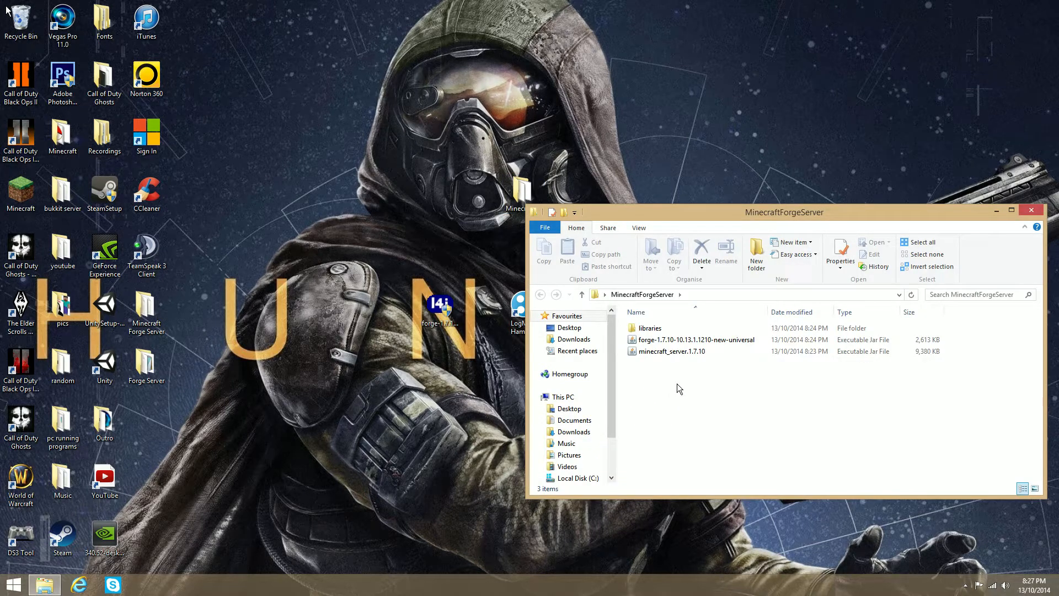
pyautogui.moveTo(666, 363)
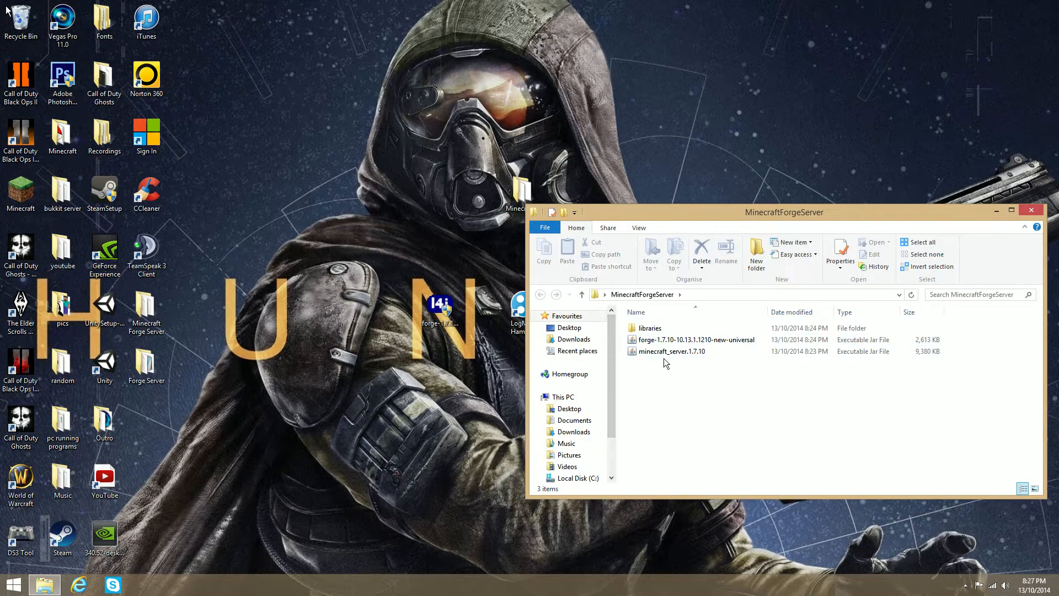
# Run the Forge universal jar to generate the server files, then open eula in Notepad.
pyautogui.click(696, 339)
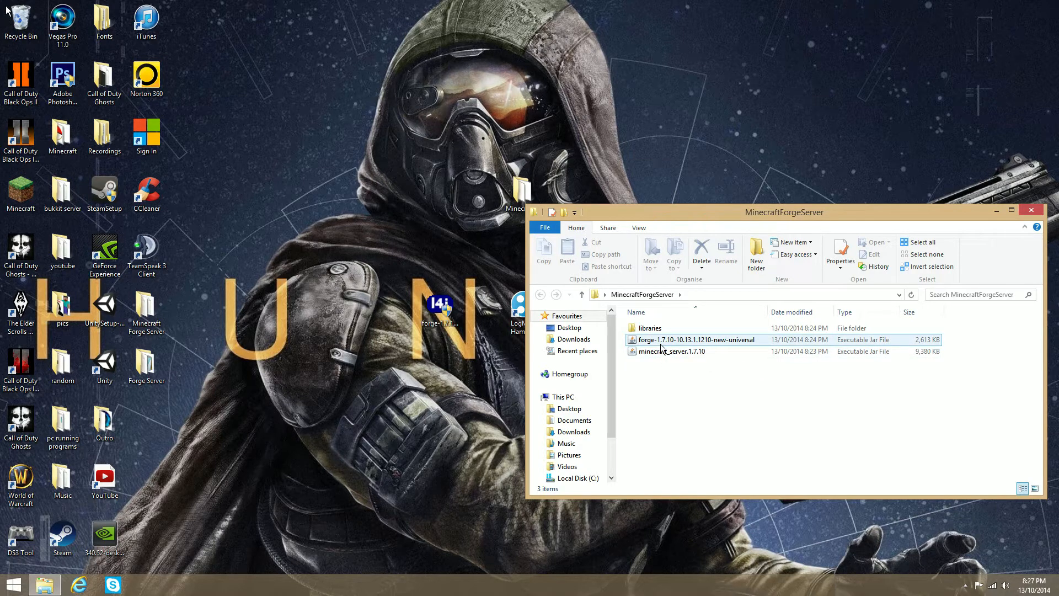
pyautogui.click(697, 339)
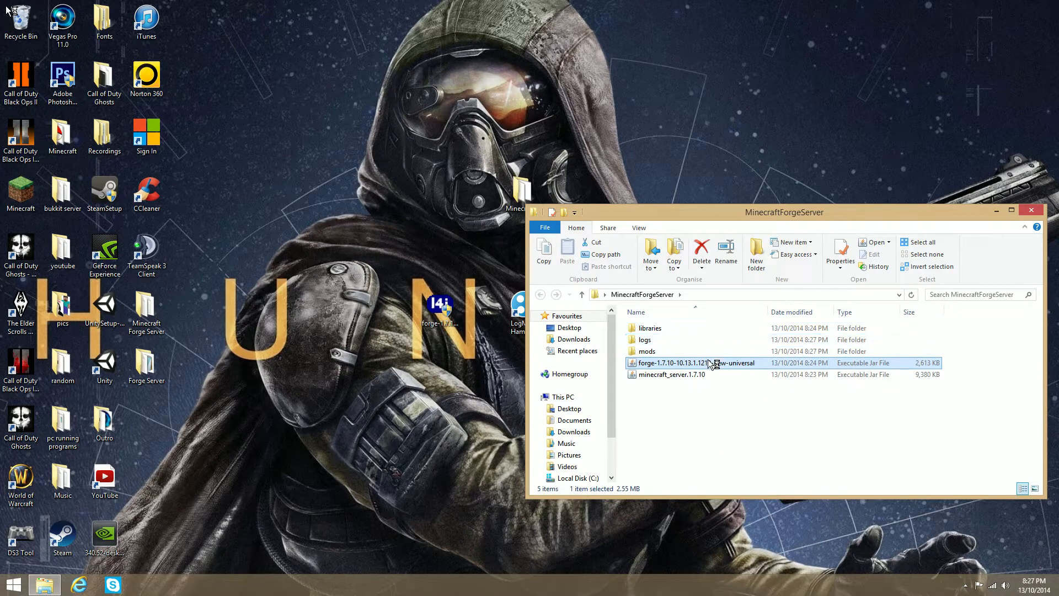
pyautogui.doubleClick(675, 363)
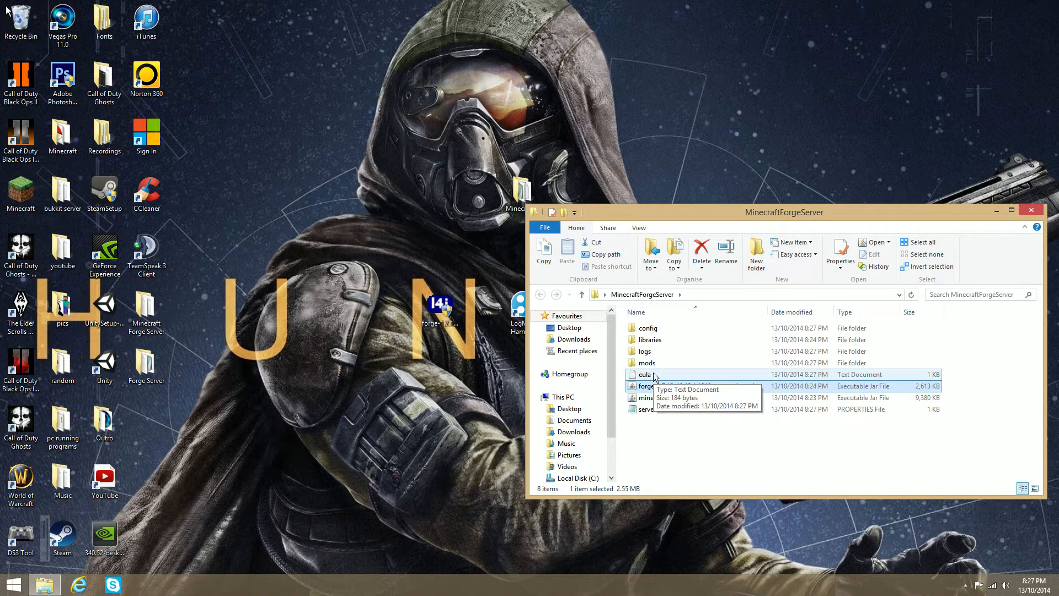
pyautogui.doubleClick(645, 374)
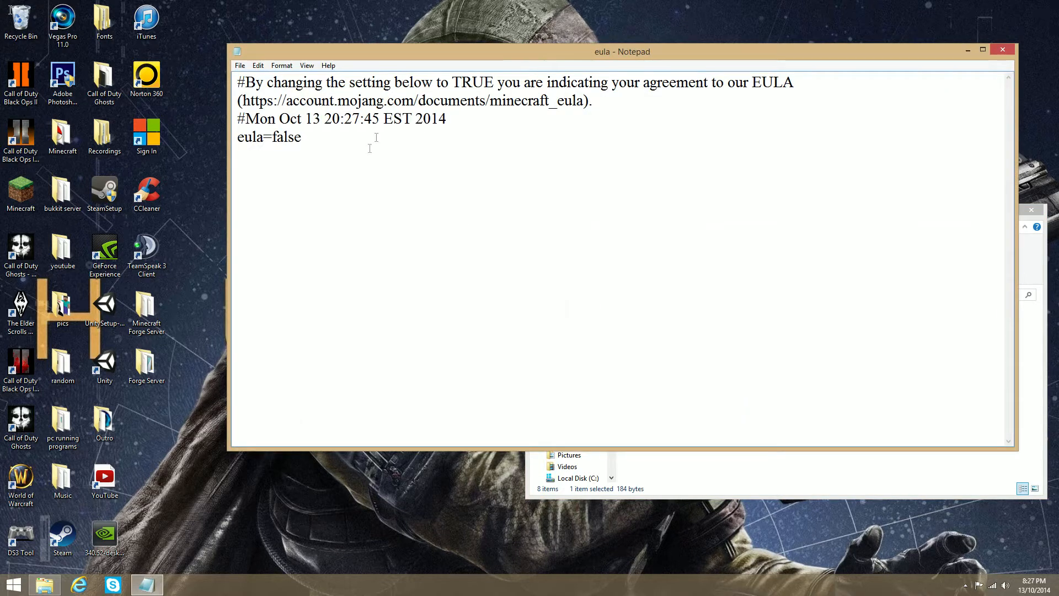
# Change eula=false to eula=true, then save and close the file.
pyautogui.click(304, 137)
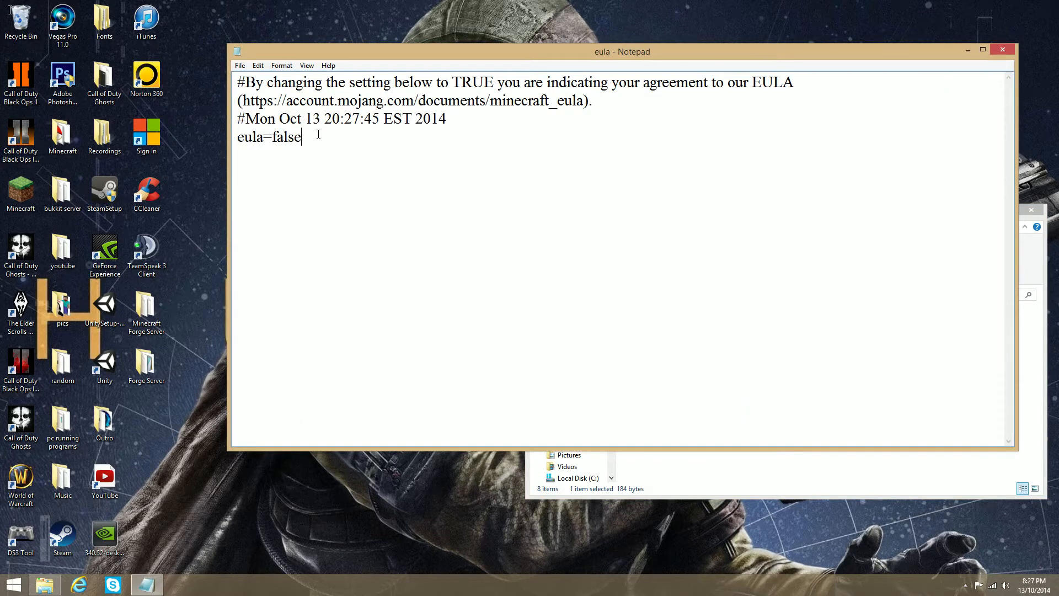
pyautogui.press('Backspace')
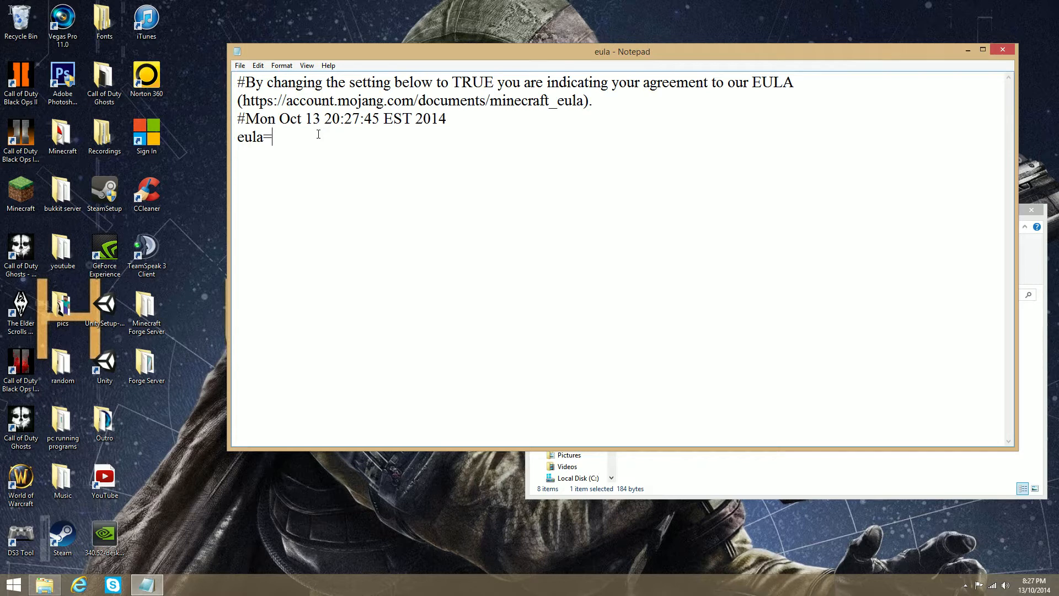
pyautogui.write('true')
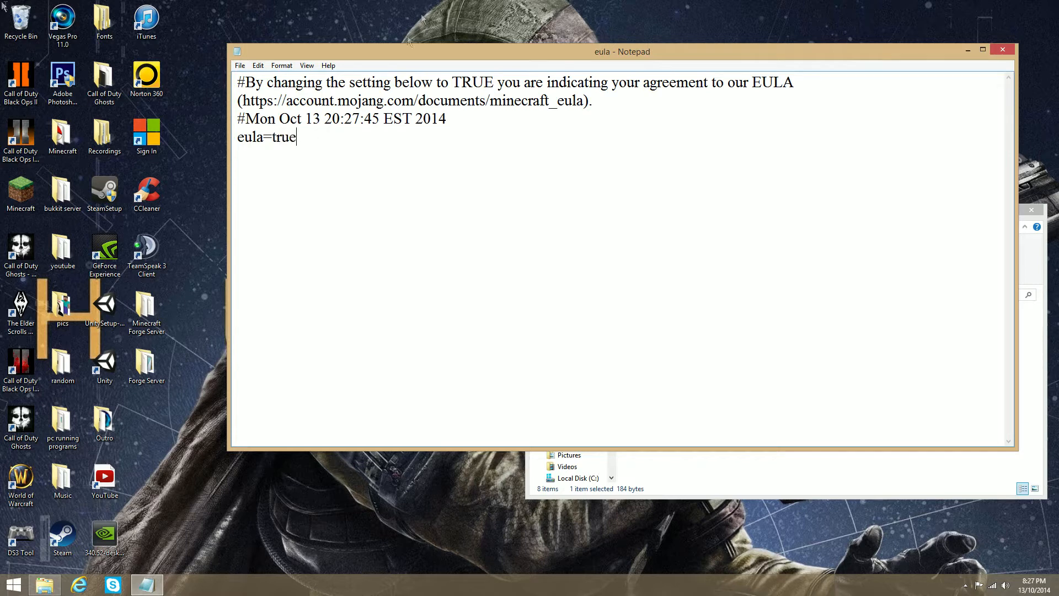
pyautogui.click(239, 65)
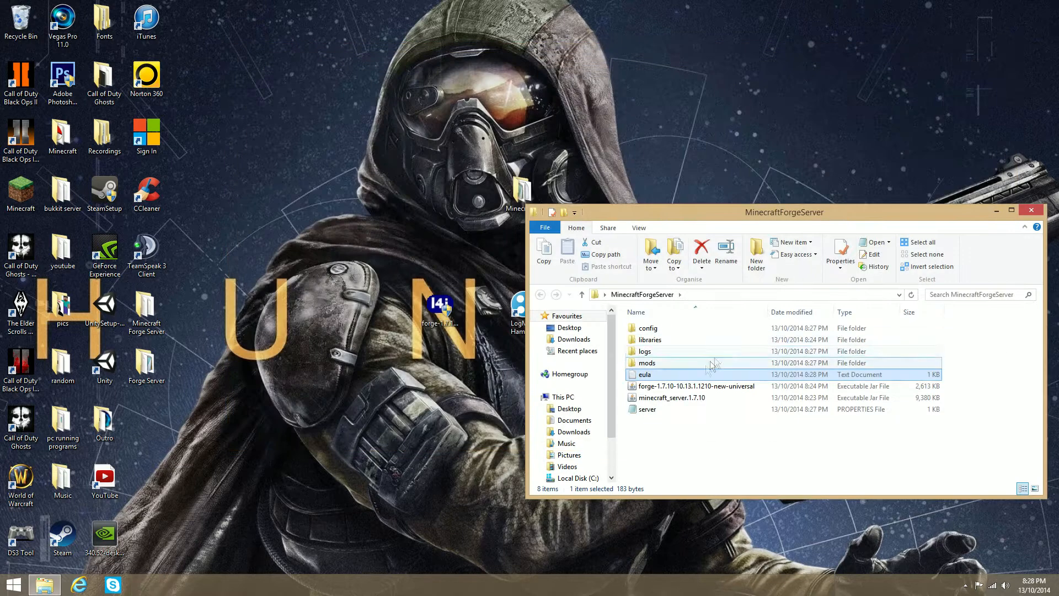
# Run the forge-1.7.10 universal jar again to generate the world folder and player list files.
pyautogui.click(697, 386)
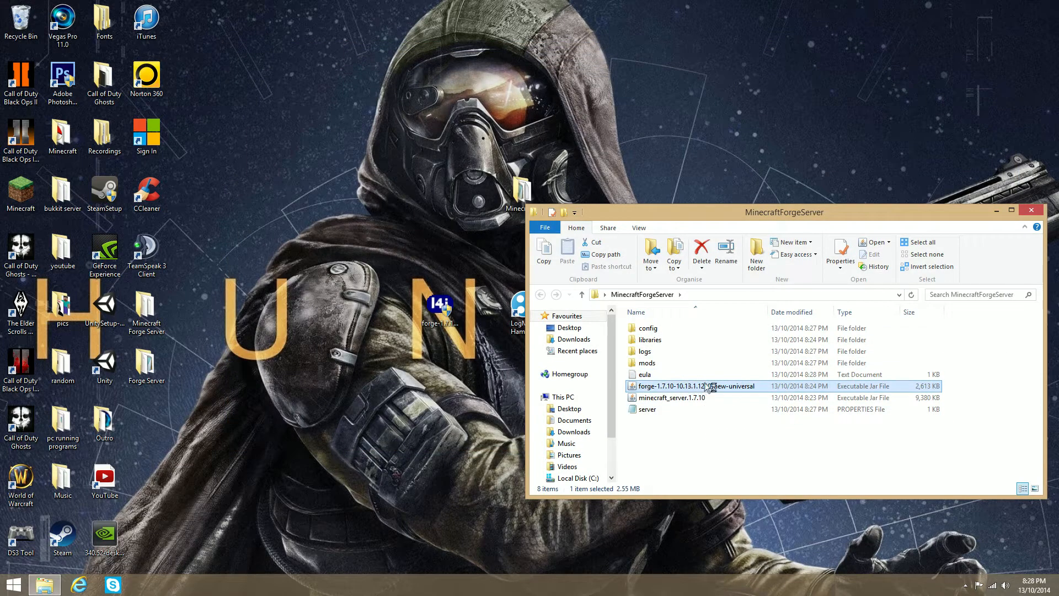
pyautogui.moveTo(388, 343)
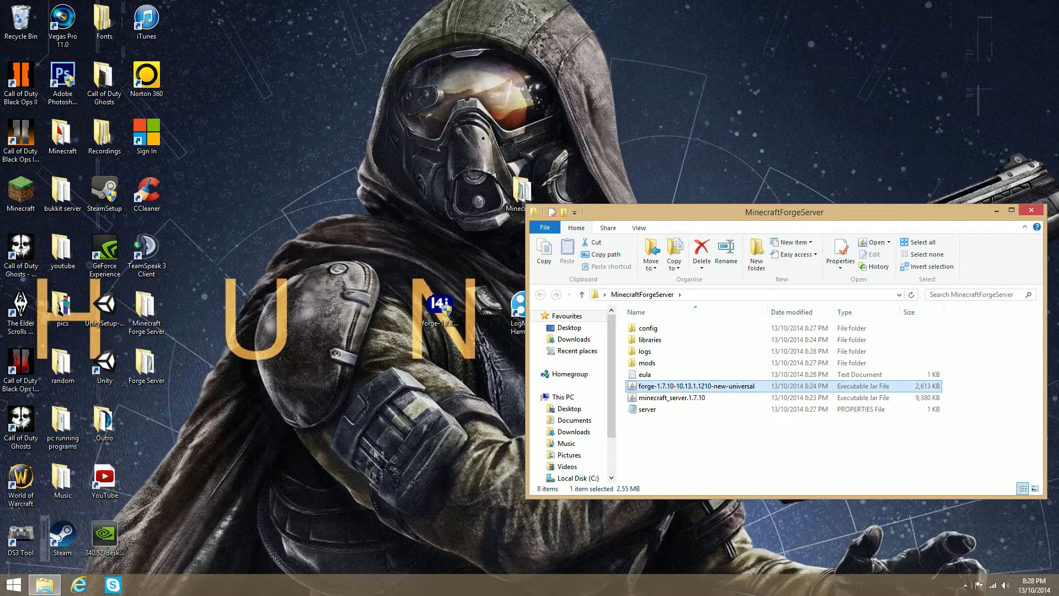
pyautogui.doubleClick(695, 386)
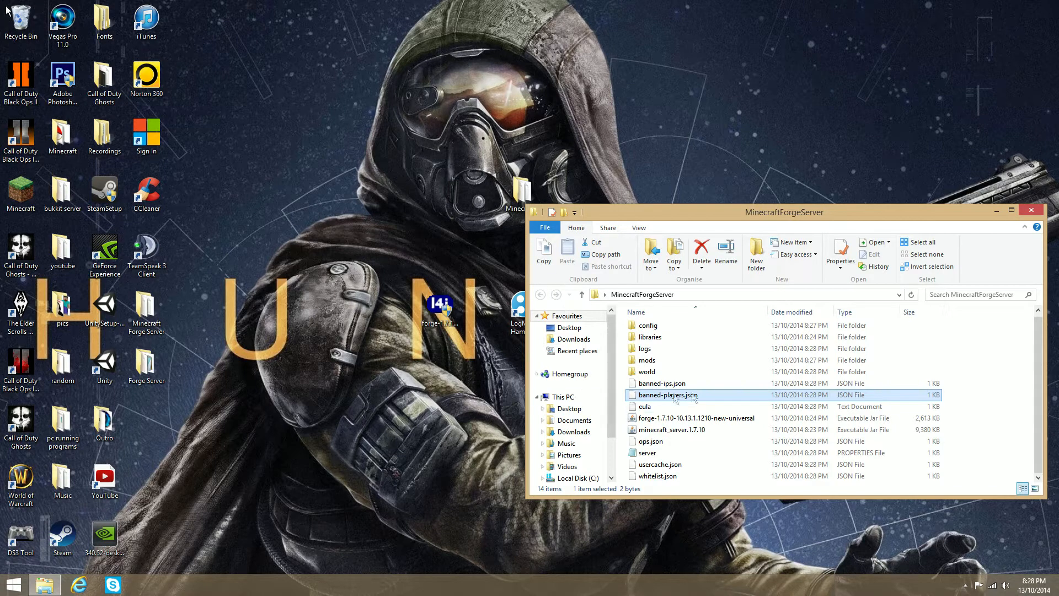
pyautogui.moveTo(690, 224)
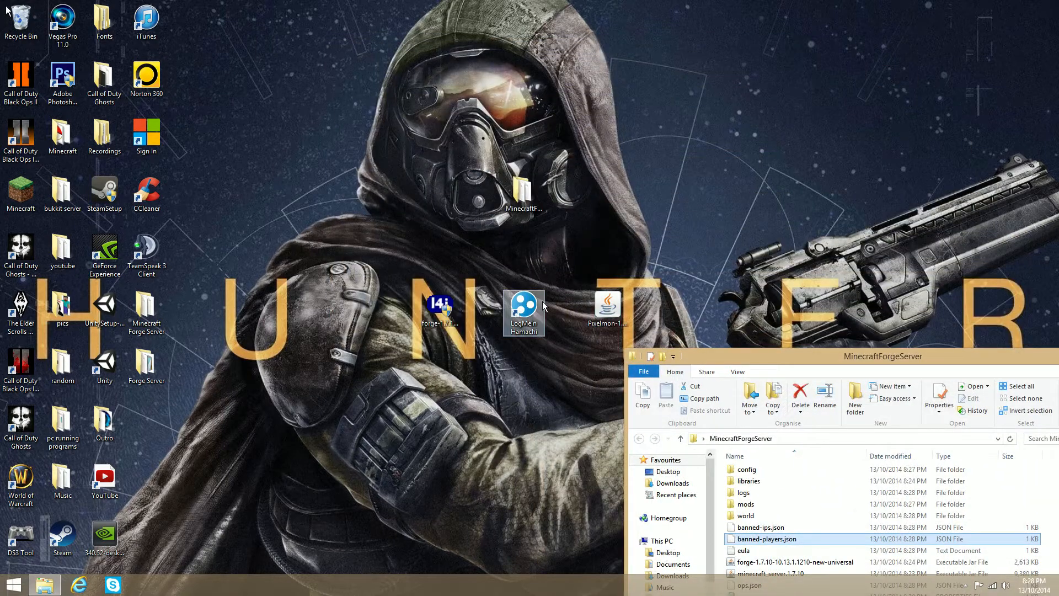
# Check the Hamachi IPv4 address 25.92.230.97, minimize Hamachi and open server.properties.
pyautogui.doubleClick(523, 312)
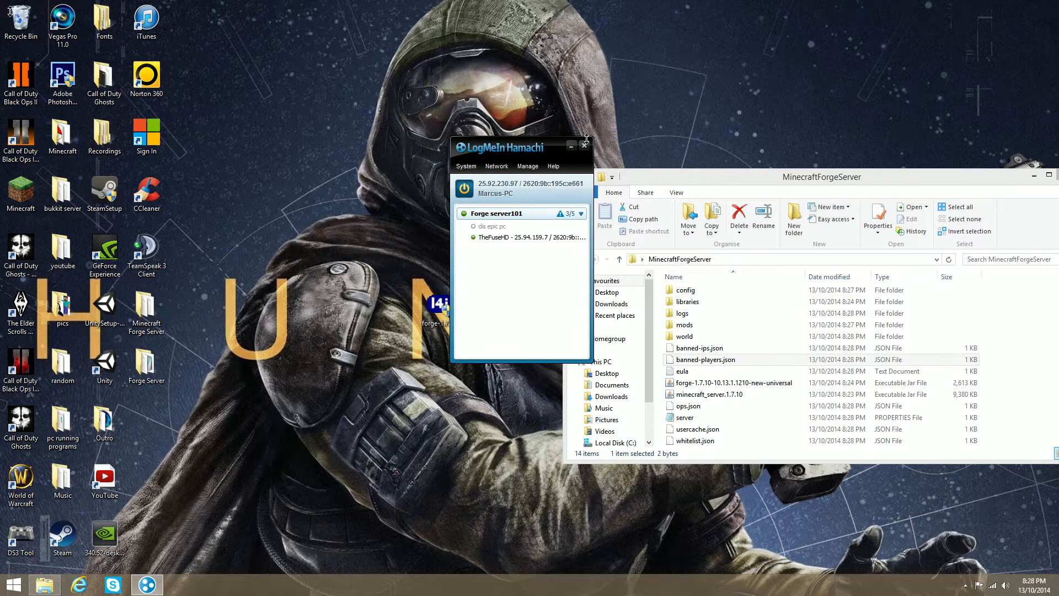
pyautogui.click(572, 146)
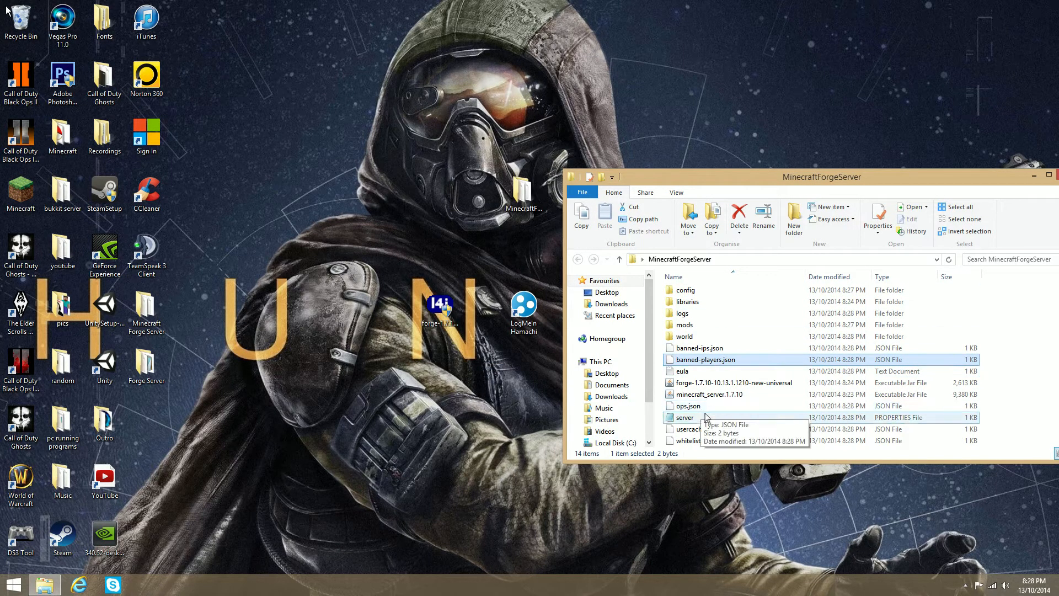
pyautogui.doubleClick(684, 417)
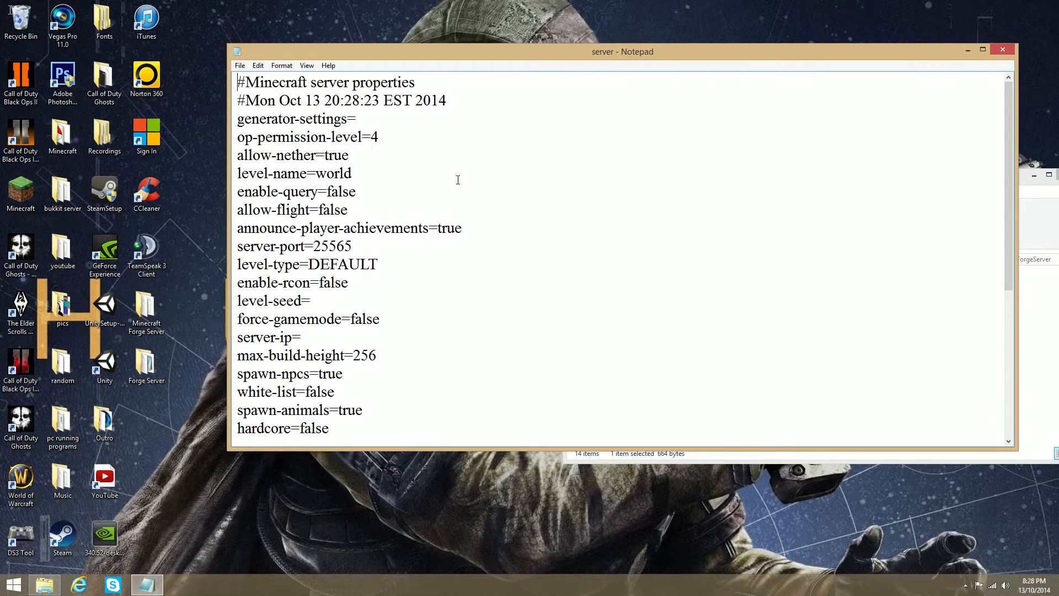
pyautogui.moveTo(427, 156)
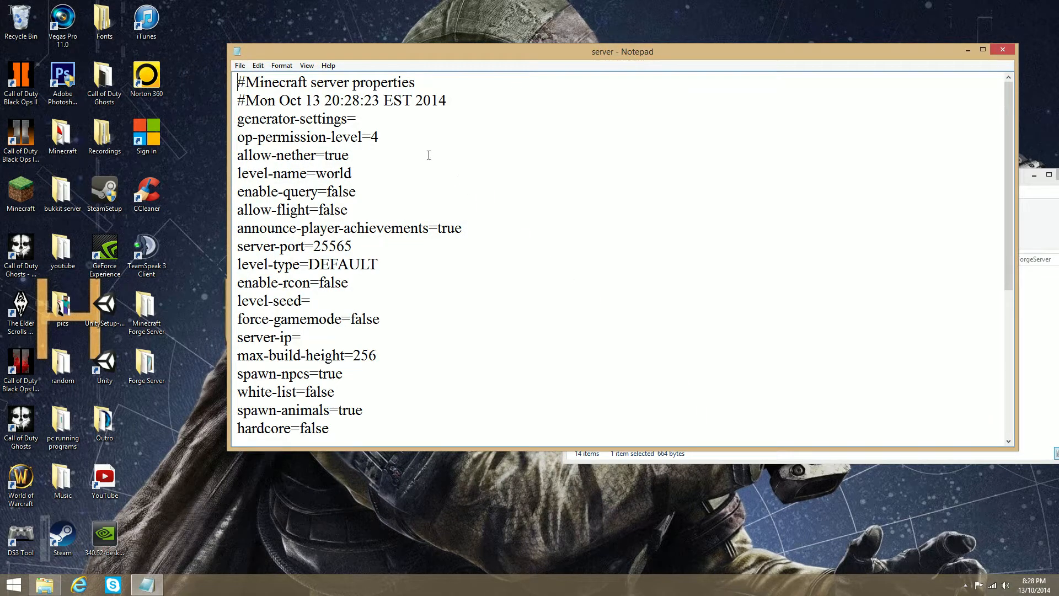
pyautogui.moveTo(407, 153)
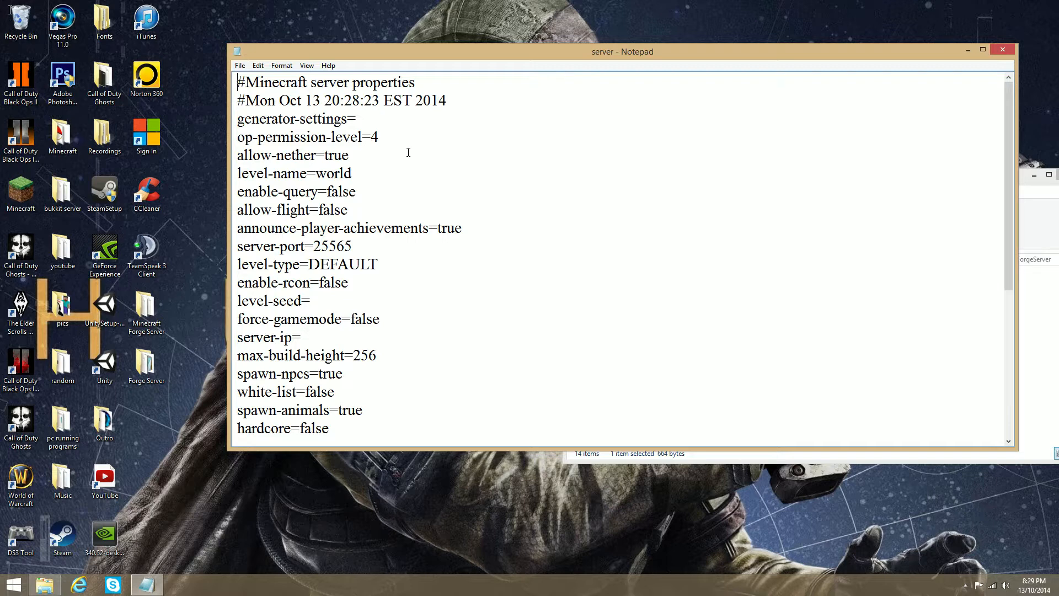
pyautogui.moveTo(387, 140)
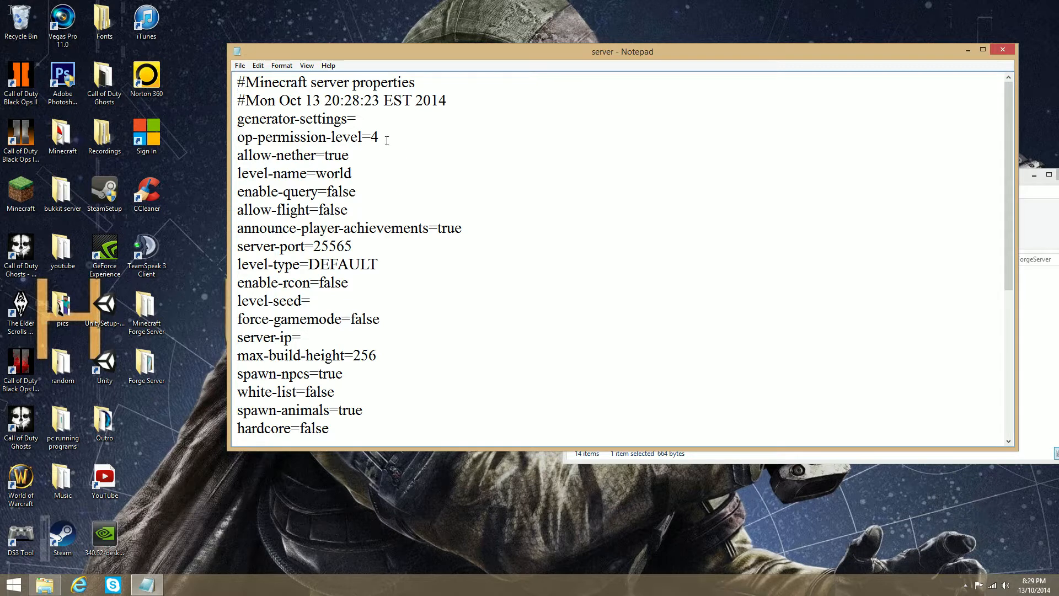
pyautogui.moveTo(379, 213)
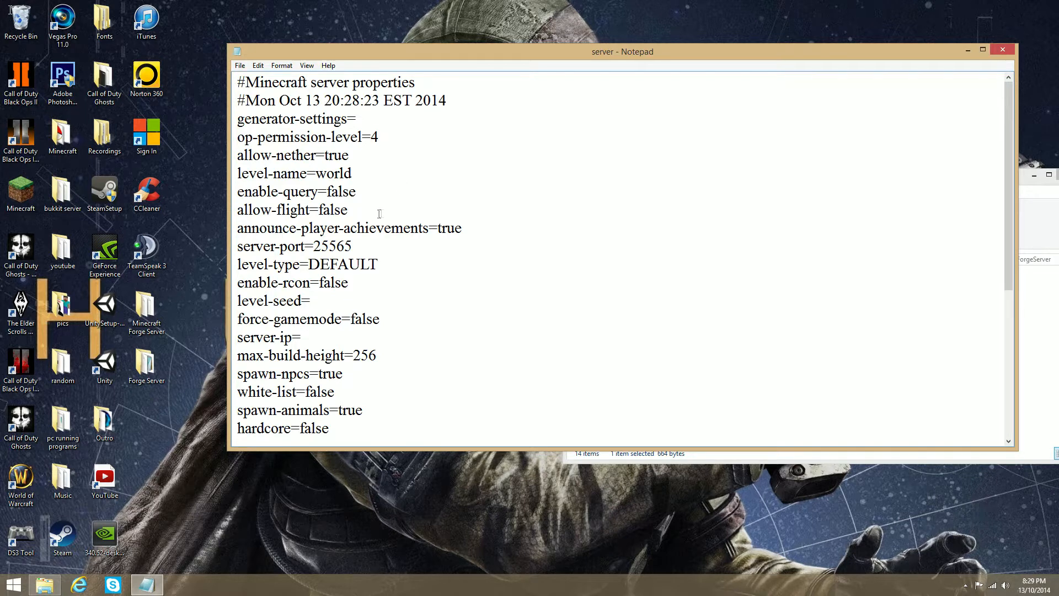
pyautogui.moveTo(268, 149)
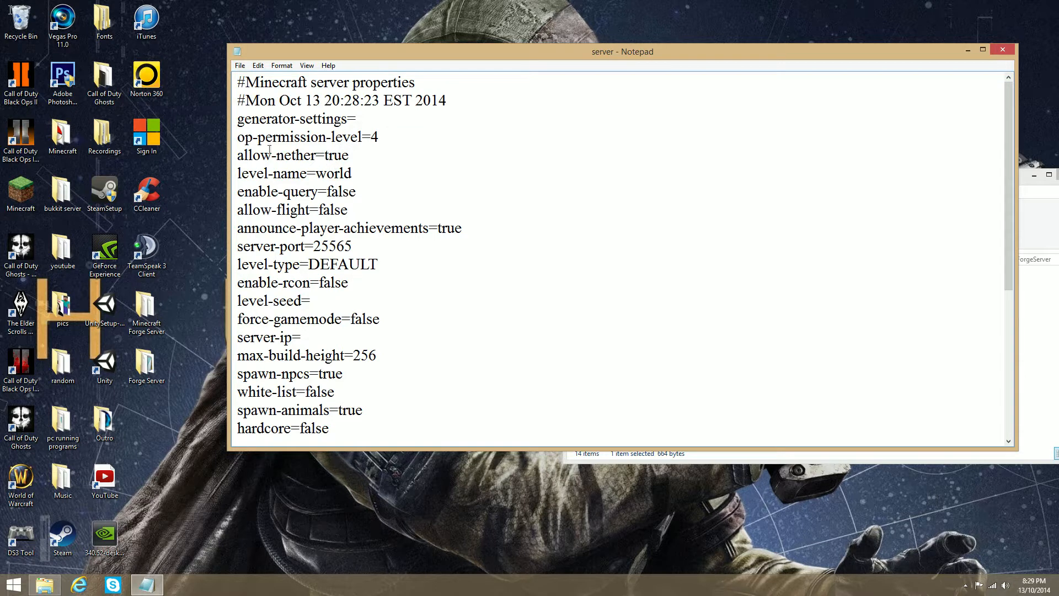
pyautogui.moveTo(357, 156)
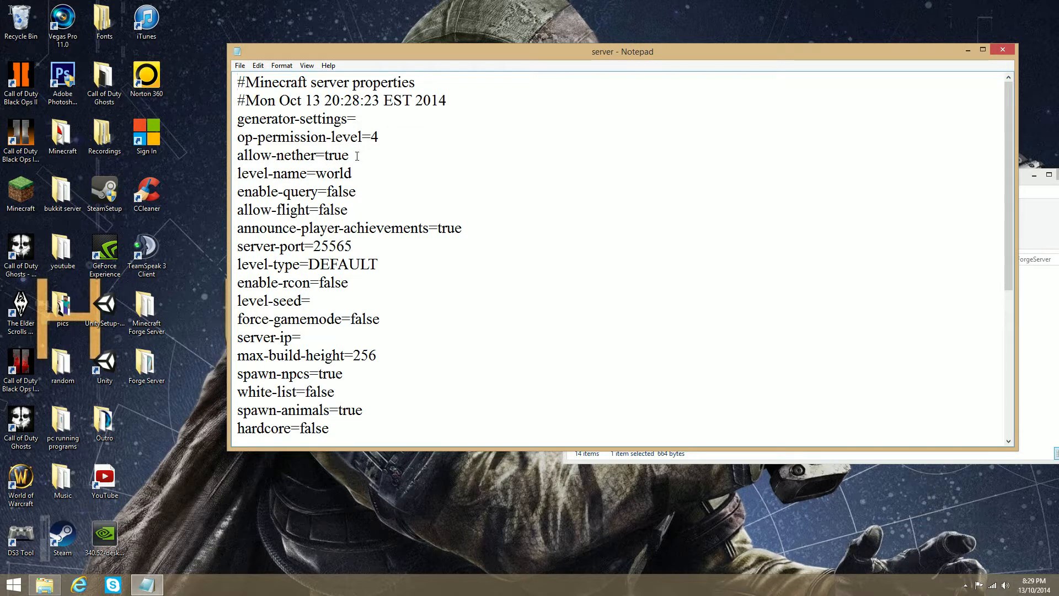
# Replace the level-name value world with Pixelmon.
pyautogui.doubleClick(330, 173)
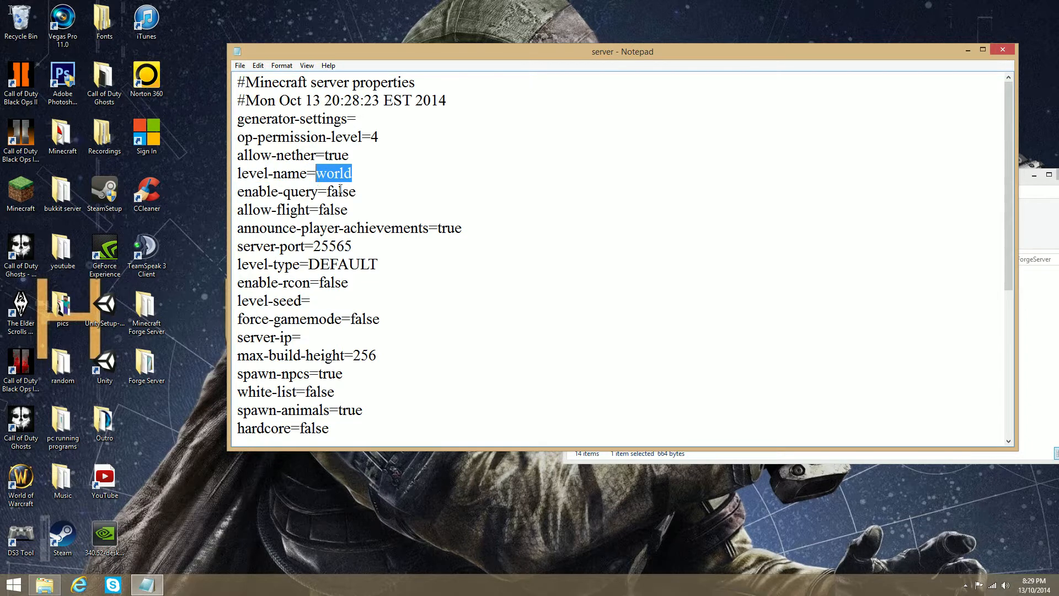
pyautogui.write('Pixelm')
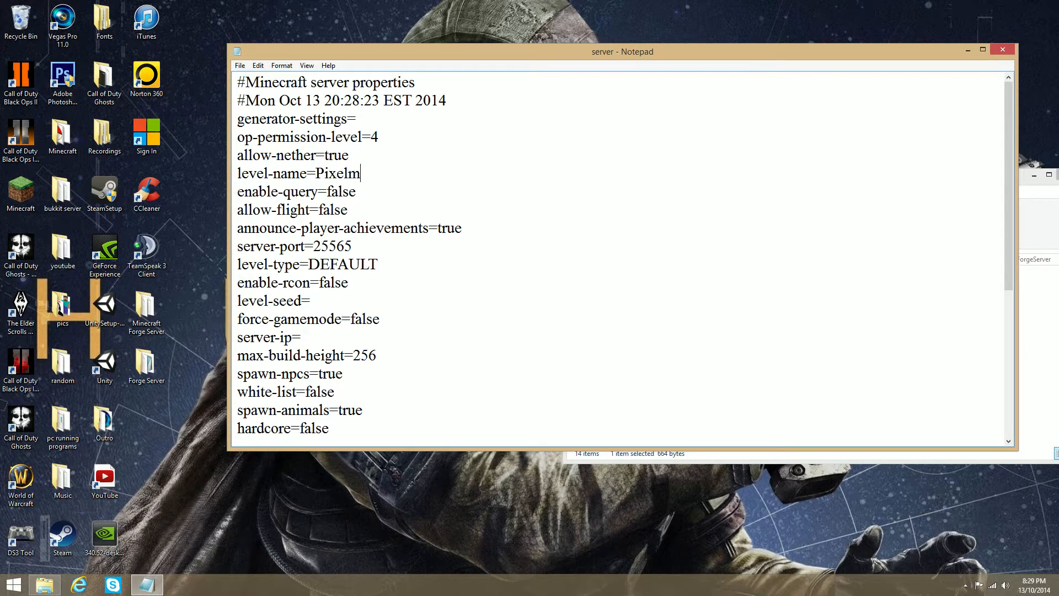
pyautogui.write('on')
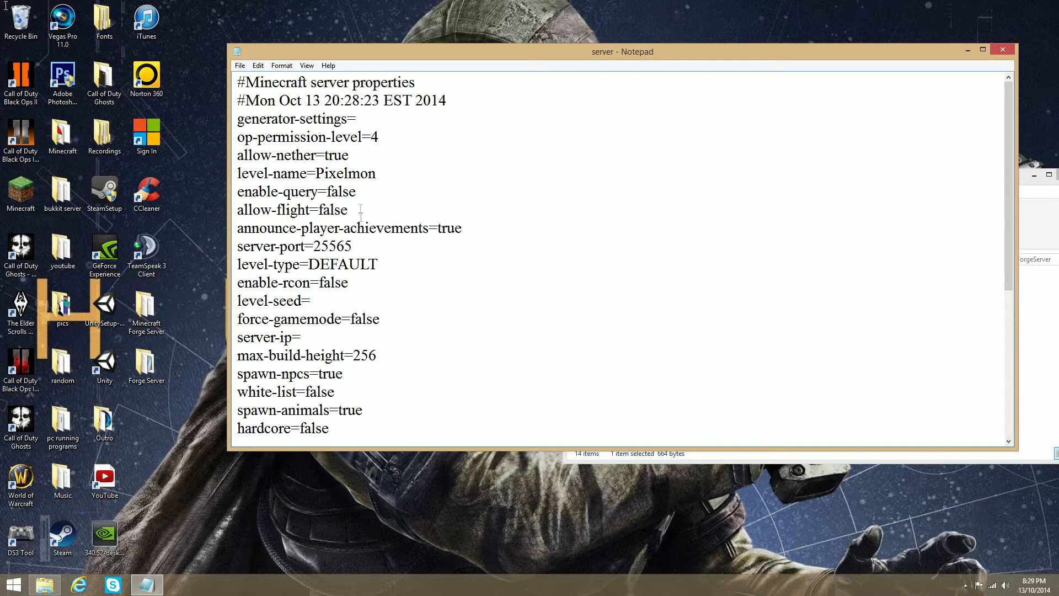
pyautogui.click(375, 173)
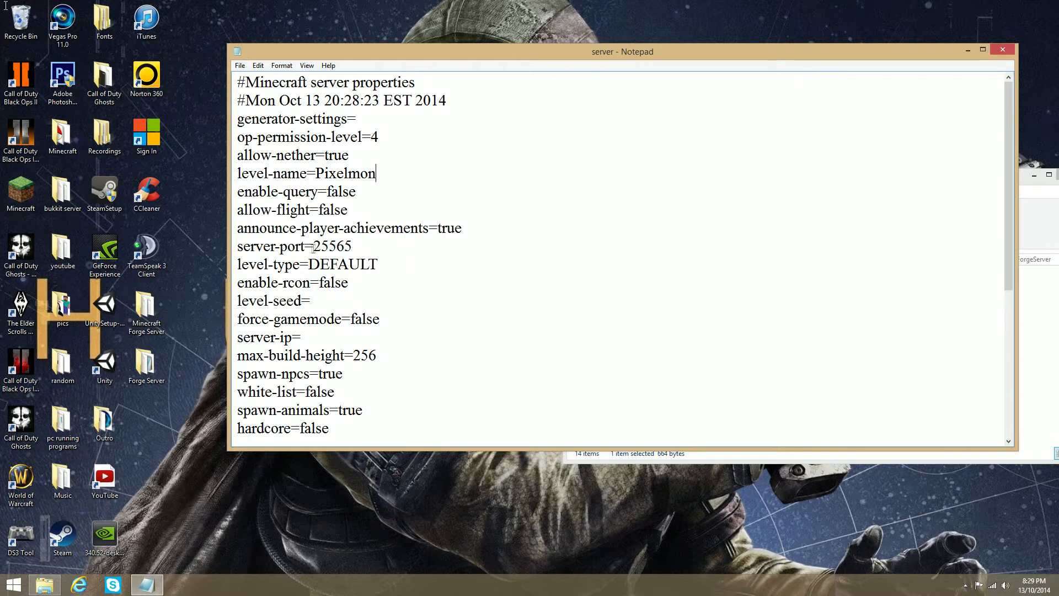
pyautogui.moveTo(321, 239)
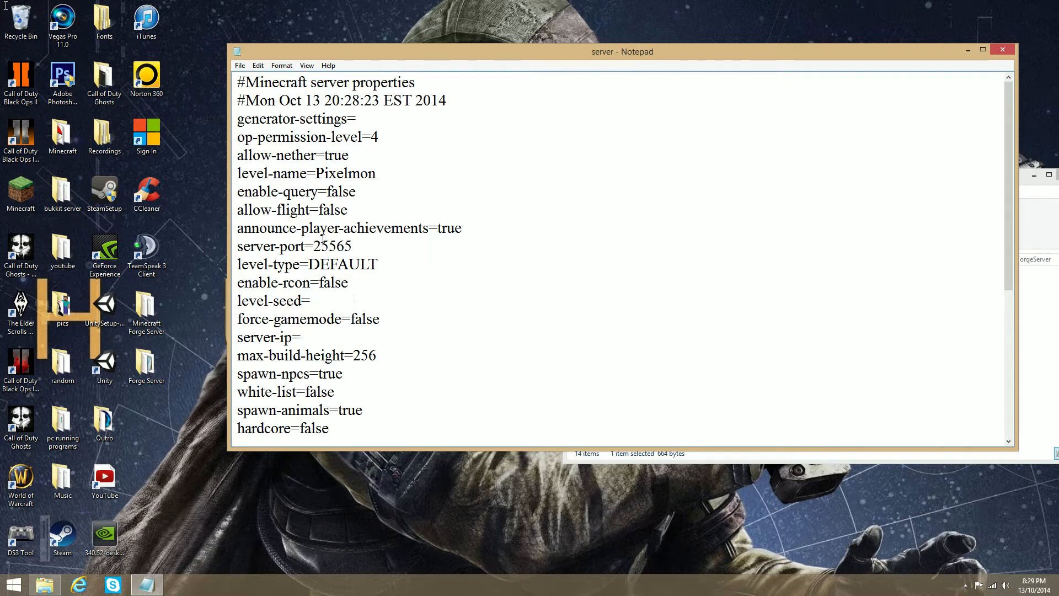
# Set server-ip to 25.92.230.97.
pyautogui.click(308, 300)
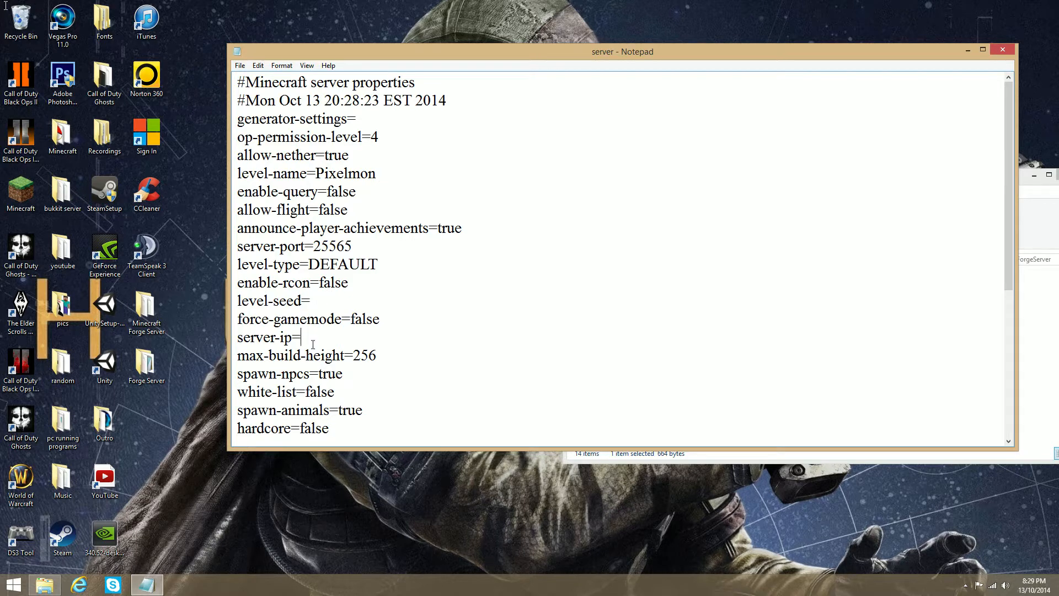
pyautogui.moveTo(321, 330)
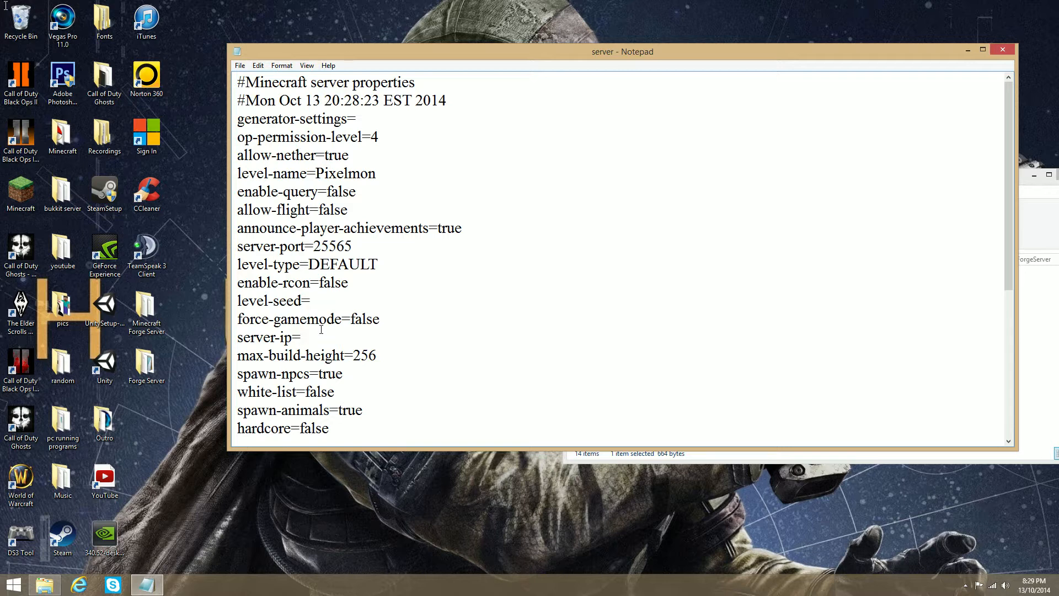
pyautogui.write('25.92.230.97')
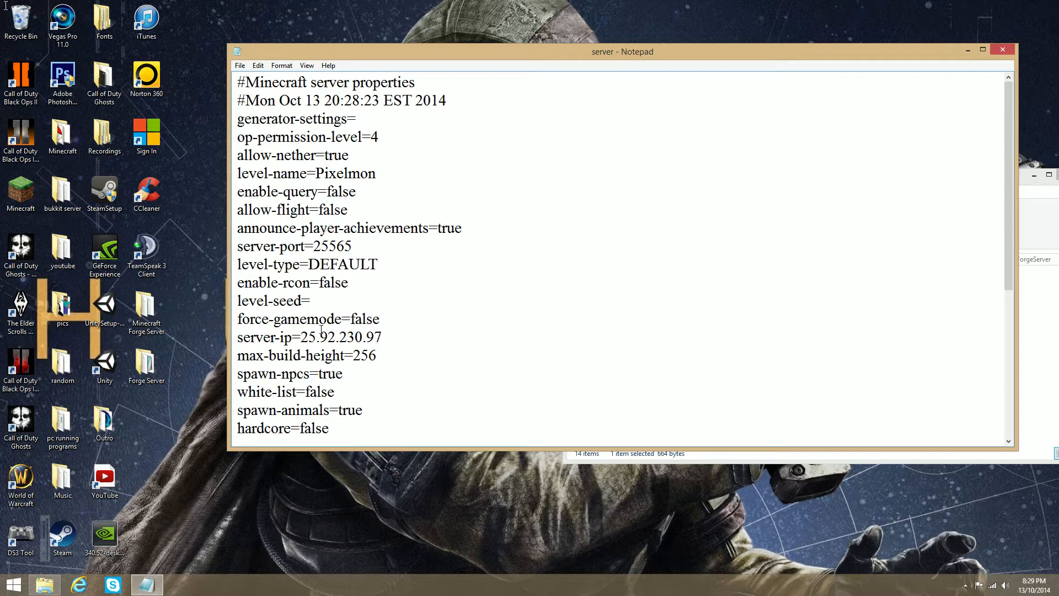
pyautogui.moveTo(415, 349)
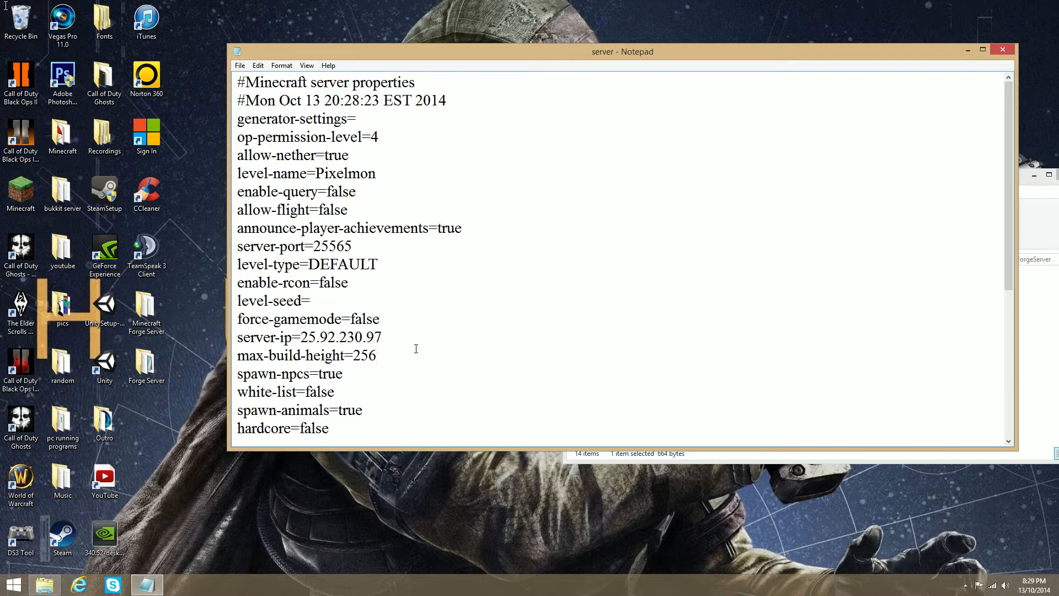
# Change the motd to A Minecraft Pixelmon Server, then save and close the properties file.
pyautogui.scroll(-3)
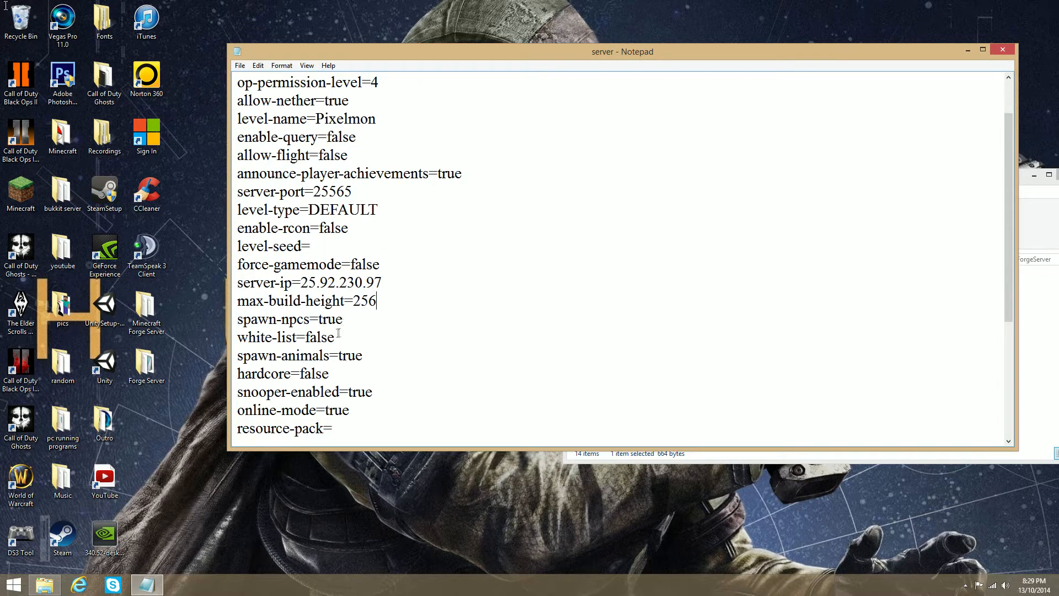
pyautogui.scroll(-3)
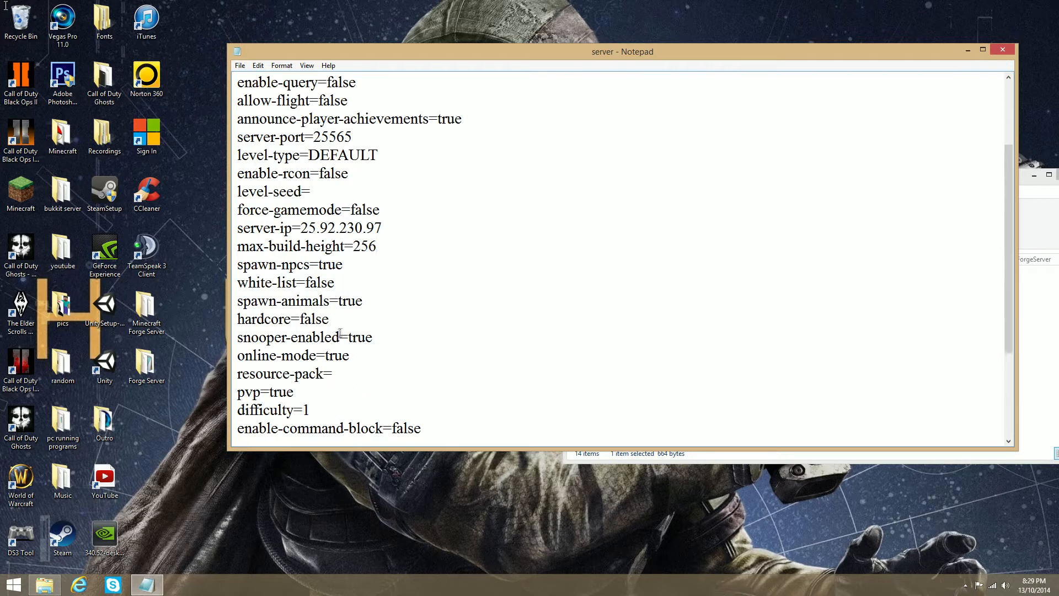
pyautogui.scroll(-3)
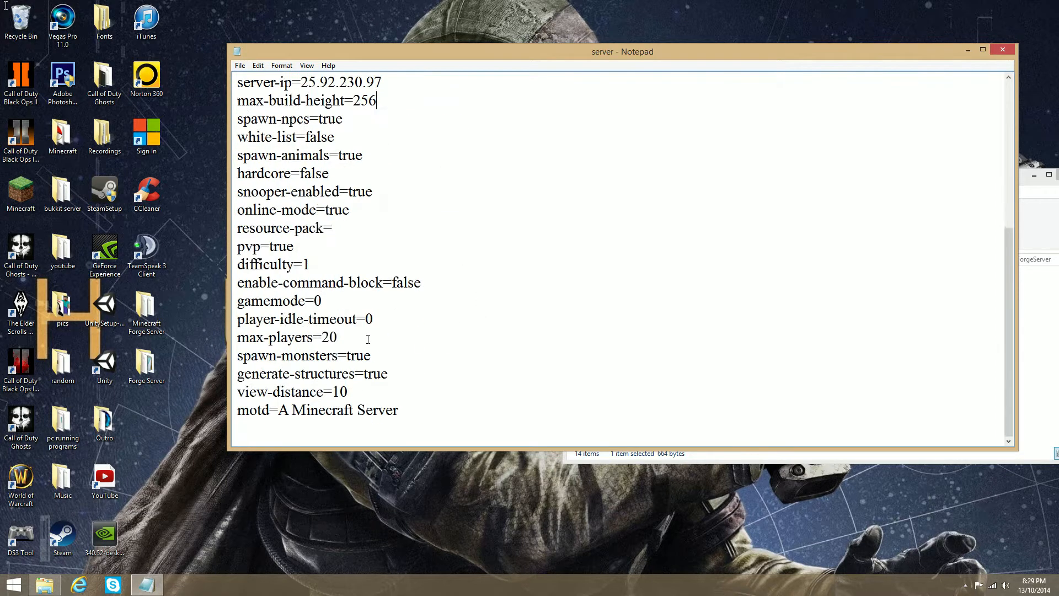
pyautogui.doubleClick(345, 410)
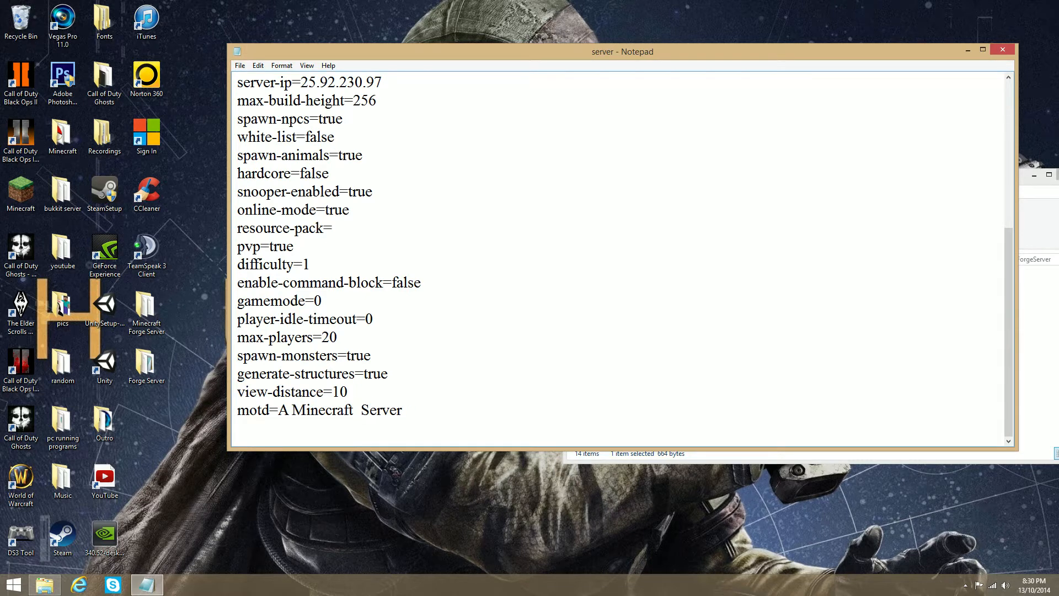
pyautogui.write('Pix')
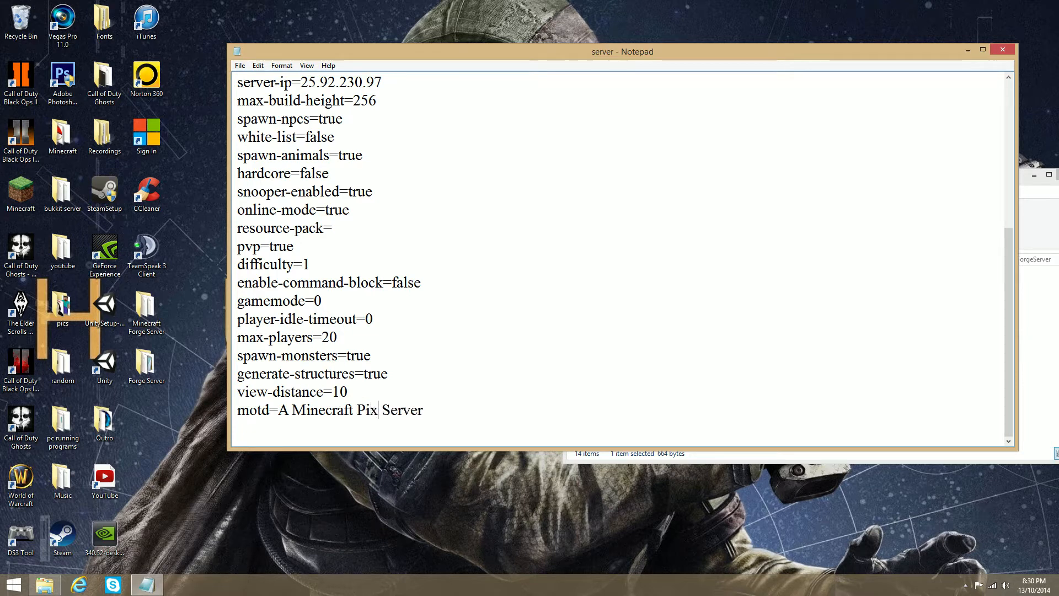
pyautogui.write('elmon')
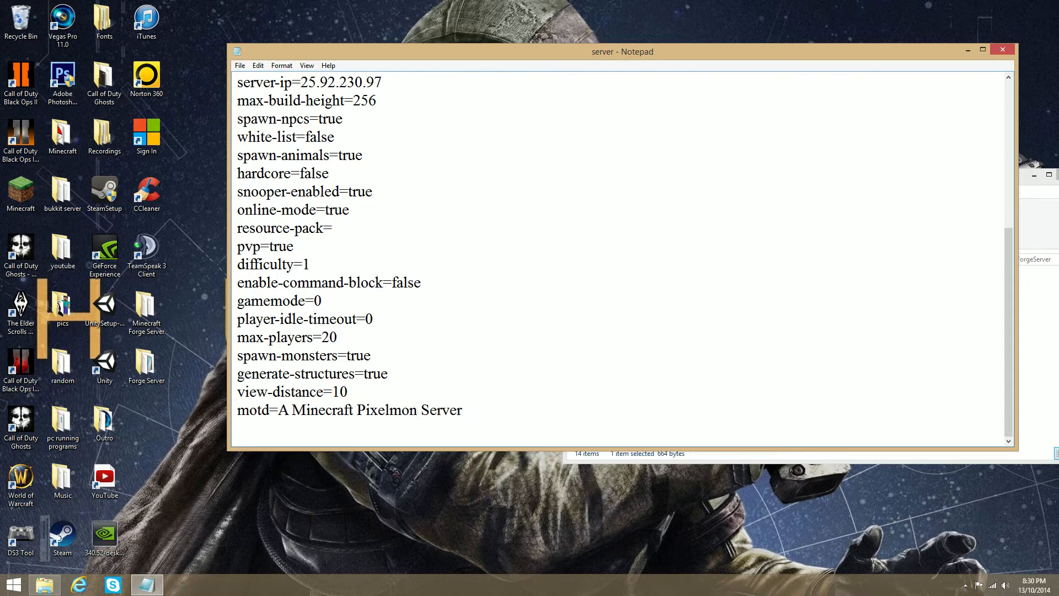
pyautogui.click(239, 65)
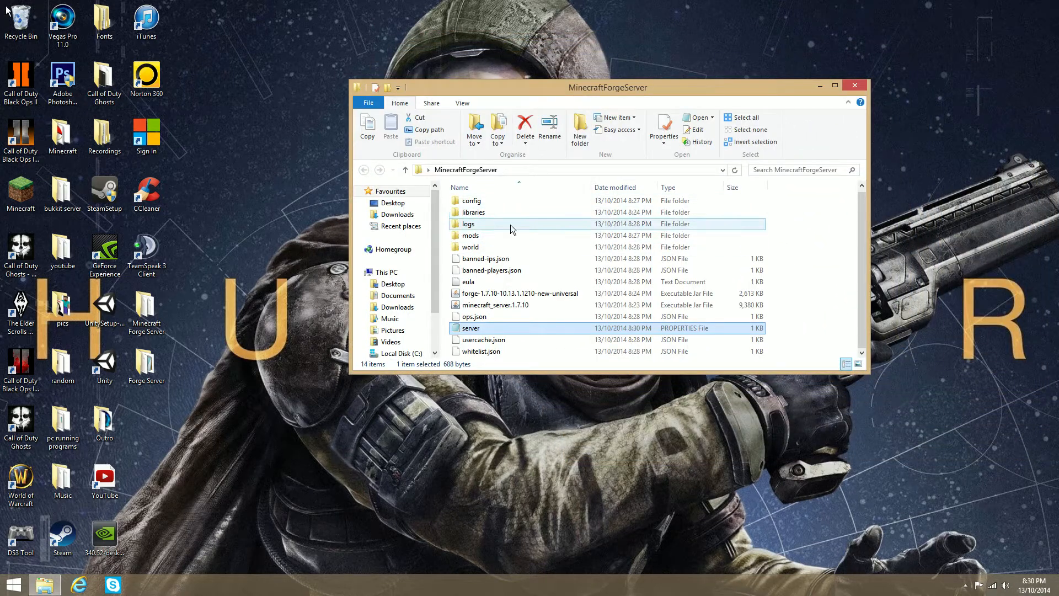
# Place the Pixelmon 1.7.10-3.2.9 universal jar into MinecraftForgeServer's mods folder.
pyautogui.doubleClick(470, 235)
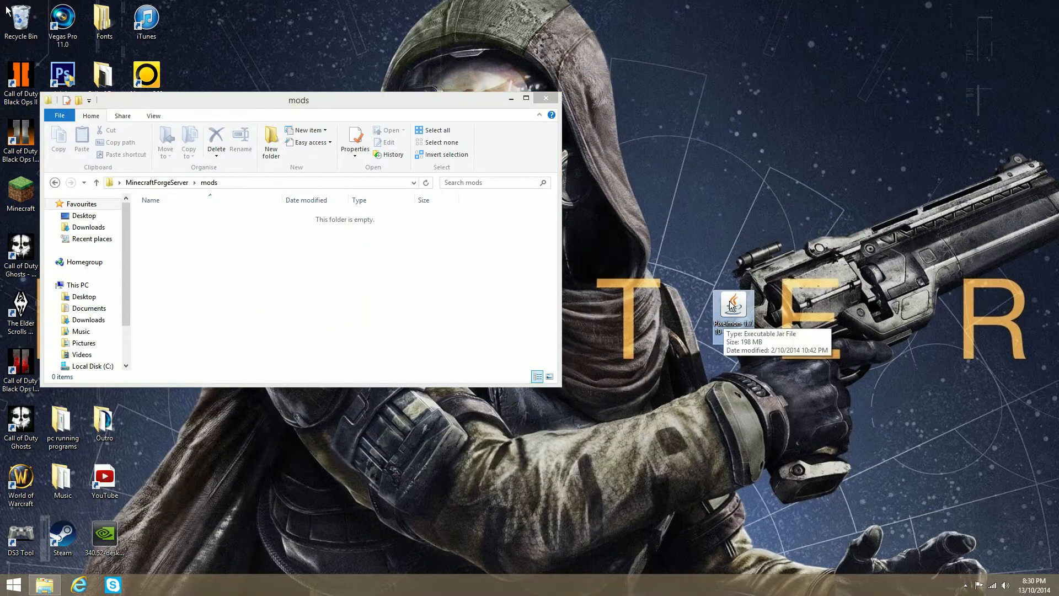
pyautogui.moveTo(503, 219)
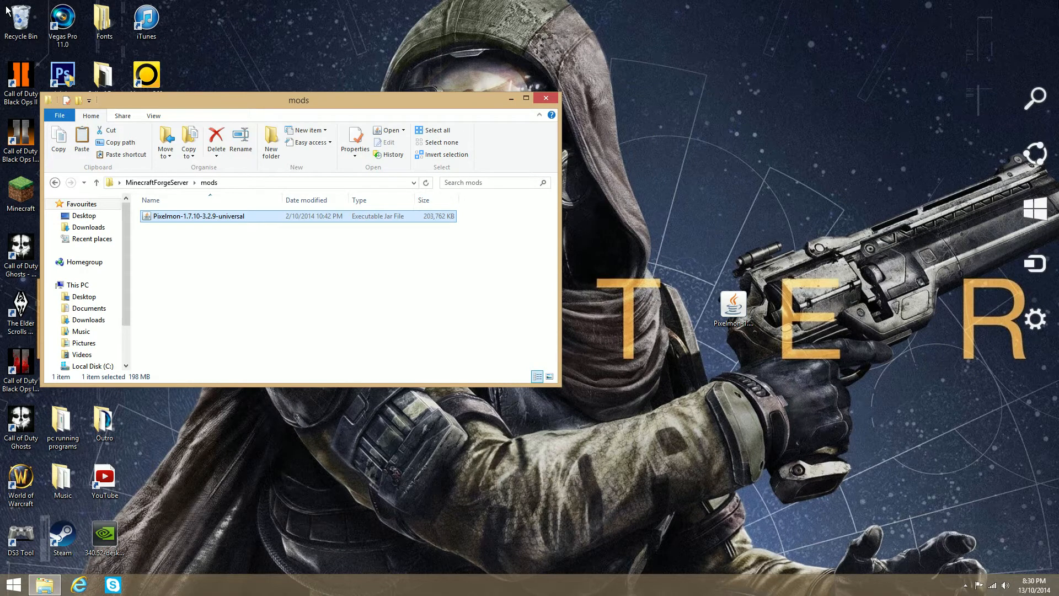
pyautogui.click(1034, 96)
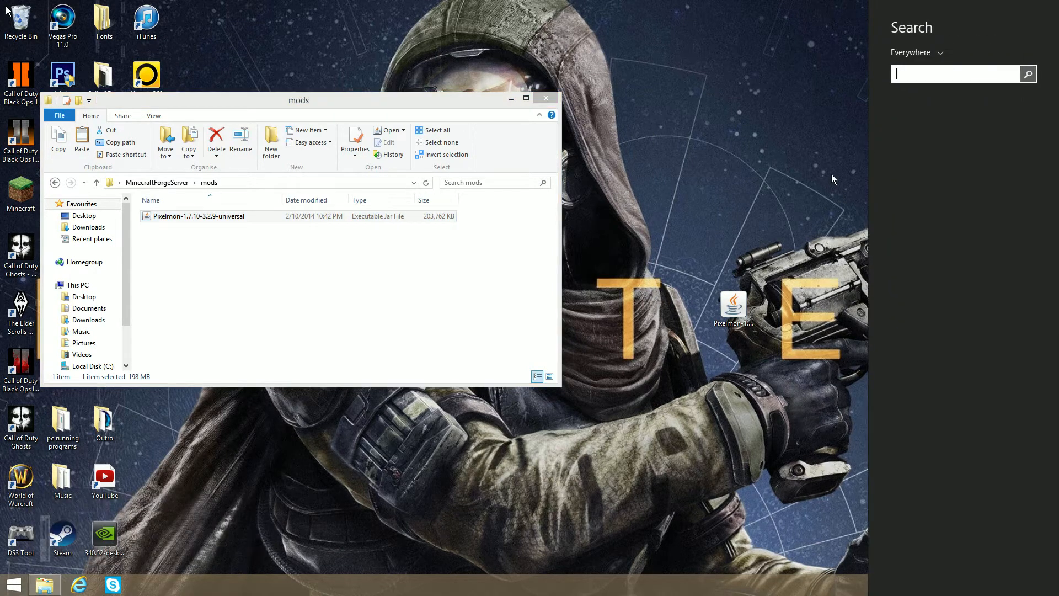
# Search %appdata% and confirm the client's Roaming .minecraft mods folder holds the Pixelmon jar.
pyautogui.write('%')
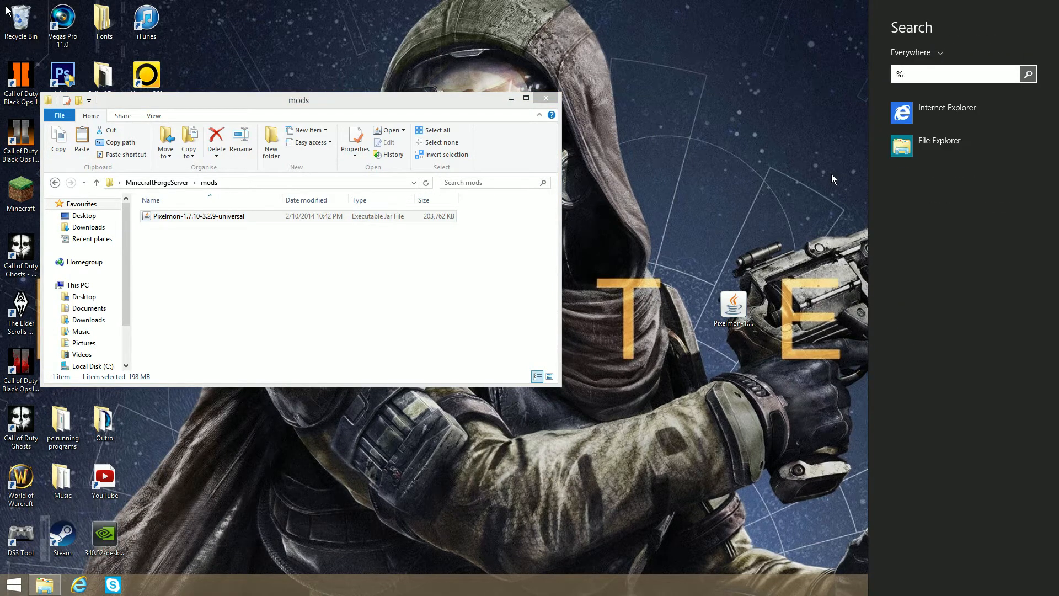
pyautogui.write('appdata%')
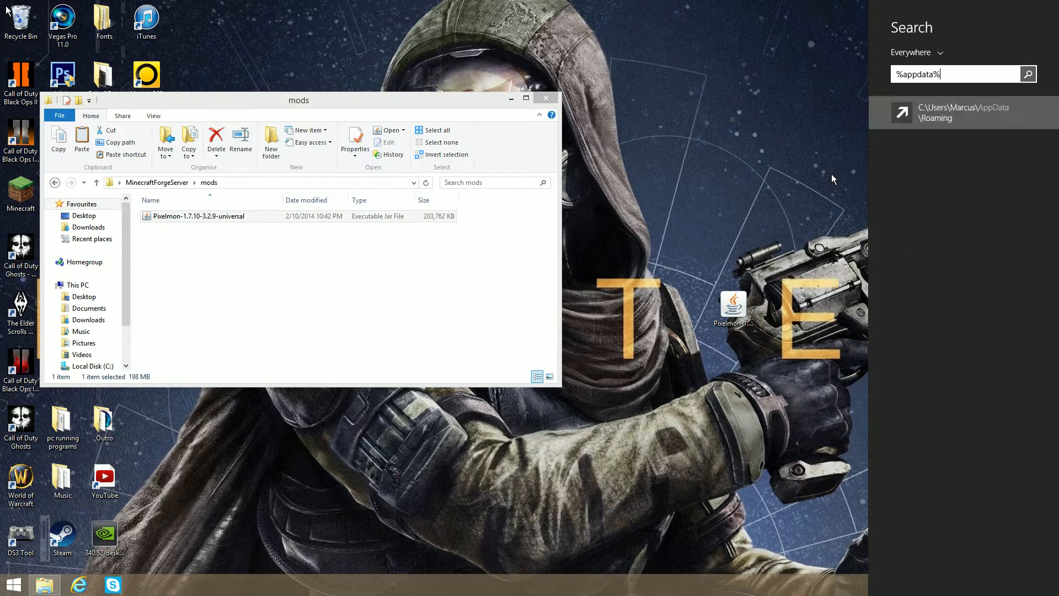
pyautogui.click(962, 112)
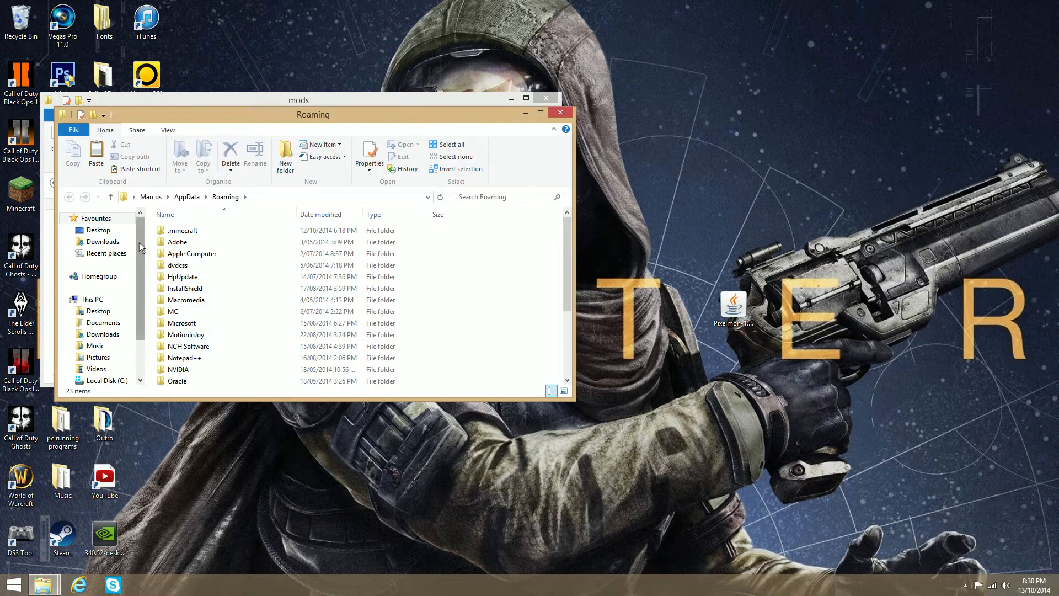
pyautogui.doubleClick(182, 229)
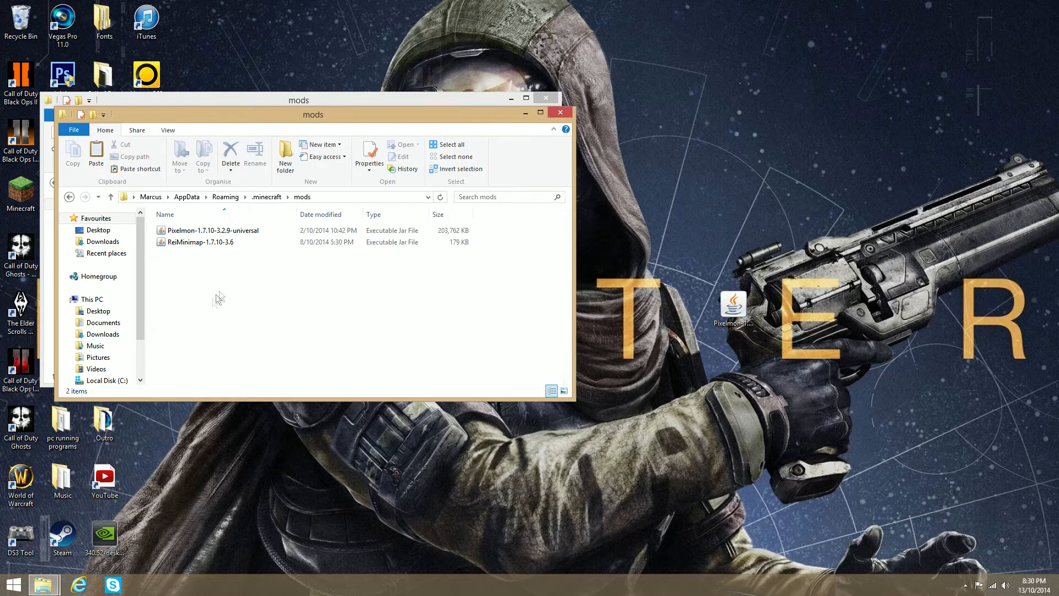
pyautogui.rightClick(217, 296)
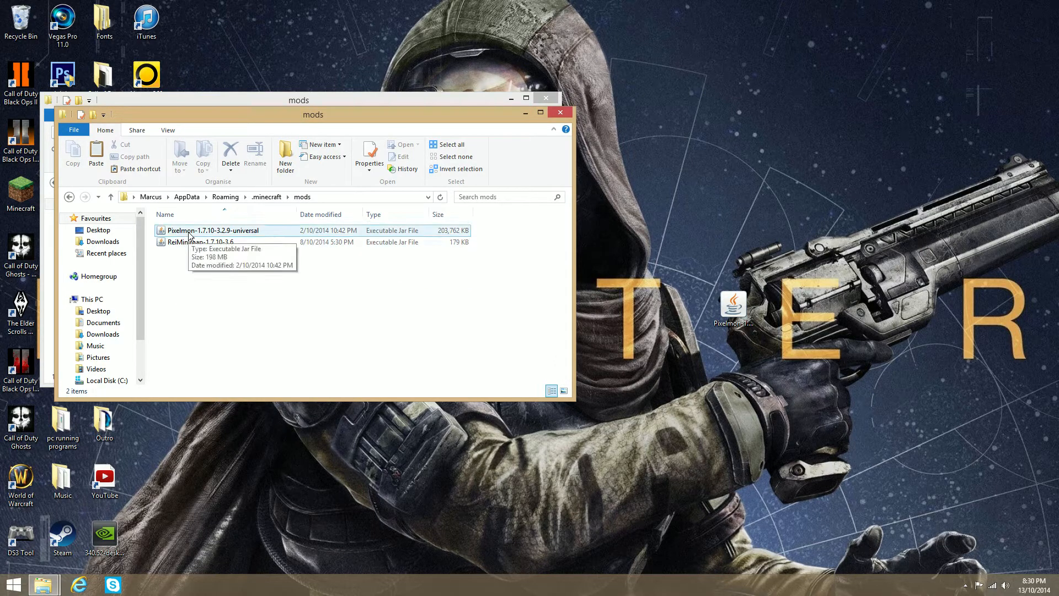
pyautogui.moveTo(547, 112)
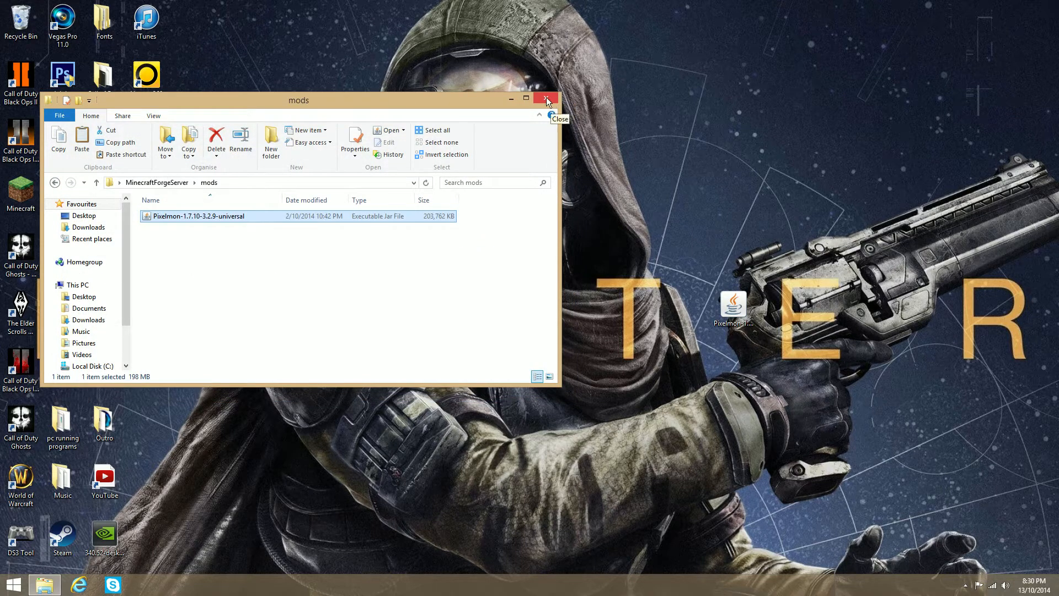
# Run the Forge universal server jar, close the folder windows, and start the Minecraft Launcher.
pyautogui.click(546, 101)
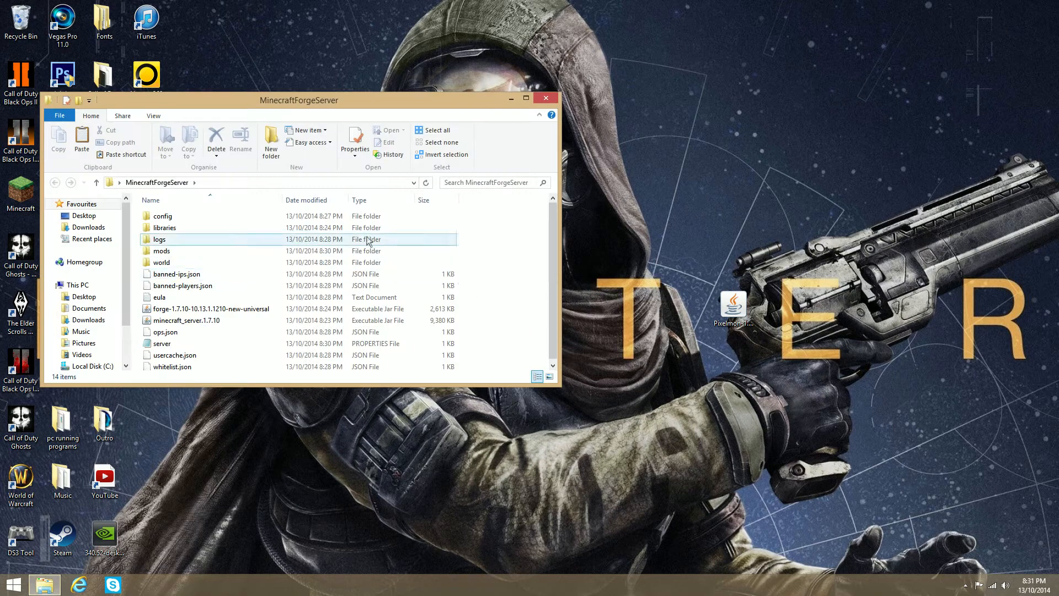
pyautogui.click(211, 308)
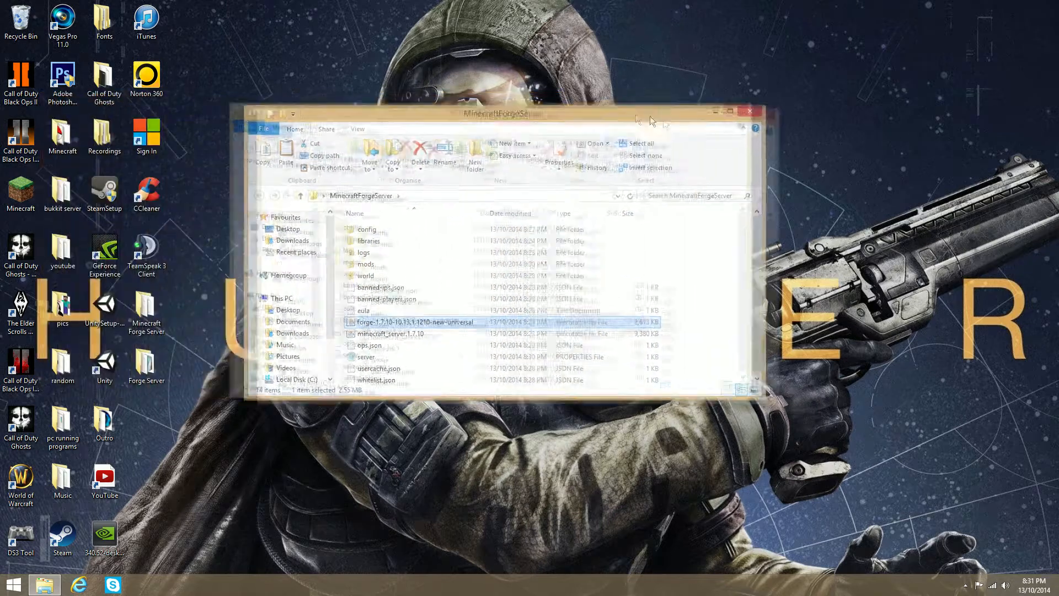
pyautogui.click(748, 110)
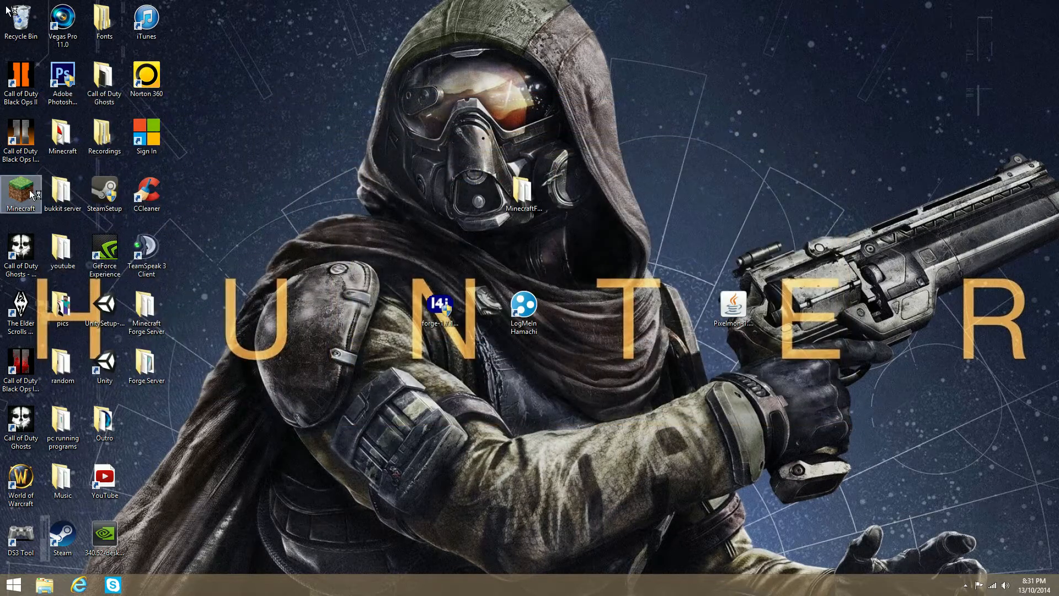
pyautogui.doubleClick(20, 191)
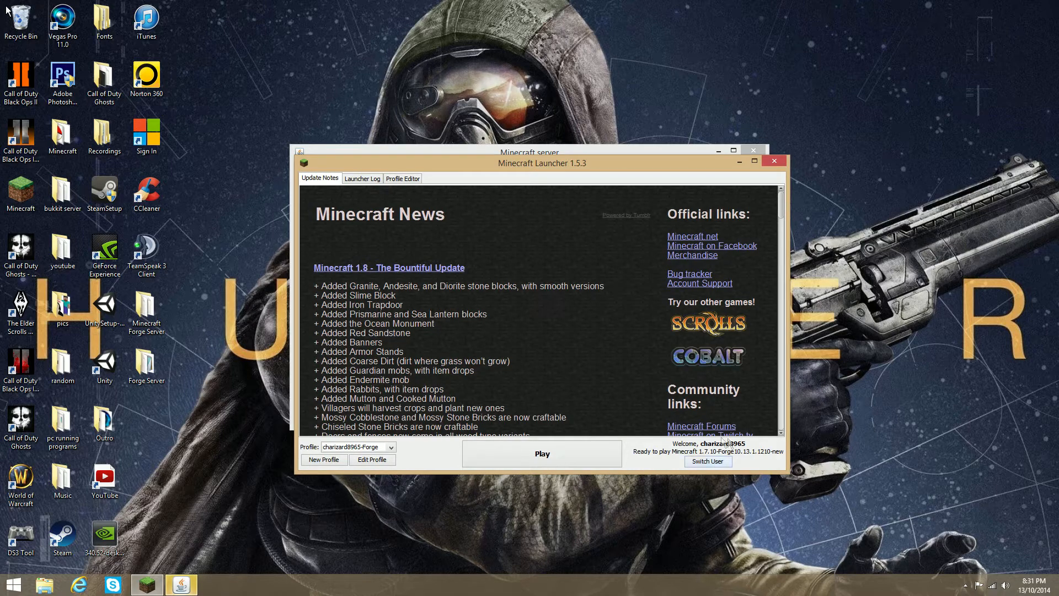
# Play the 1.7.10-Forge10.13.1.1210 profile and let the game load to the main menu.
pyautogui.click(541, 453)
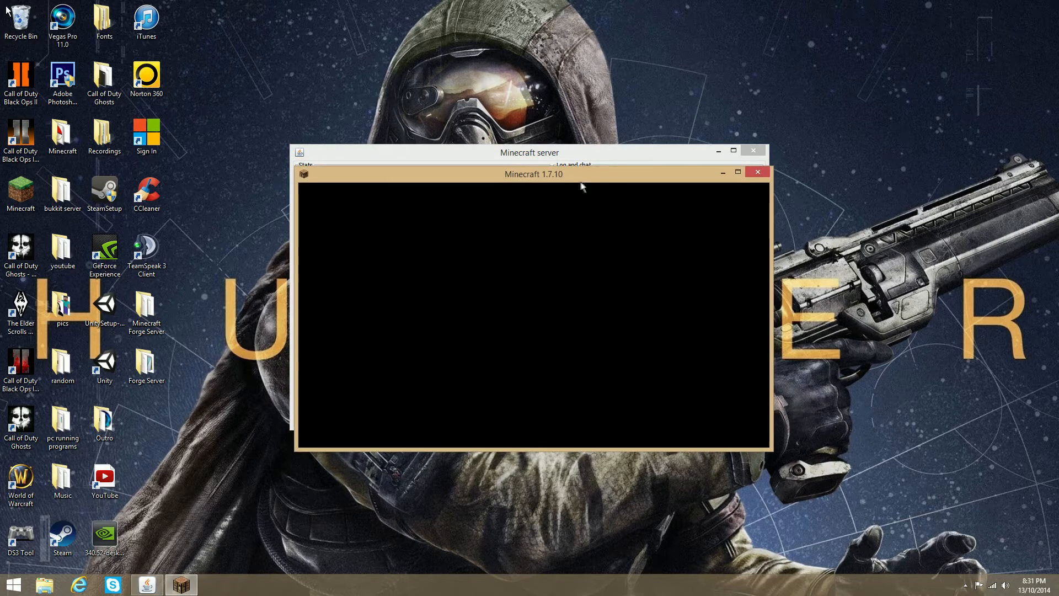
pyautogui.moveTo(563, 181)
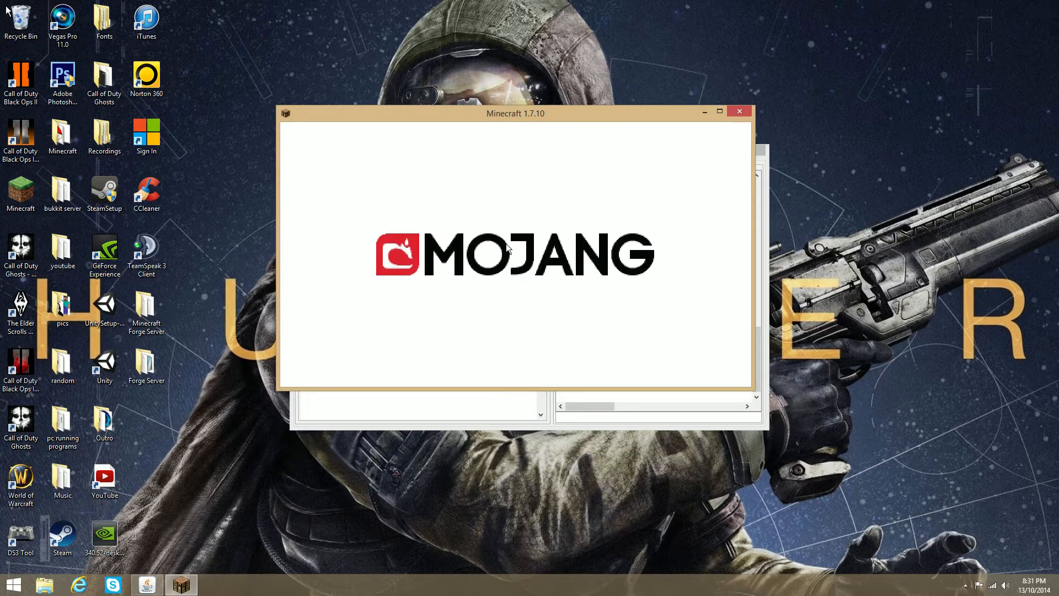
pyautogui.moveTo(503, 332)
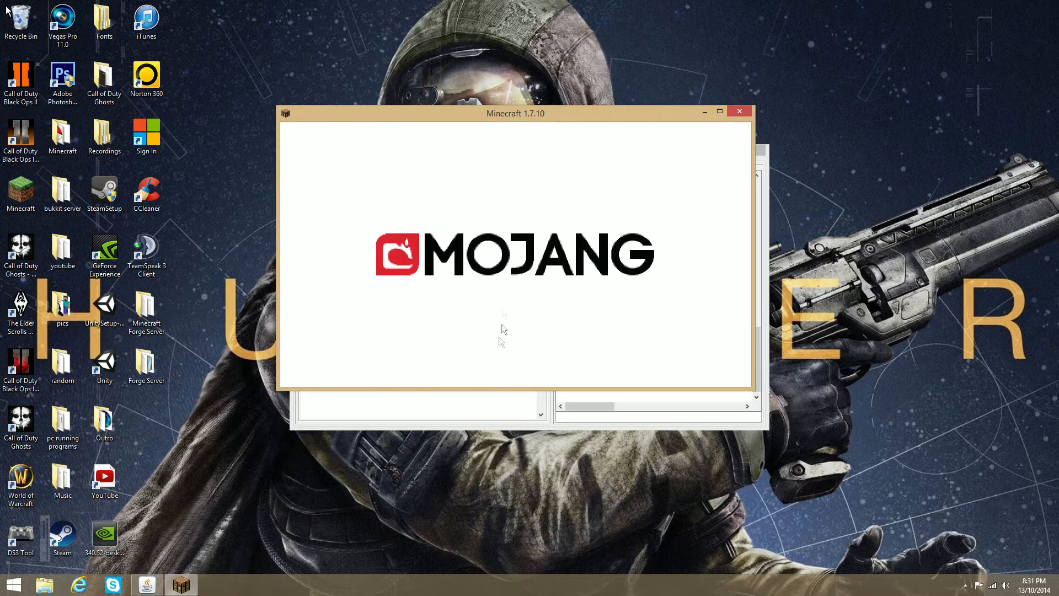
pyautogui.moveTo(517, 179)
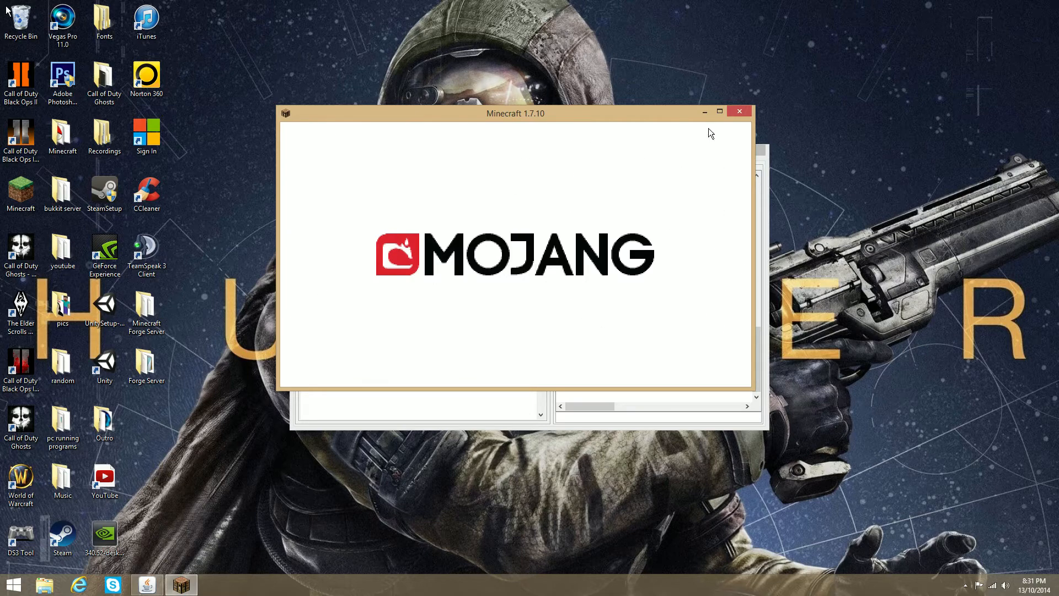
pyautogui.moveTo(711, 128)
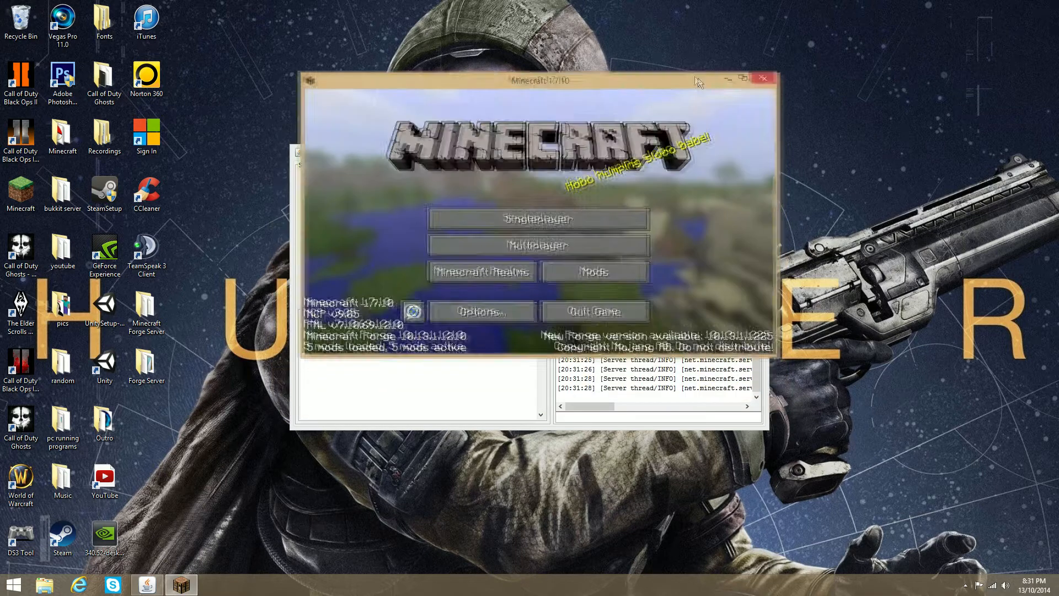
# Refresh the multiplayer server list and join the Pixelmon Private server.
pyautogui.click(537, 244)
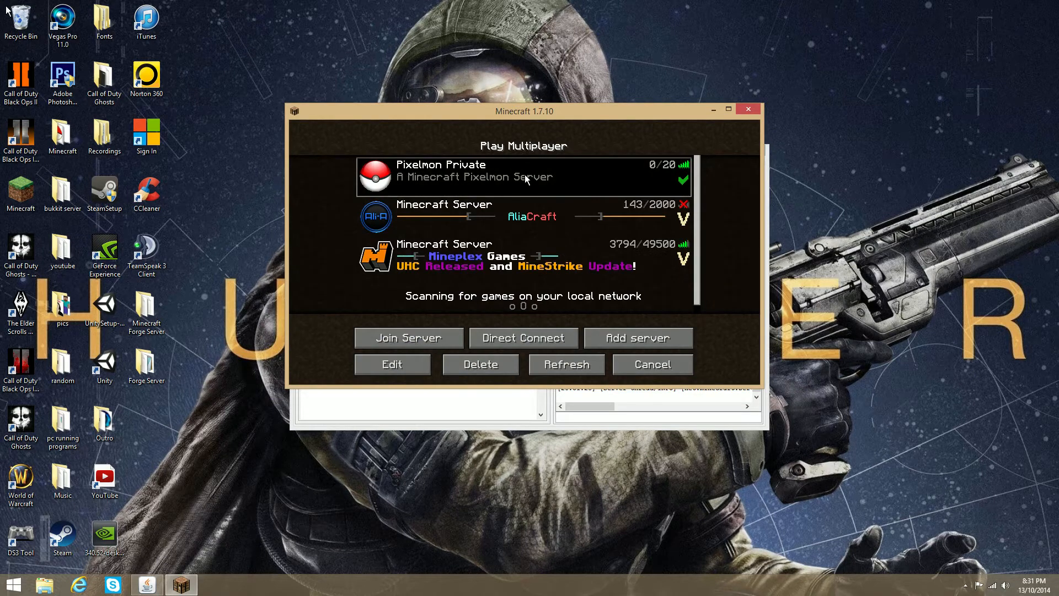
pyautogui.click(566, 364)
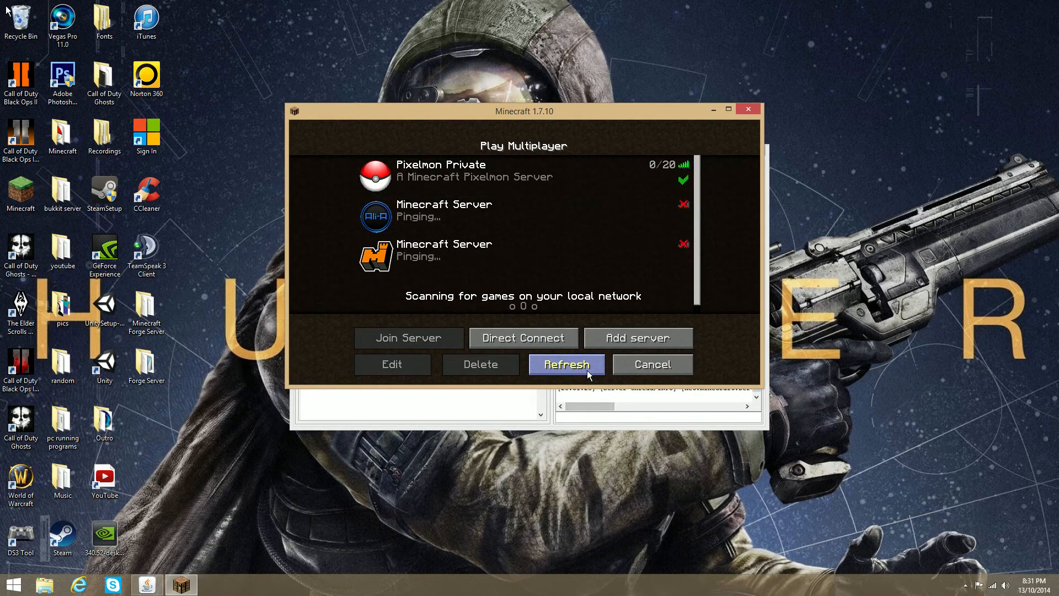
pyautogui.click(566, 364)
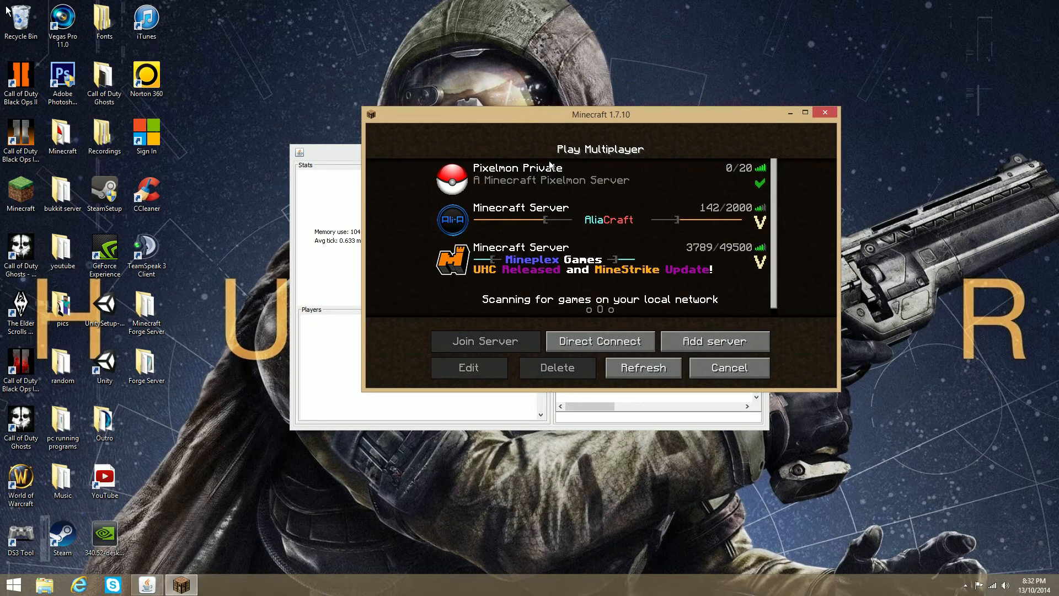
pyautogui.moveTo(474, 198)
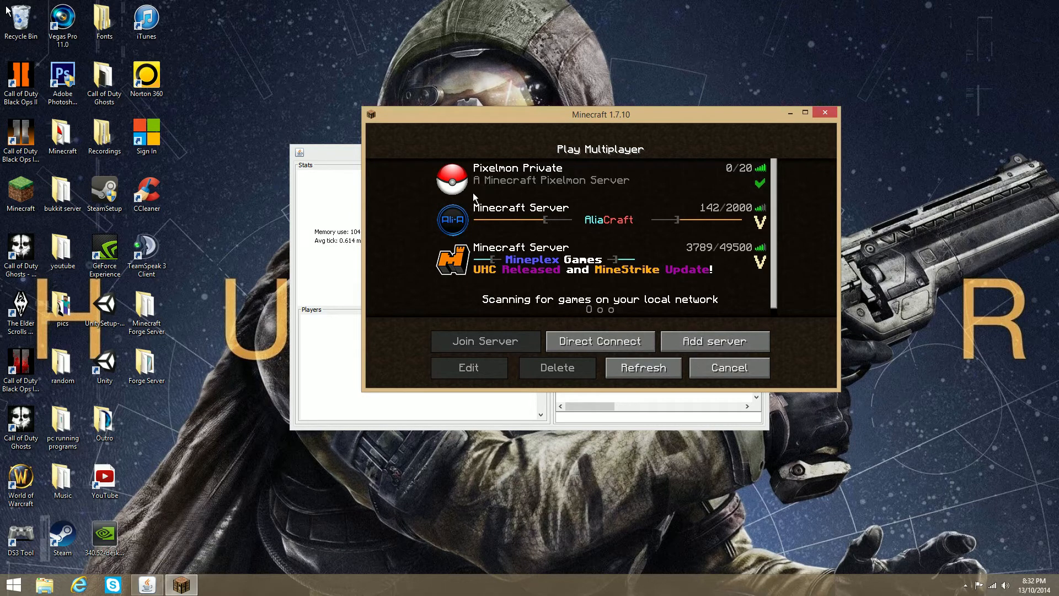
pyautogui.moveTo(723, 194)
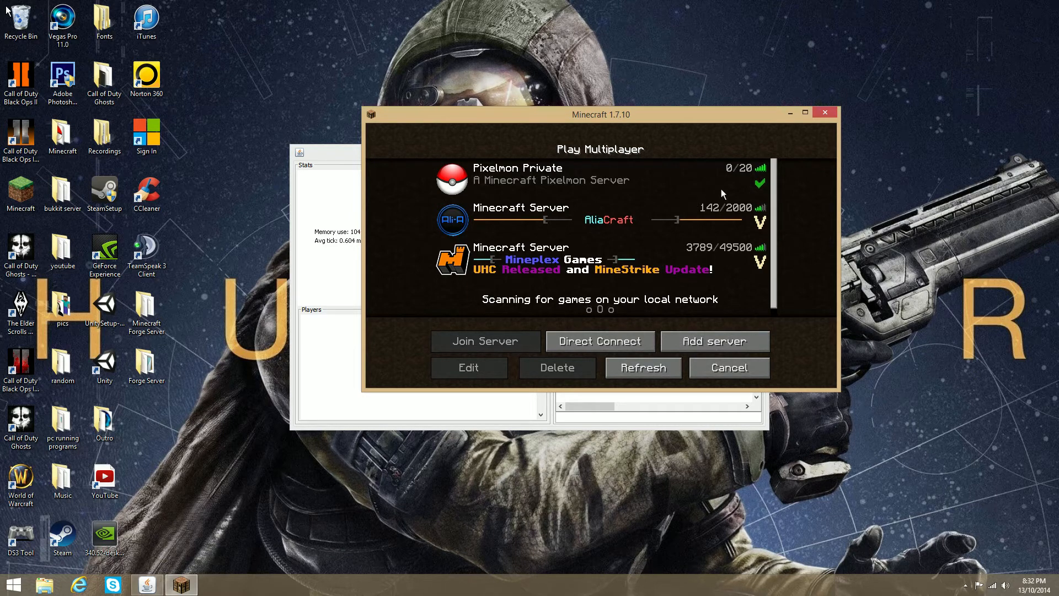
pyautogui.moveTo(762, 175)
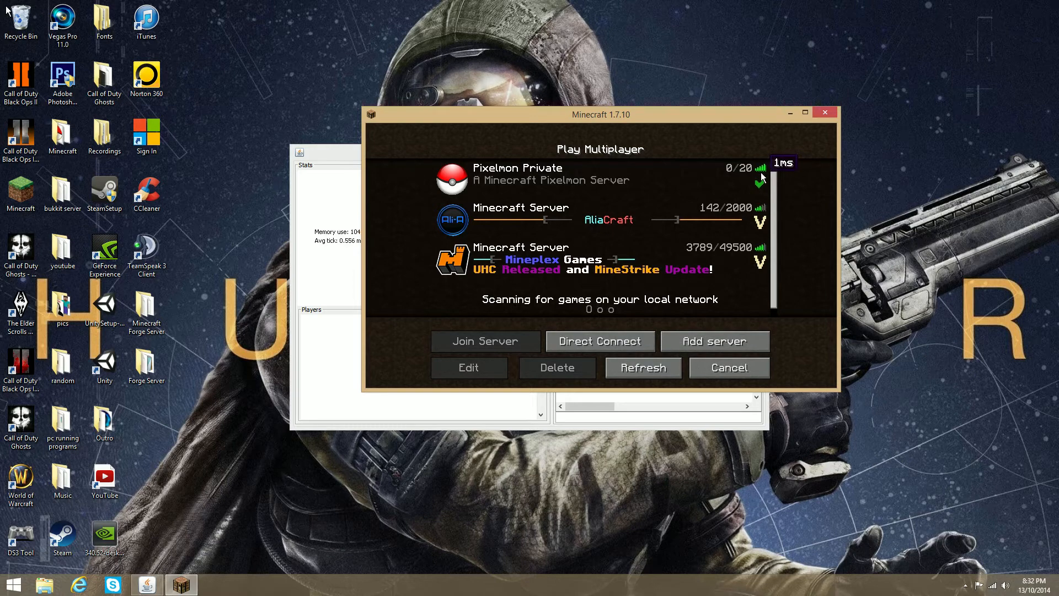
pyautogui.click(486, 340)
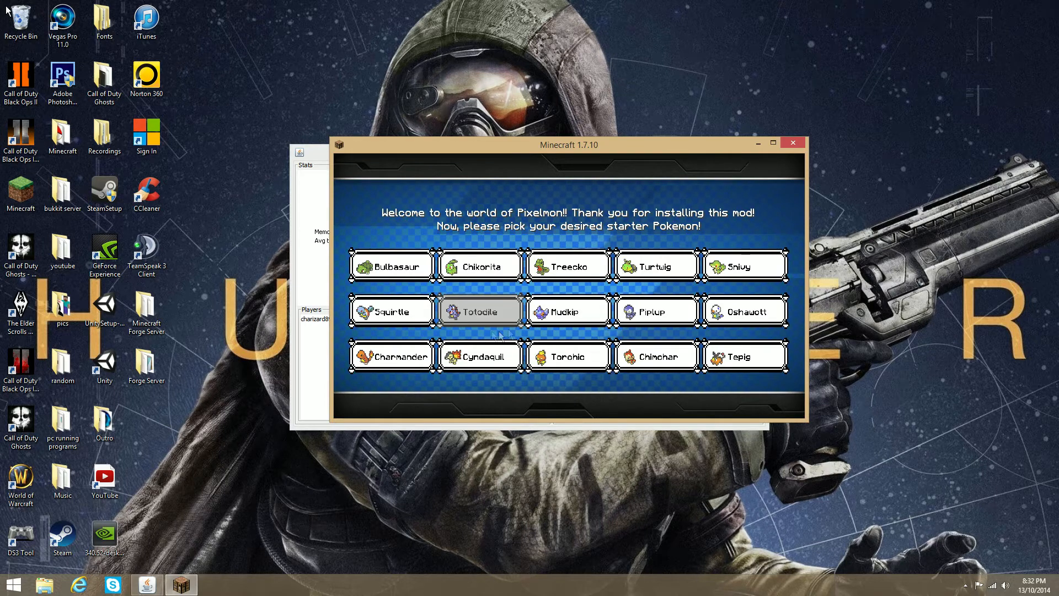
pyautogui.moveTo(391, 357)
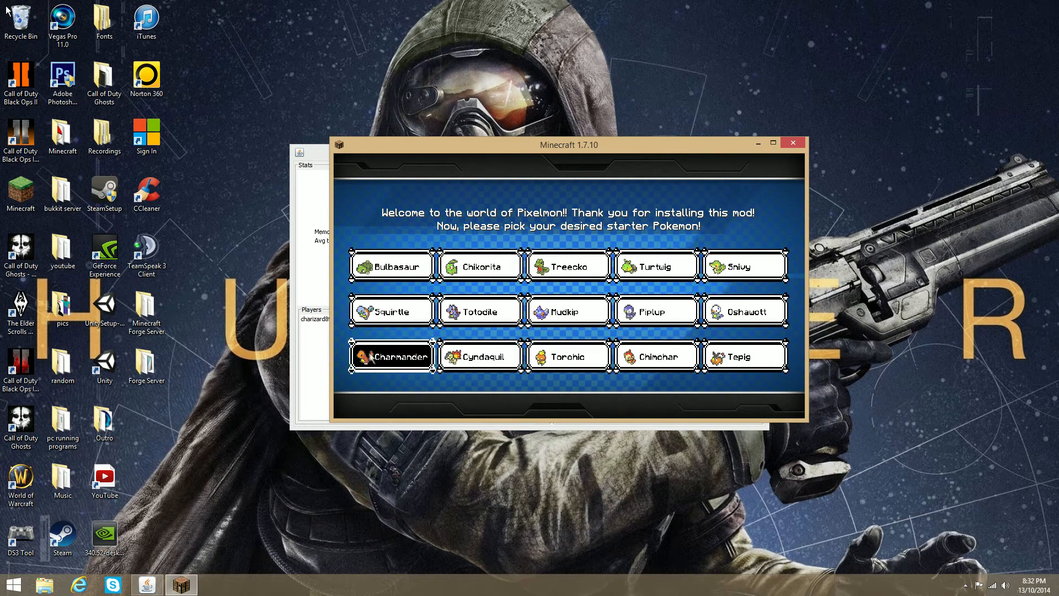
# Choose Charmander as the starter and spawn into the Pixelmon world.
pyautogui.click(391, 357)
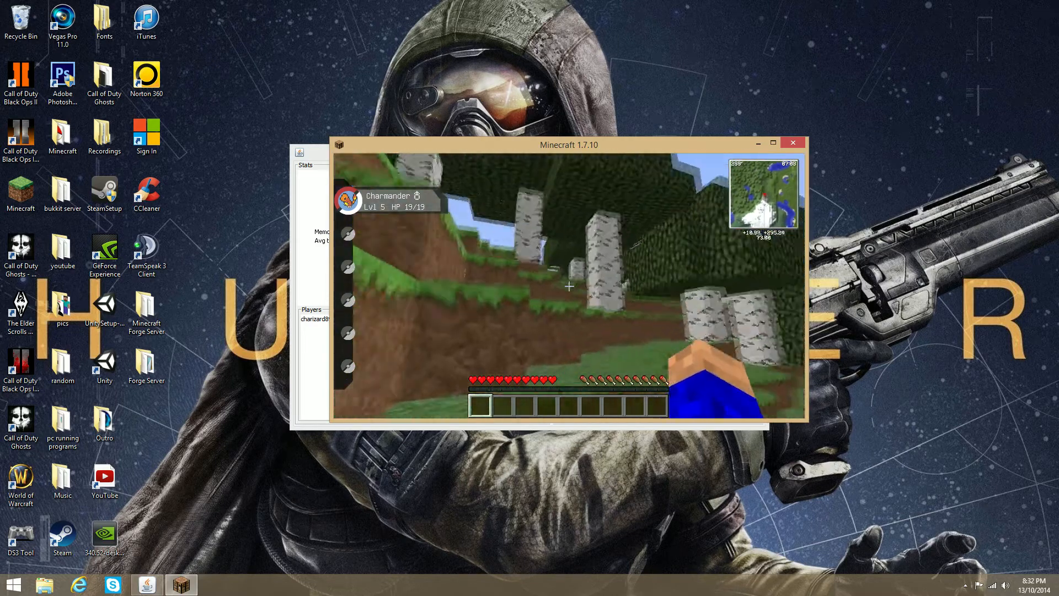
pyautogui.moveTo(569, 287)
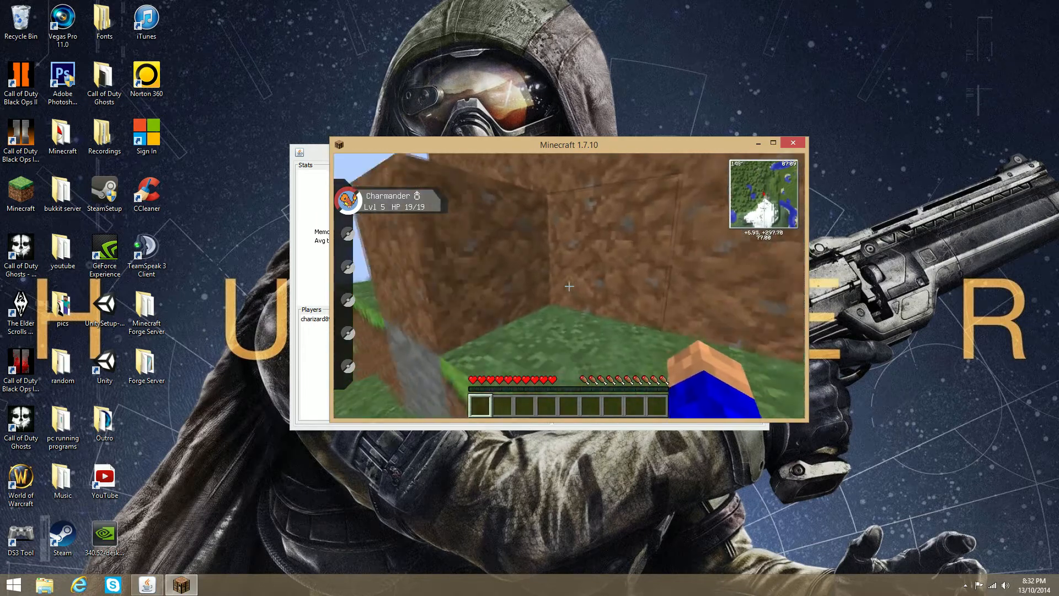
pyautogui.moveTo(569, 286)
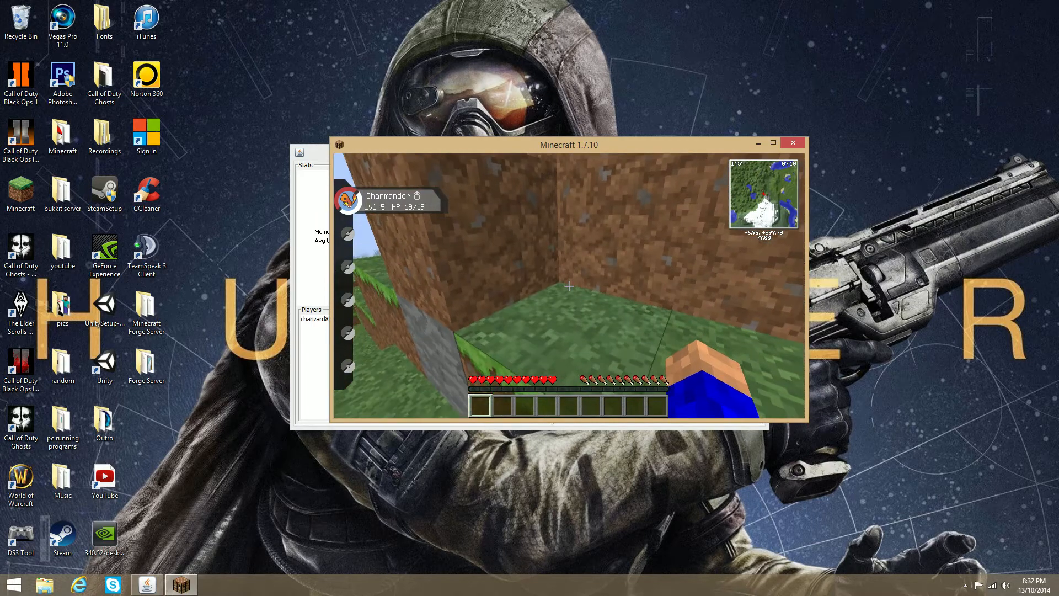
pyautogui.moveTo(569, 287)
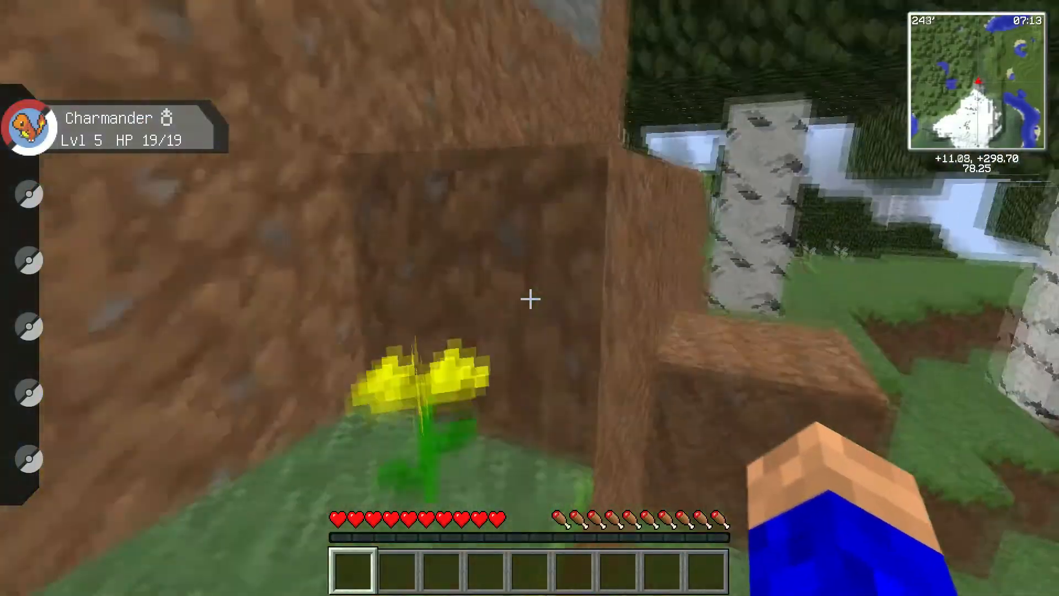
pyautogui.moveTo(530, 298)
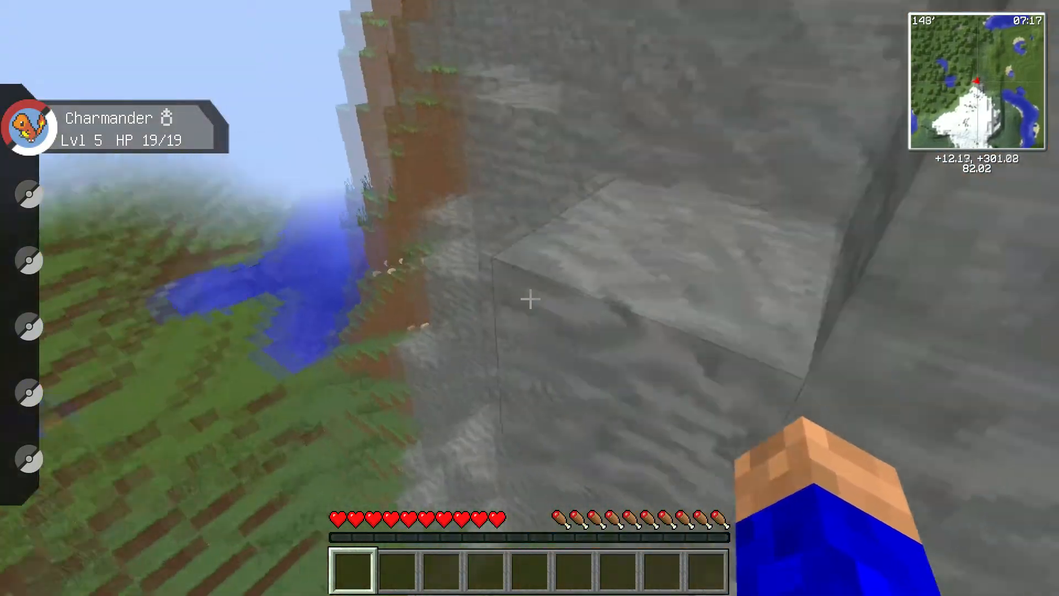
pyautogui.moveTo(529, 299)
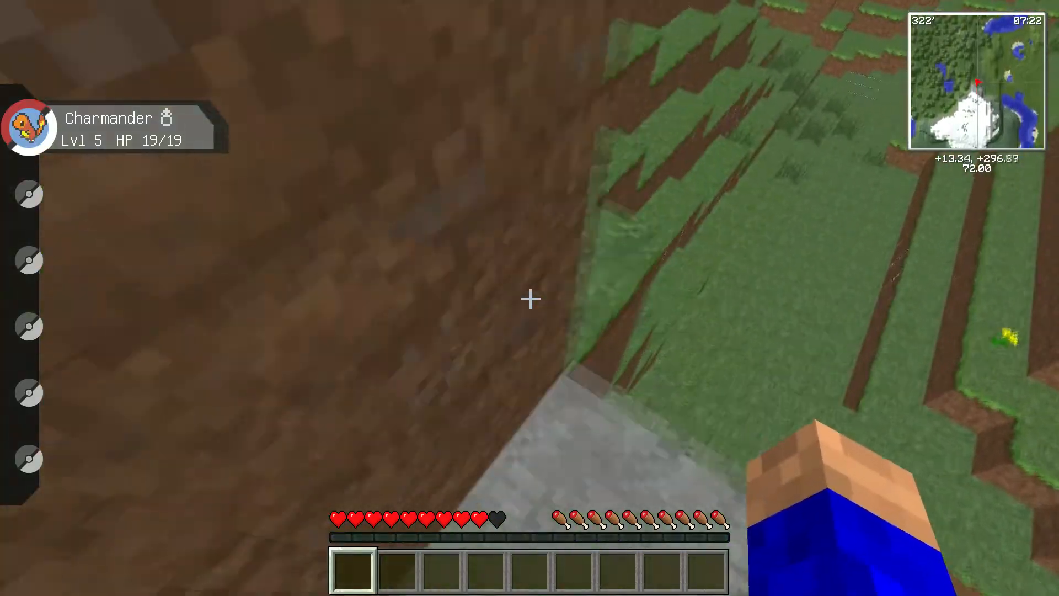
pyautogui.moveTo(529, 298)
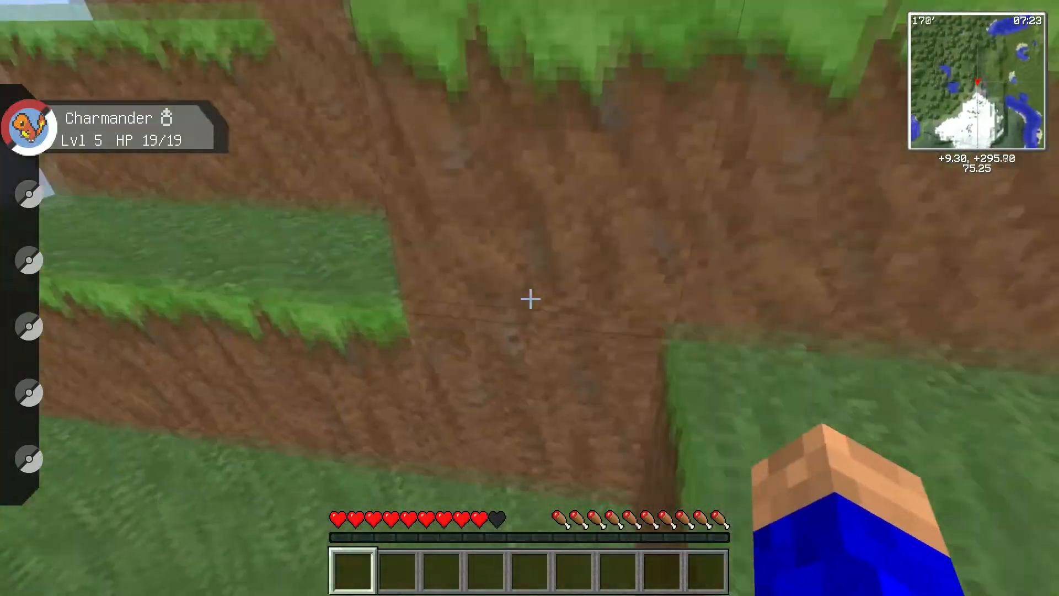
pyautogui.moveTo(530, 297)
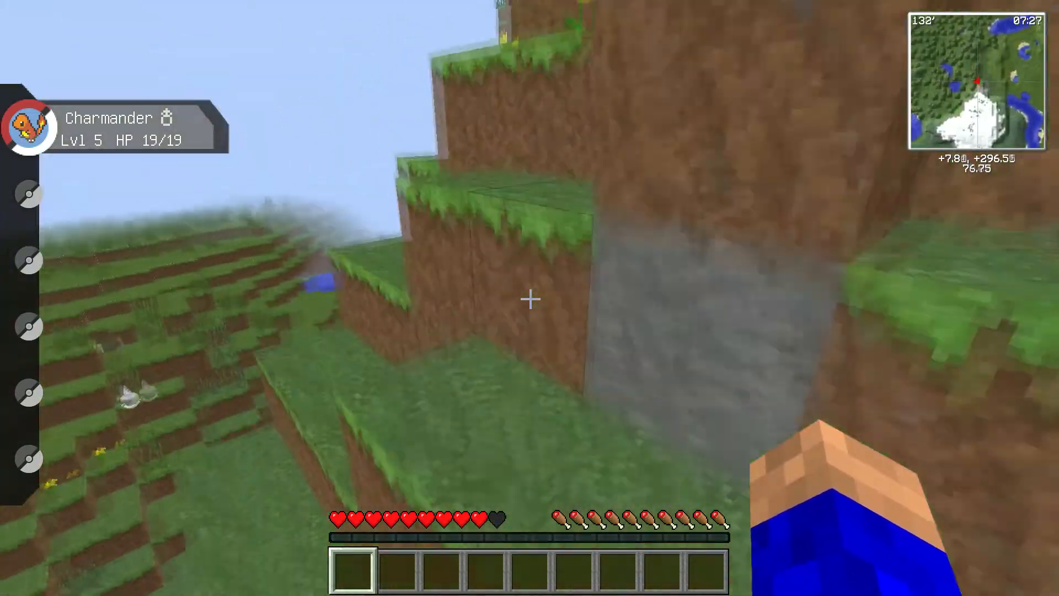
pyautogui.moveTo(529, 298)
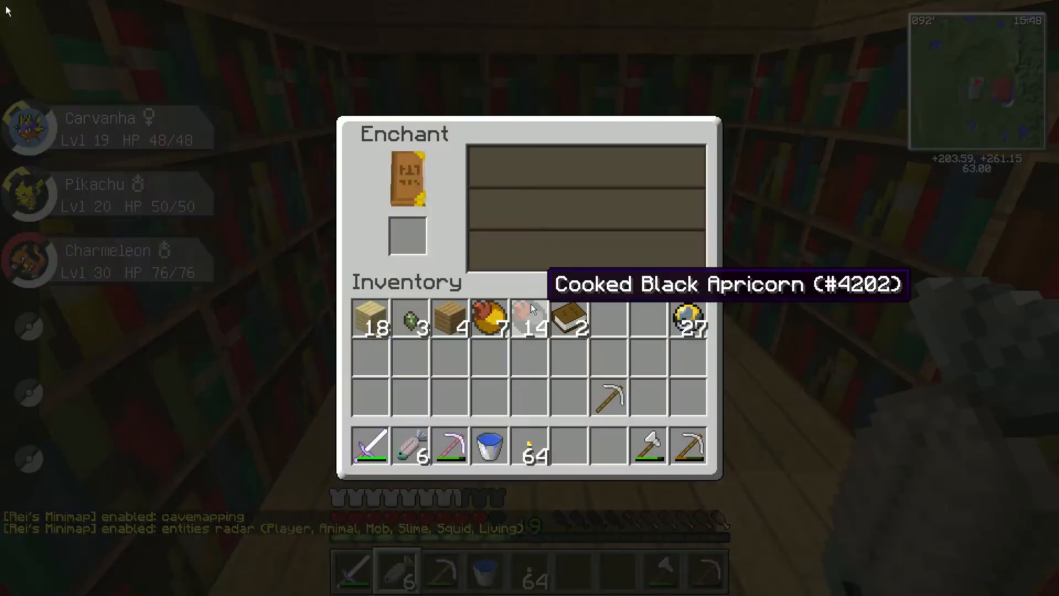
# Leave the enchanting and furnace screens and craft Ultra Ball Discs from the apricorns.
pyautogui.press('Escape')
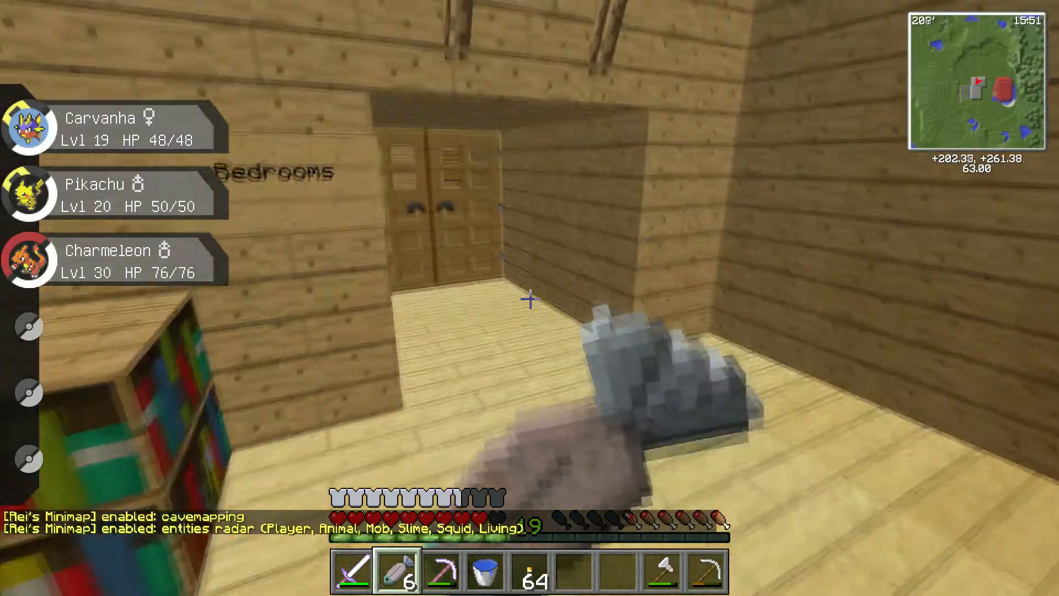
pyautogui.moveTo(529, 298)
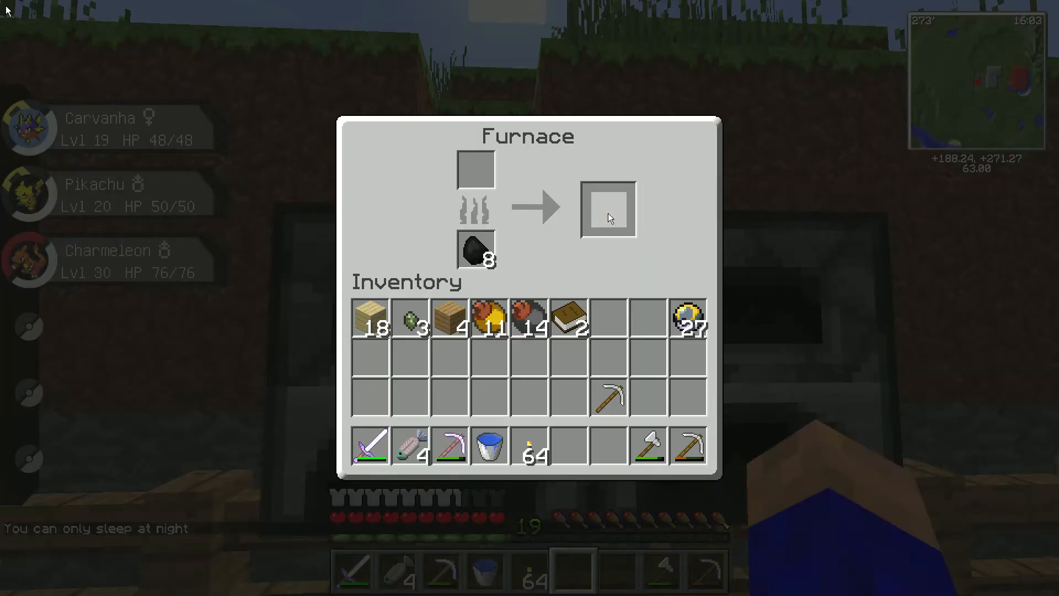
pyautogui.press('Escape')
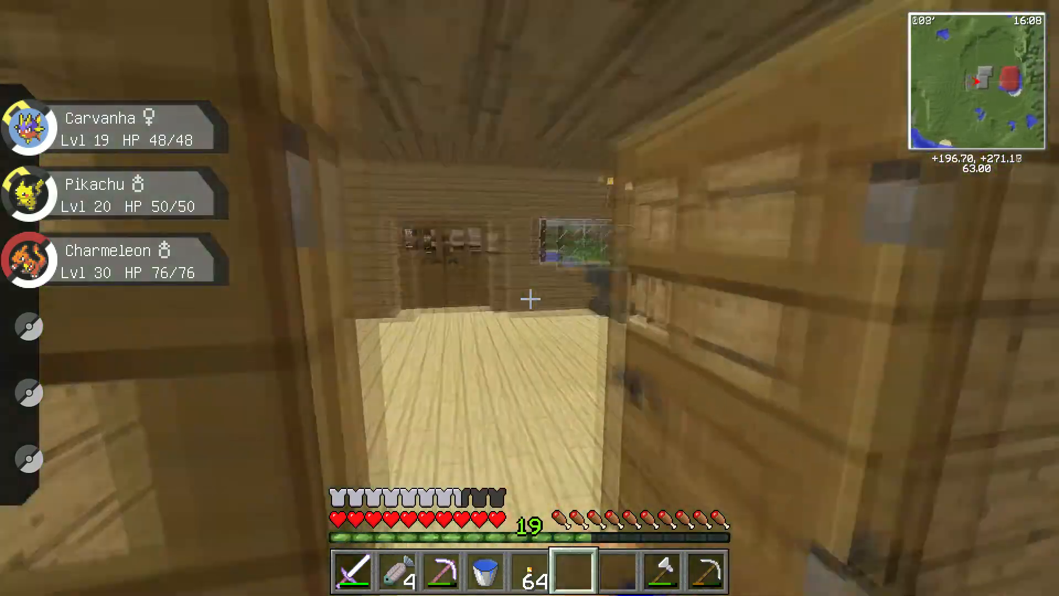
pyautogui.press('e')
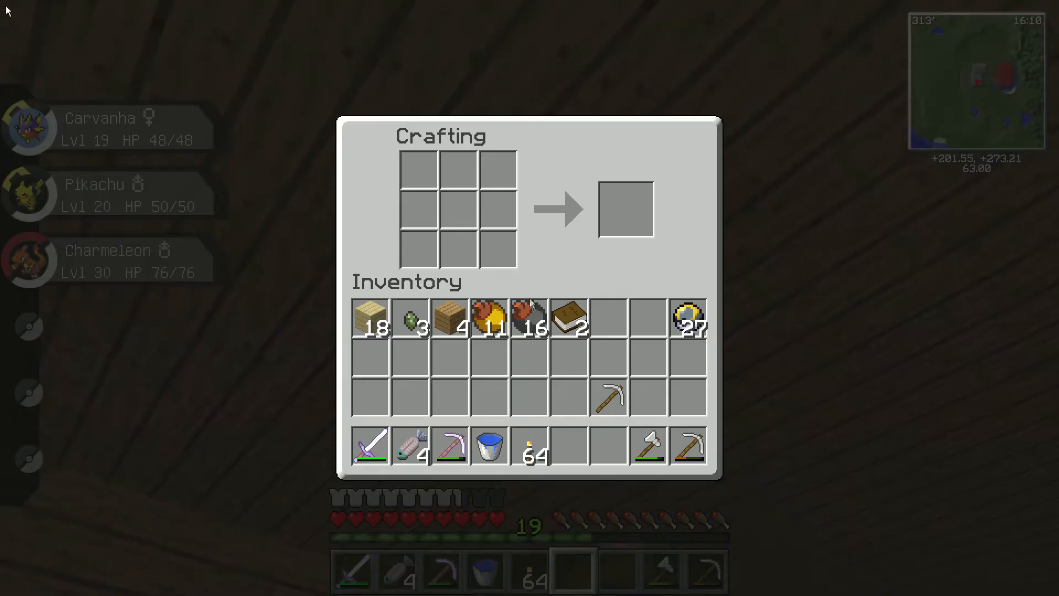
pyautogui.click(533, 318)
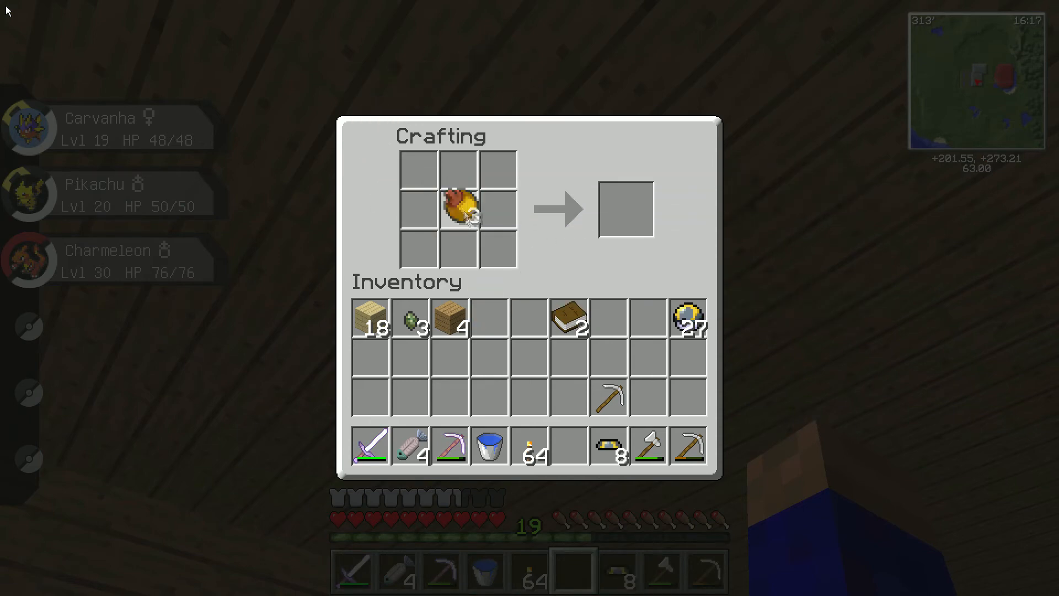
pyautogui.press('Escape')
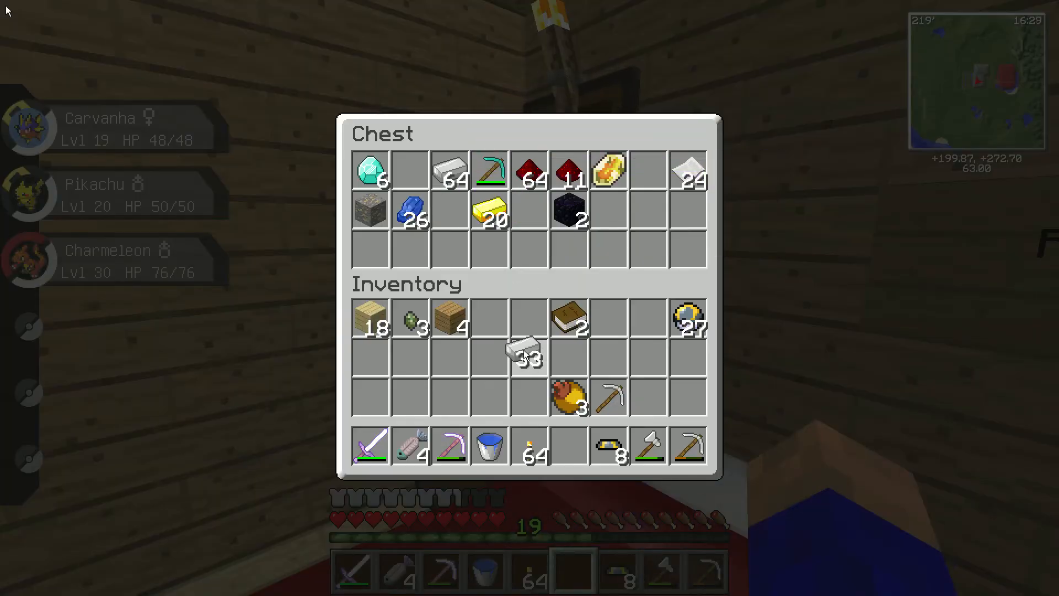
# Take iron ingots from the chest, craft sticks, then craft the iron hammer.
pyautogui.press('Escape')
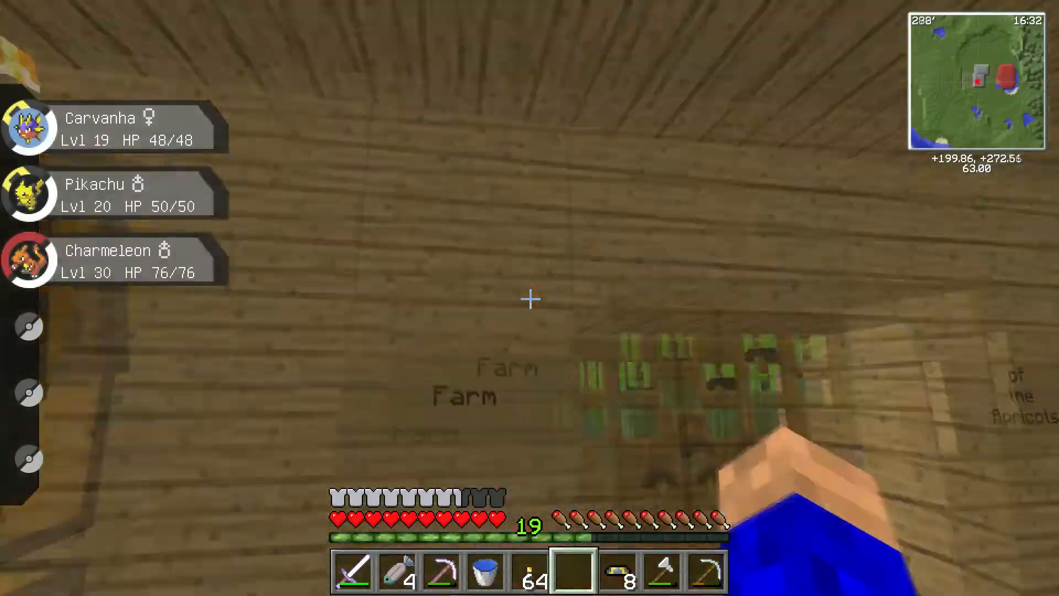
pyautogui.press('e')
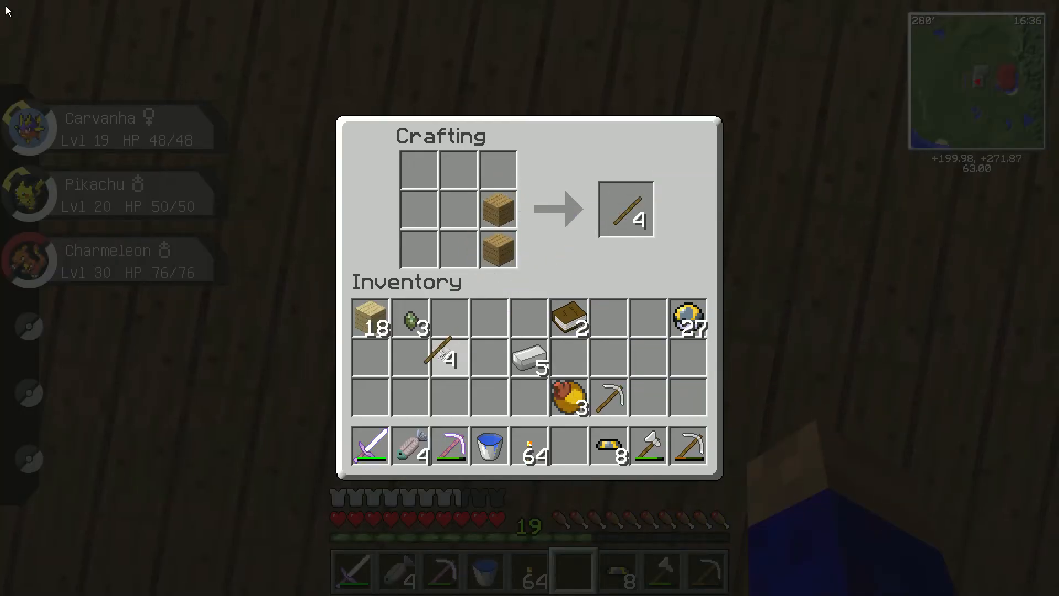
pyautogui.click(624, 209)
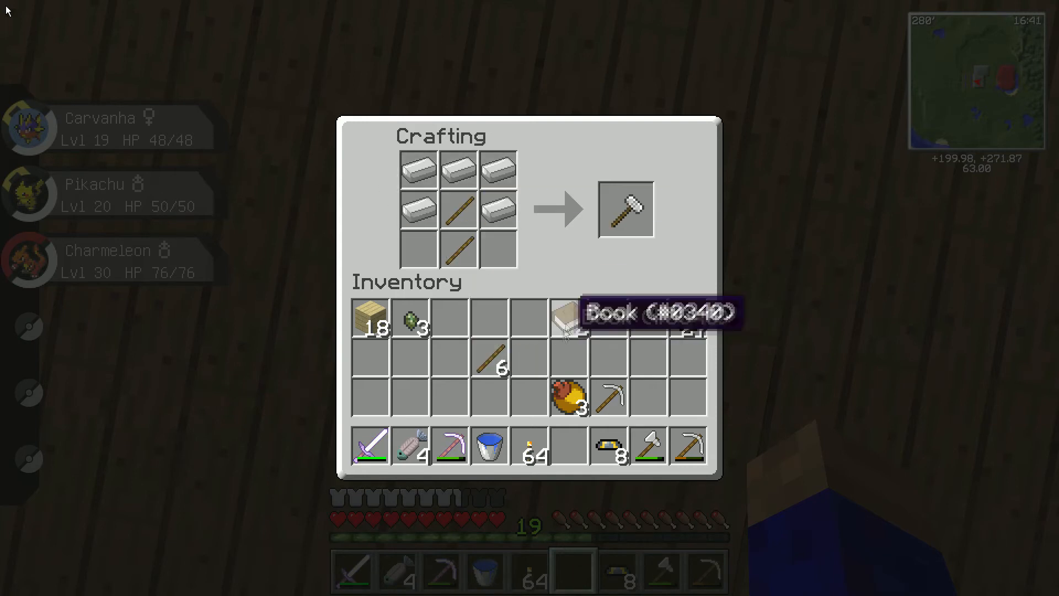
pyautogui.press('Escape')
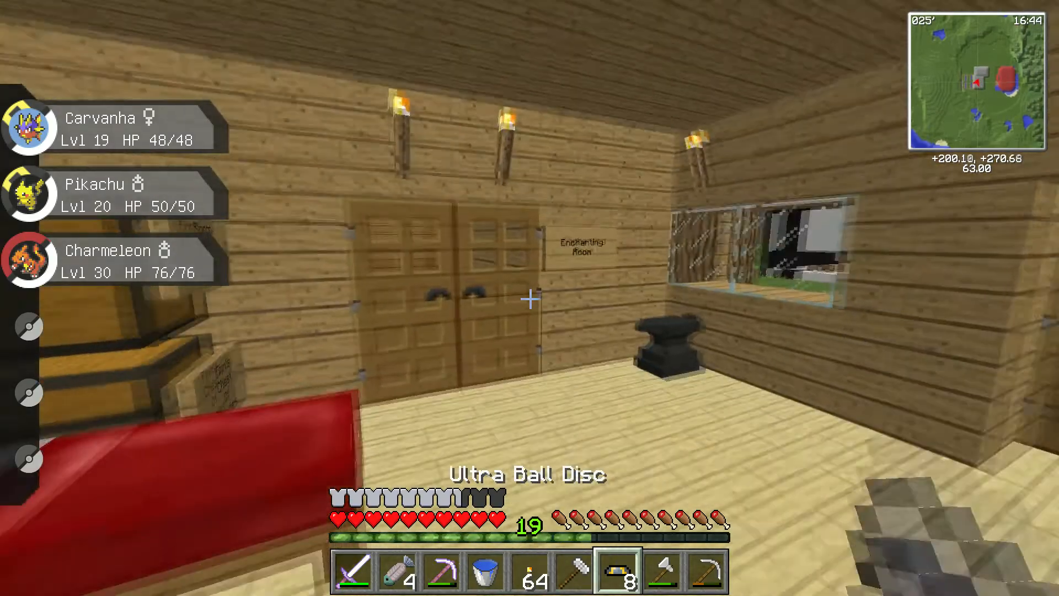